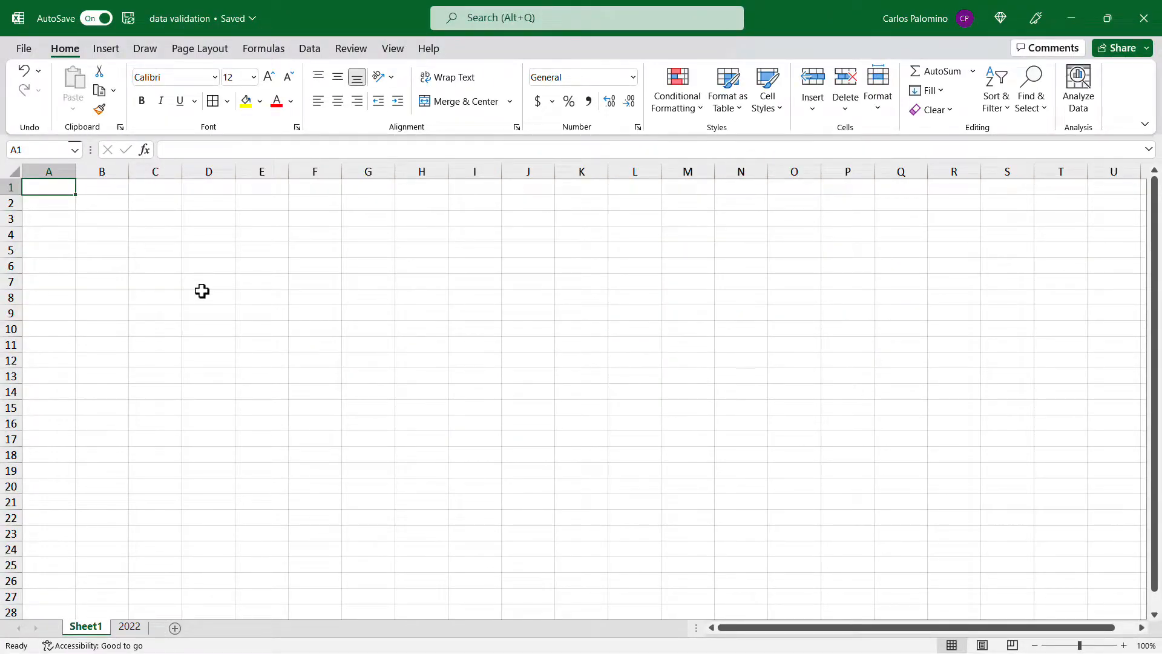
mouse_move(284, 103)
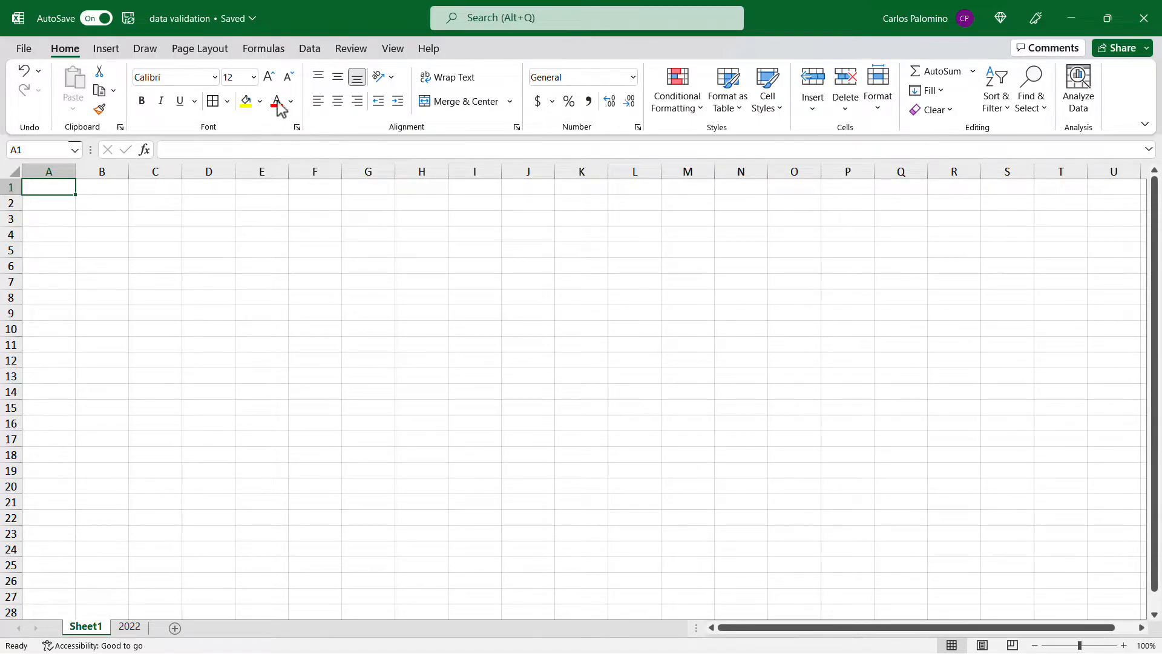
Show the Data ribbon commands for the empty worksheet
click(309, 48)
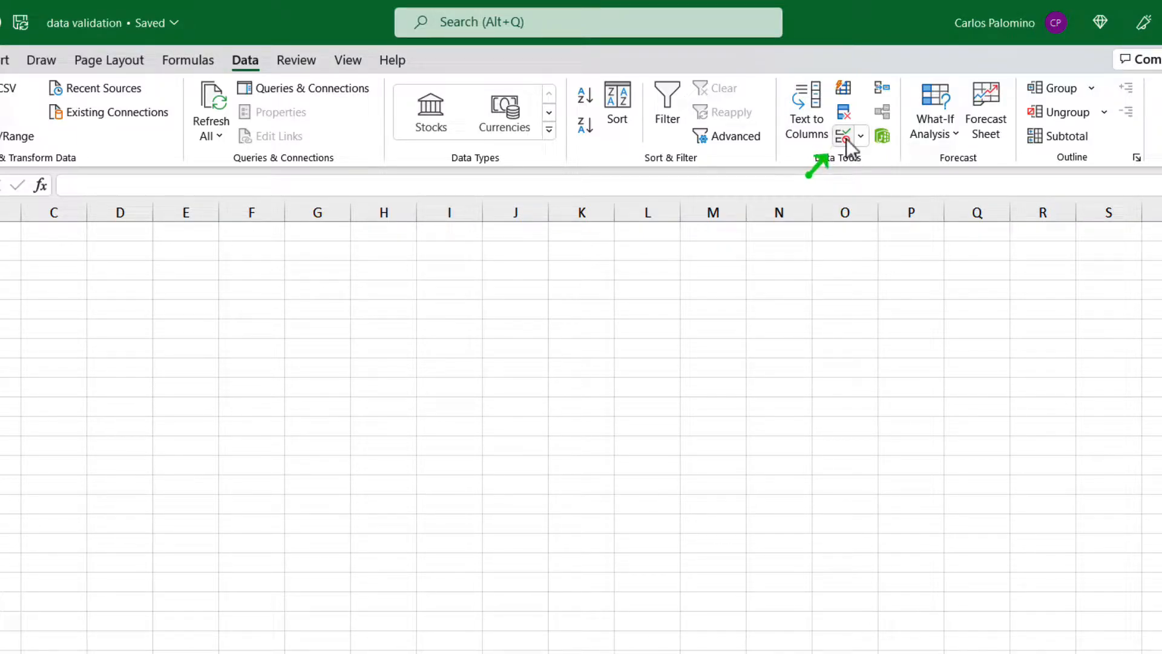
mouse_move(843, 135)
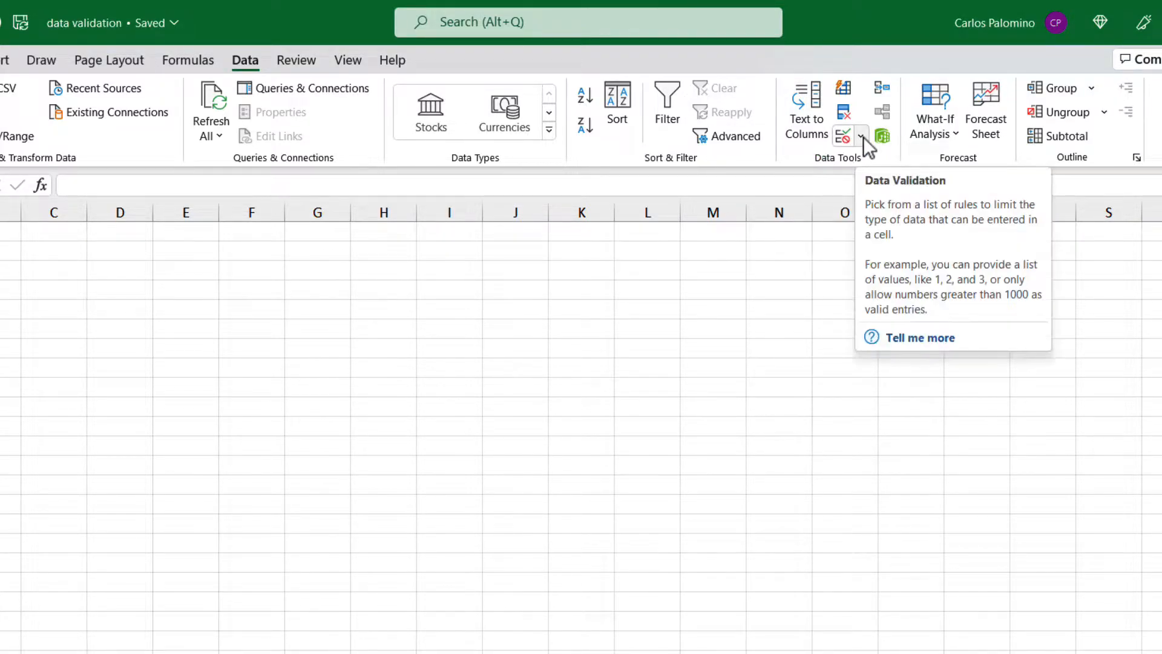
Bring up Data Validation and browse the Allow types (whole number, decimal, list) without changing Any value
click(843, 134)
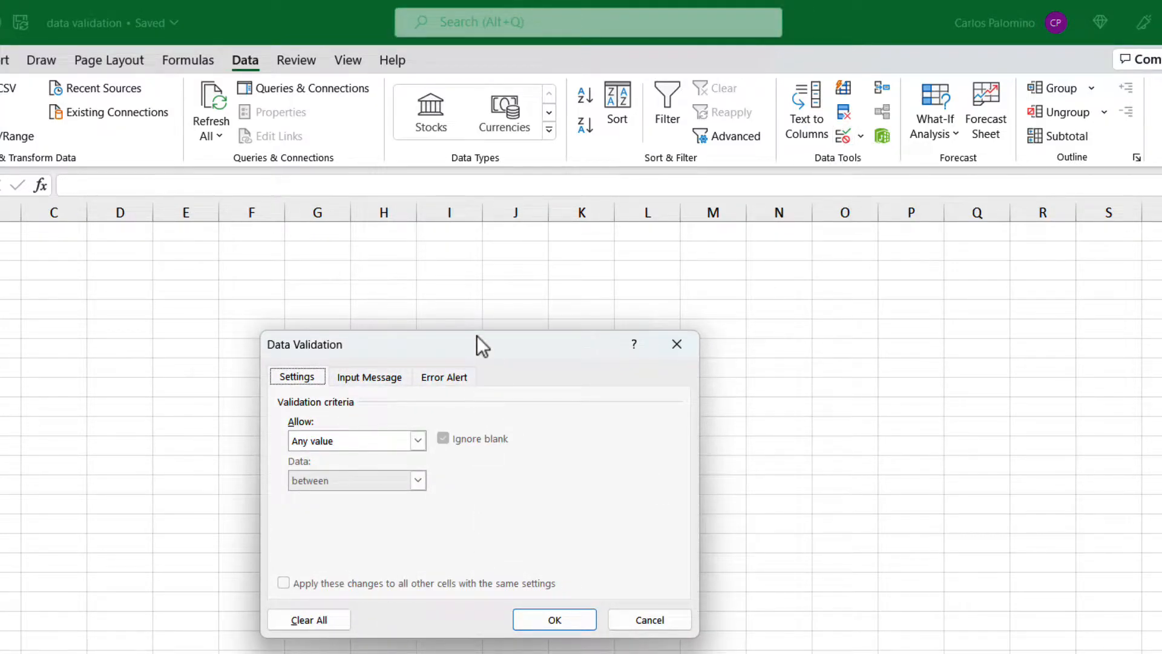
drag(478, 343, 426, 253)
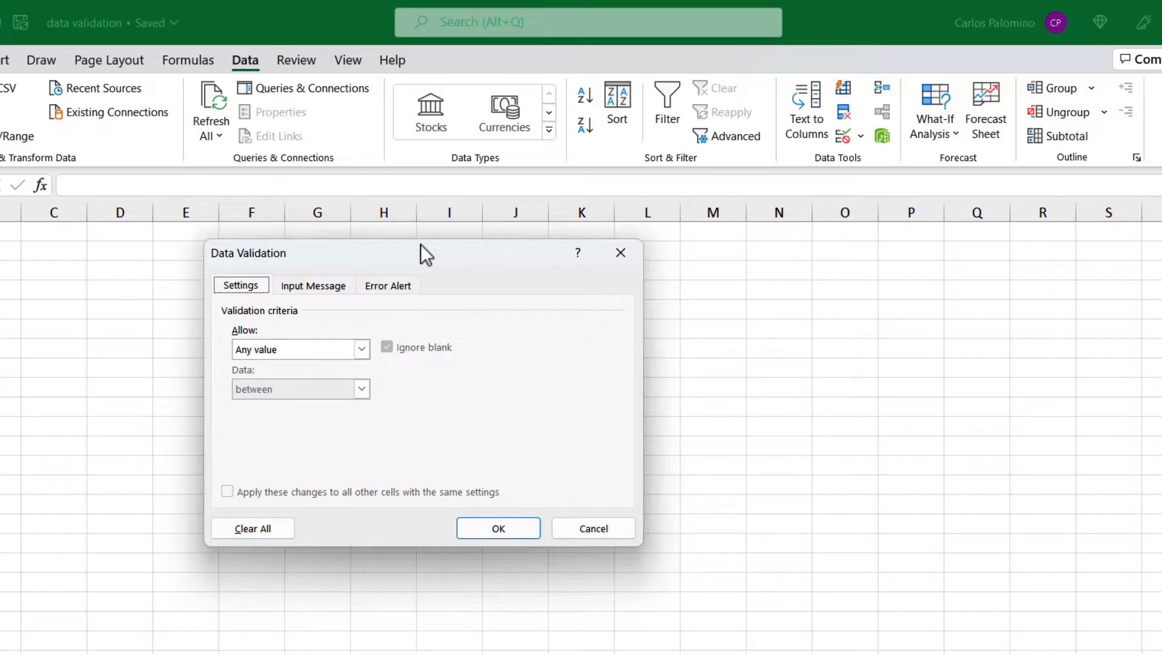
mouse_move(225, 295)
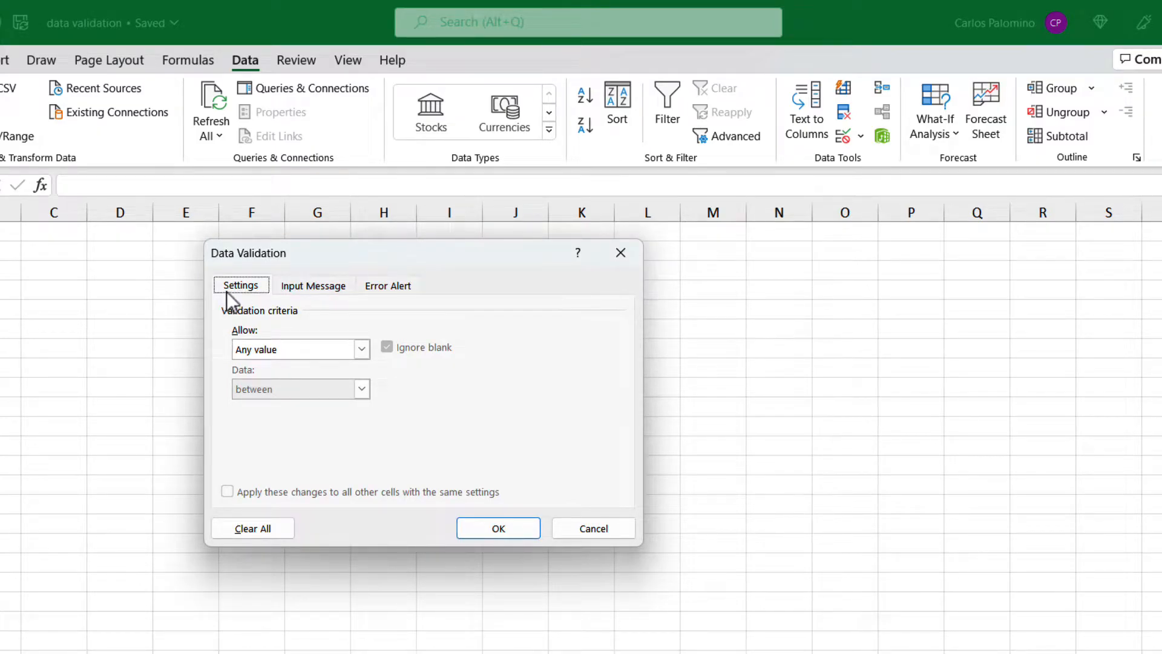
mouse_move(385, 305)
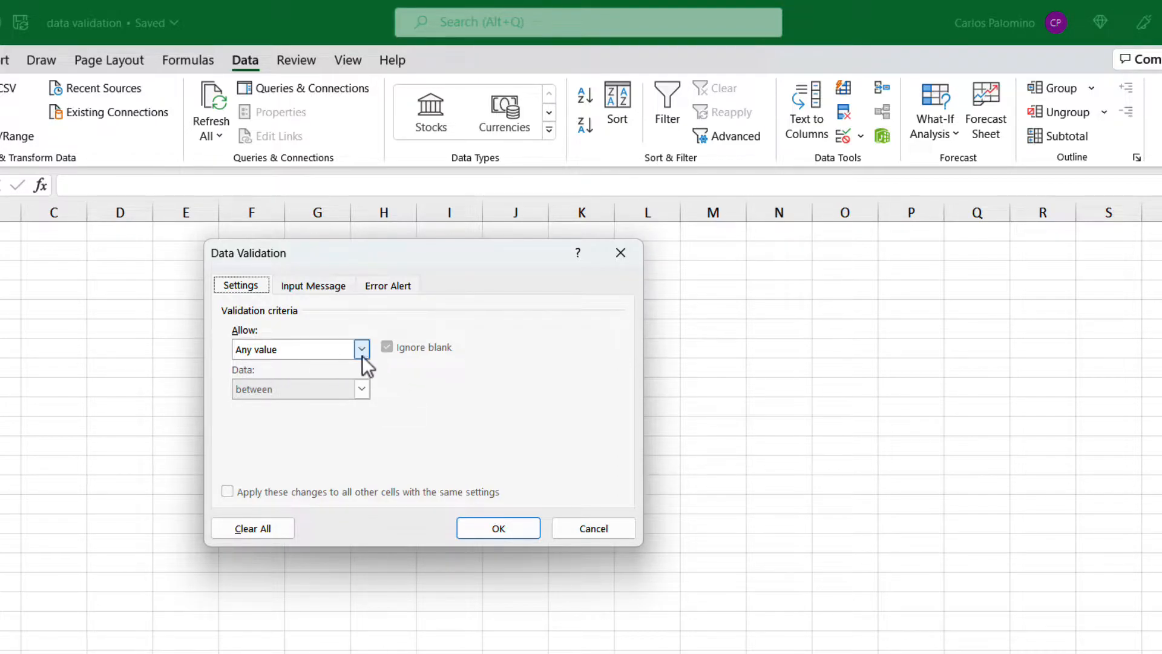
click(361, 349)
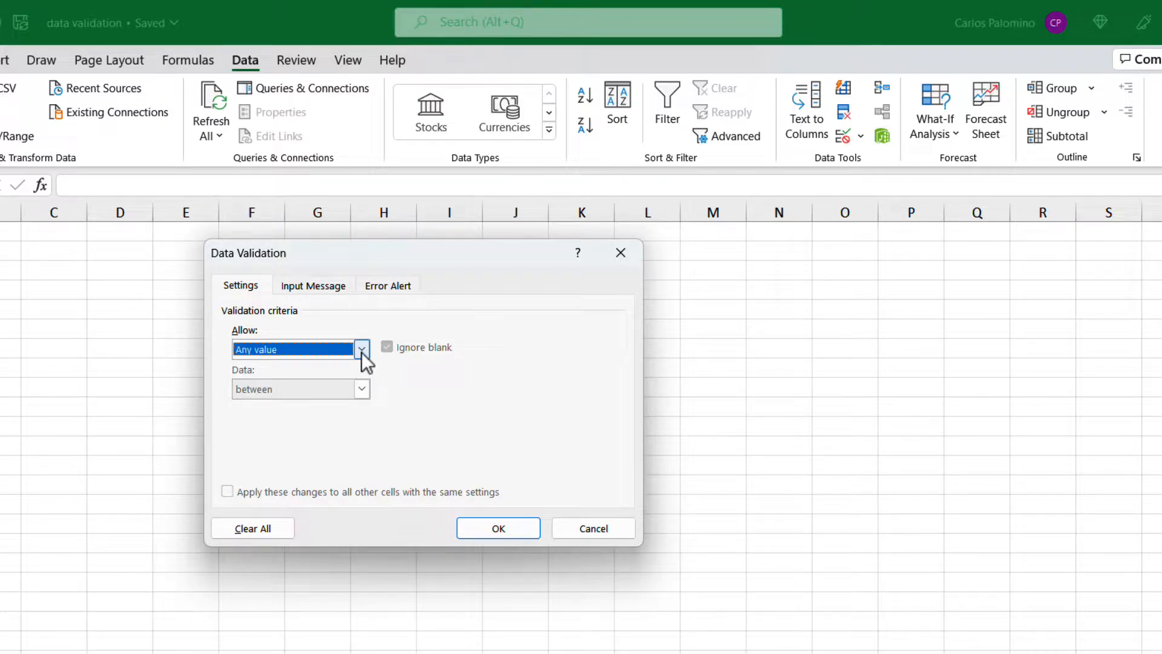
click(361, 348)
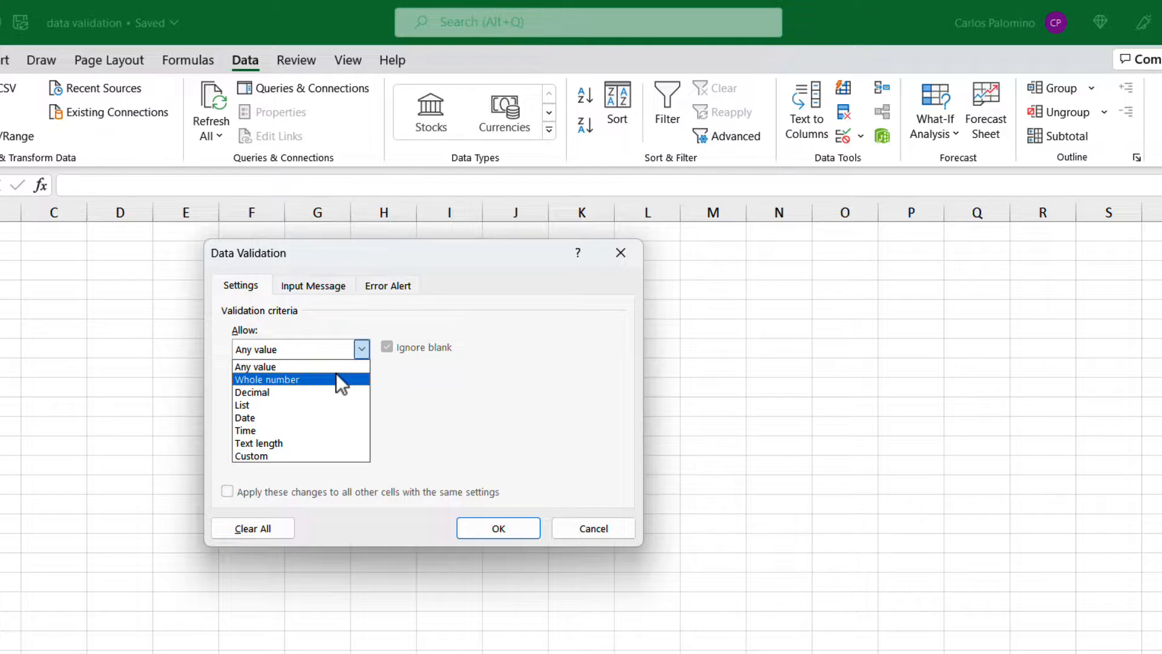
mouse_move(318, 414)
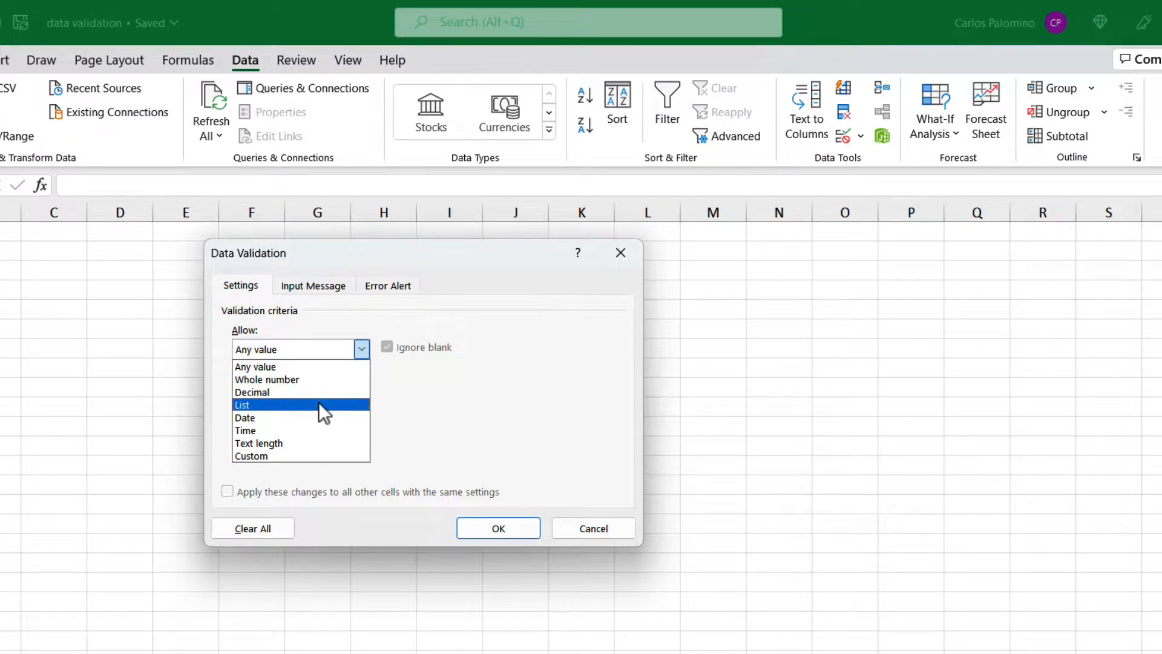
mouse_move(322, 453)
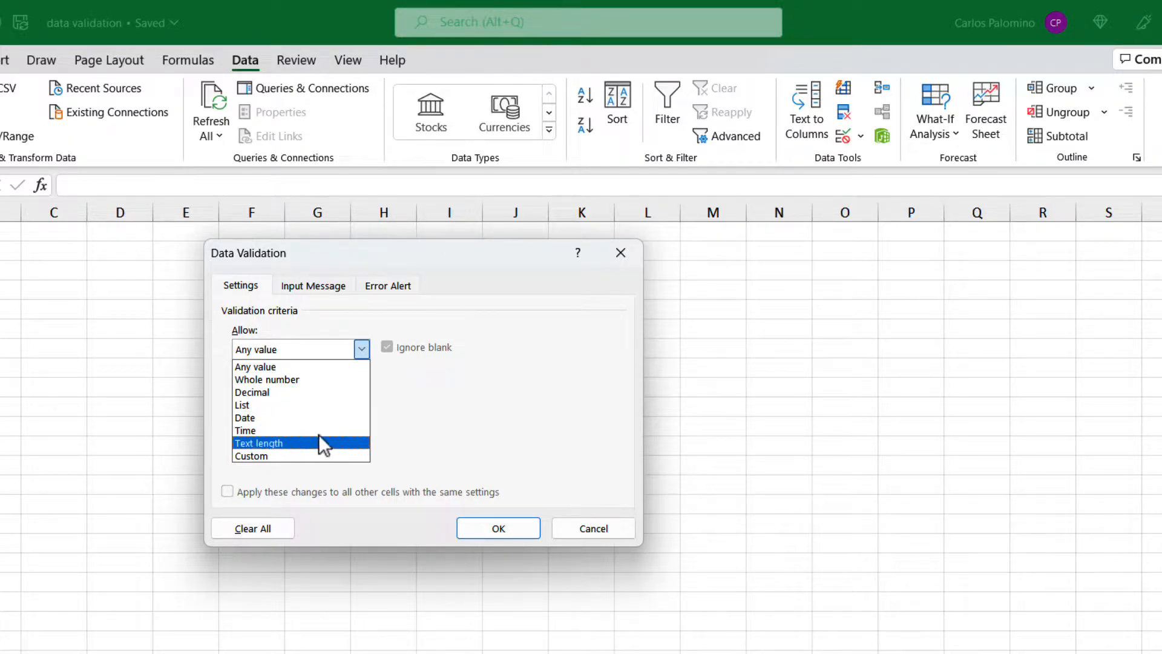
mouse_move(337, 465)
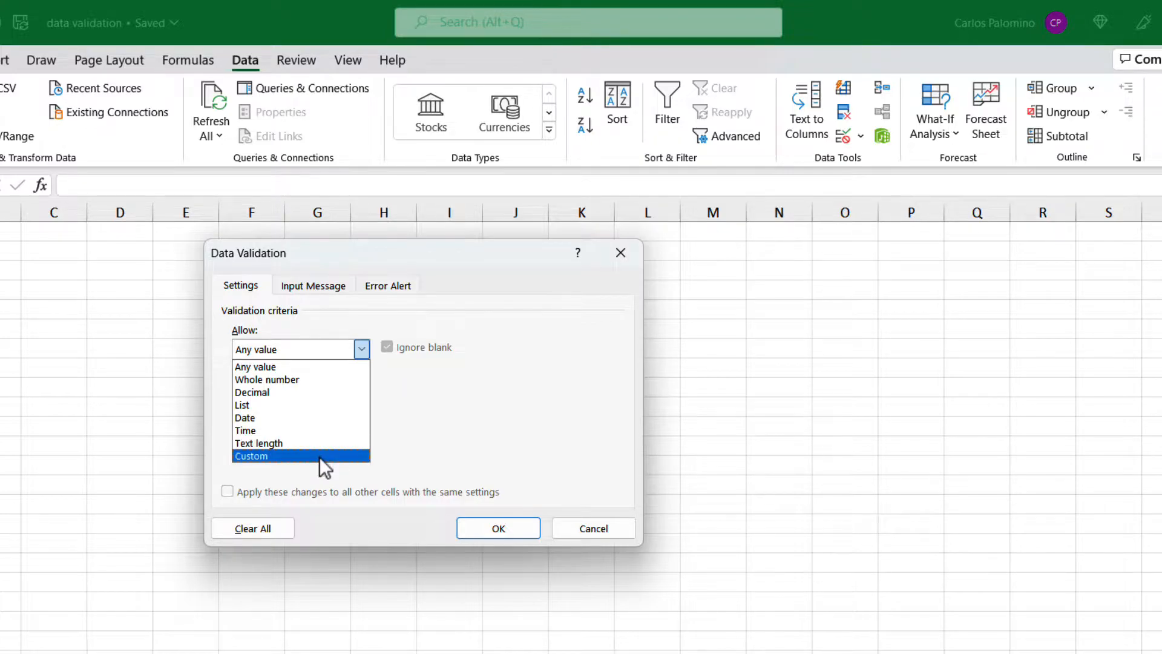
mouse_move(320, 446)
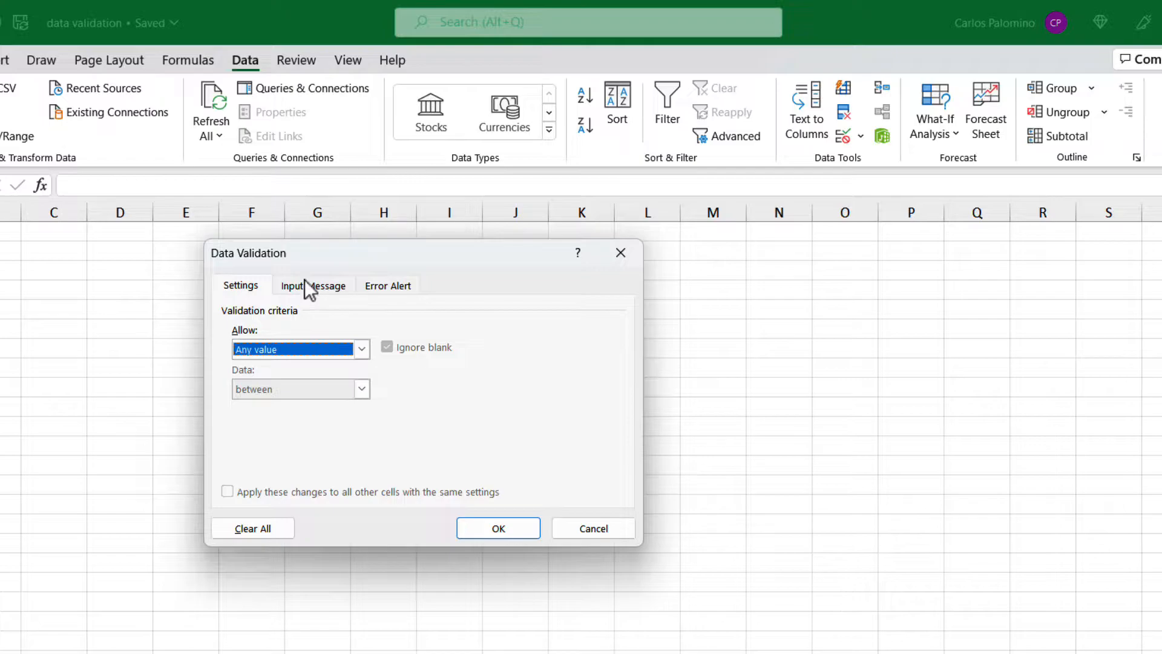
Review Input Message and Error Alert options, keep the Stop style, and close the dialog
click(313, 284)
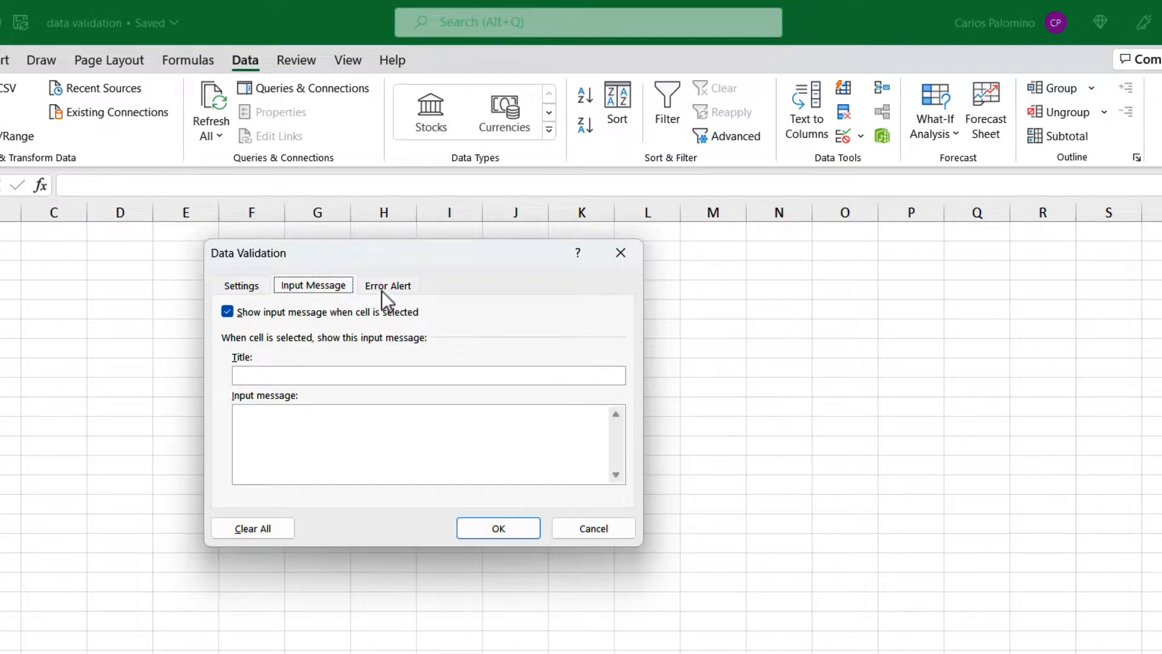
click(387, 285)
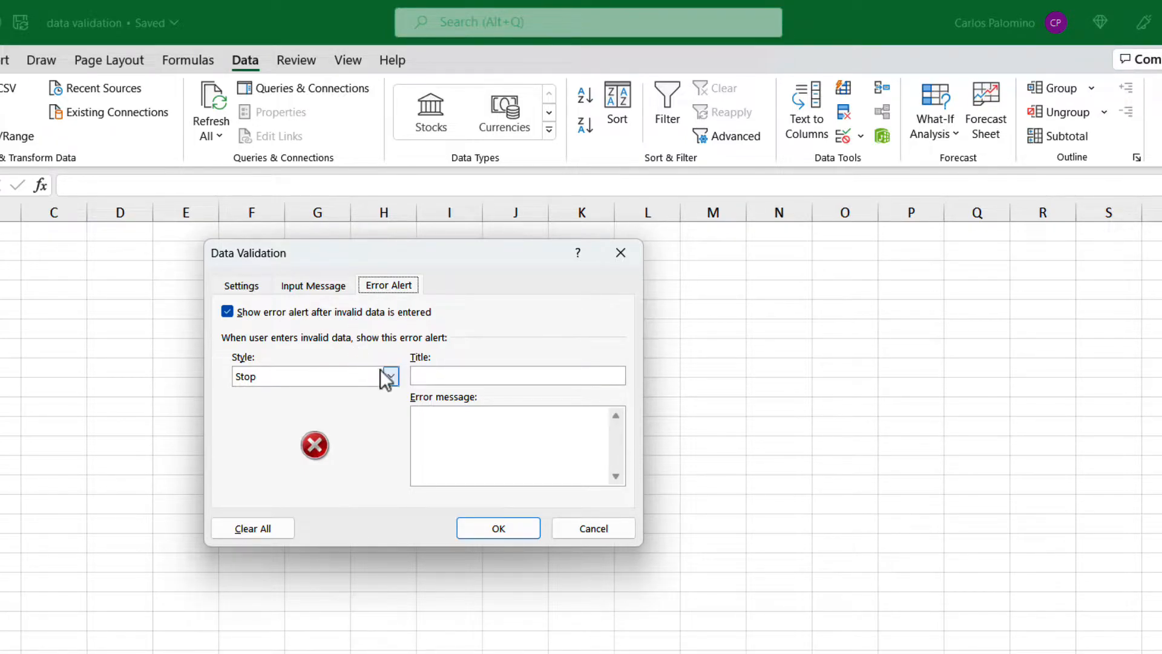
click(390, 376)
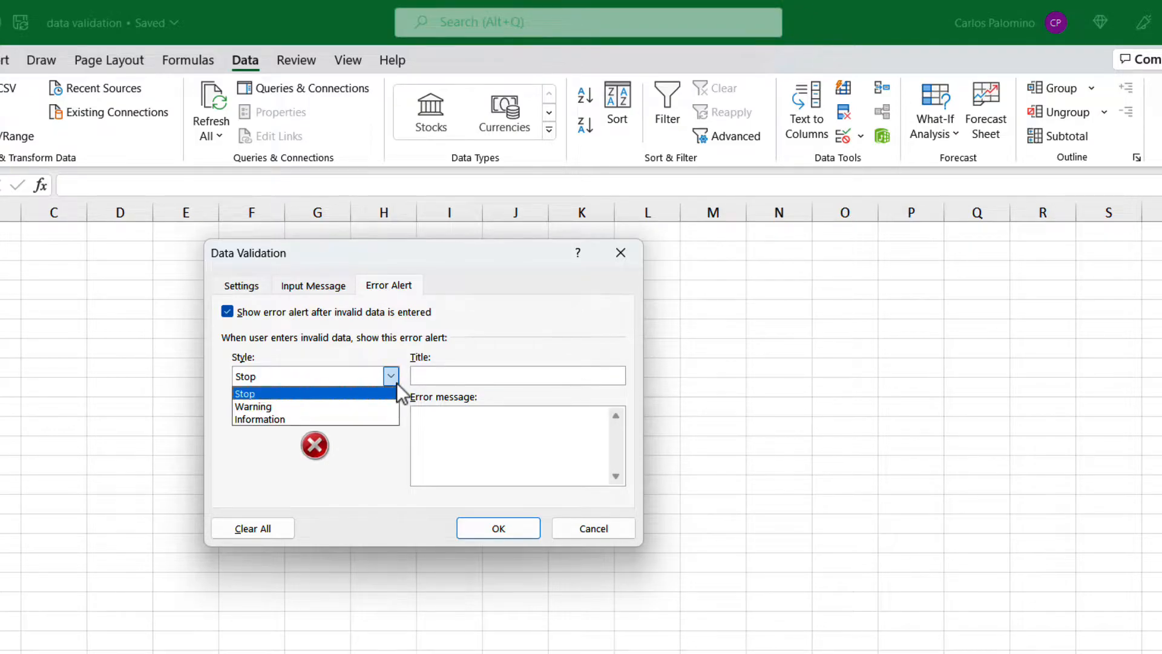
click(245, 393)
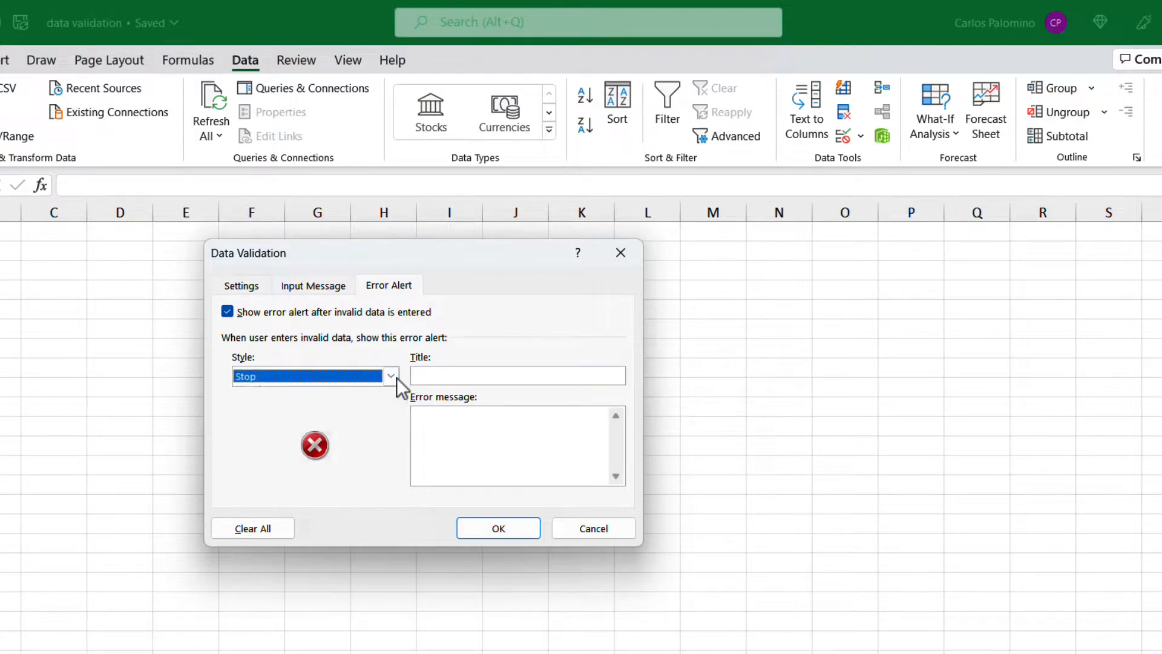
click(499, 527)
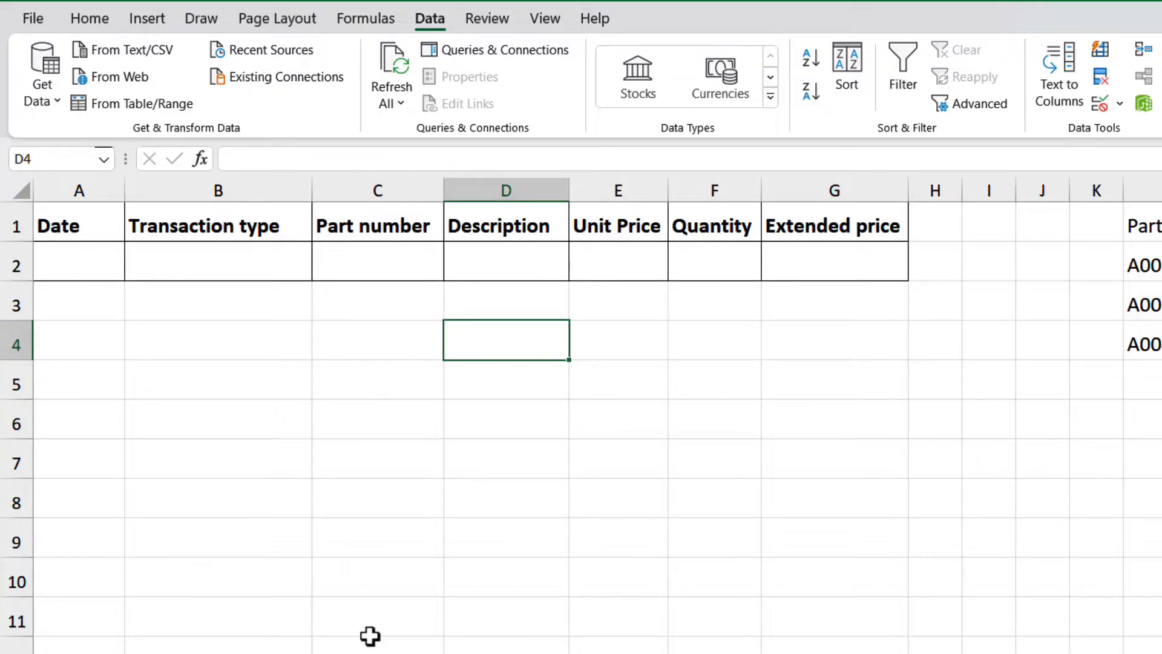
mouse_move(412, 625)
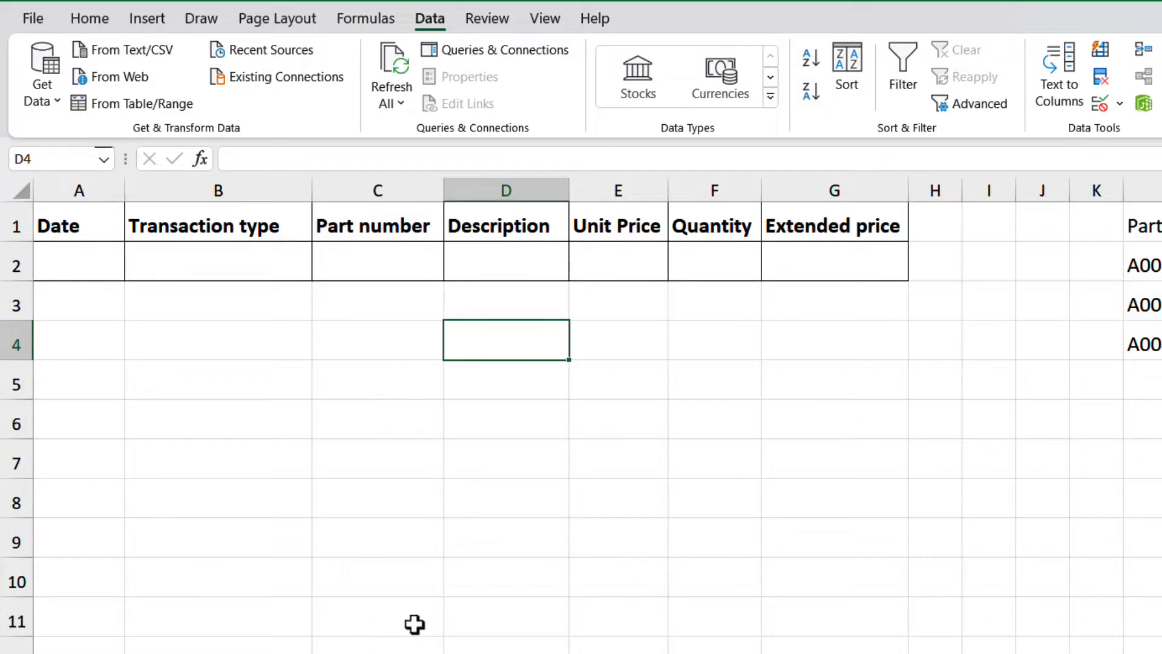
mouse_move(124, 327)
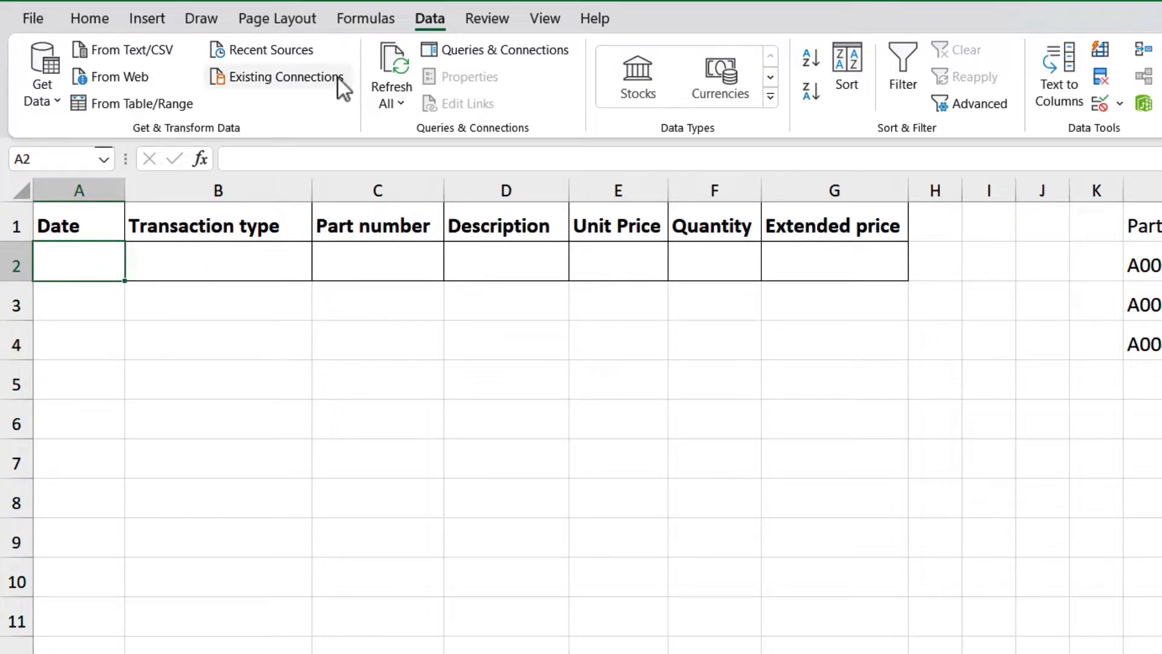
mouse_move(1049, 150)
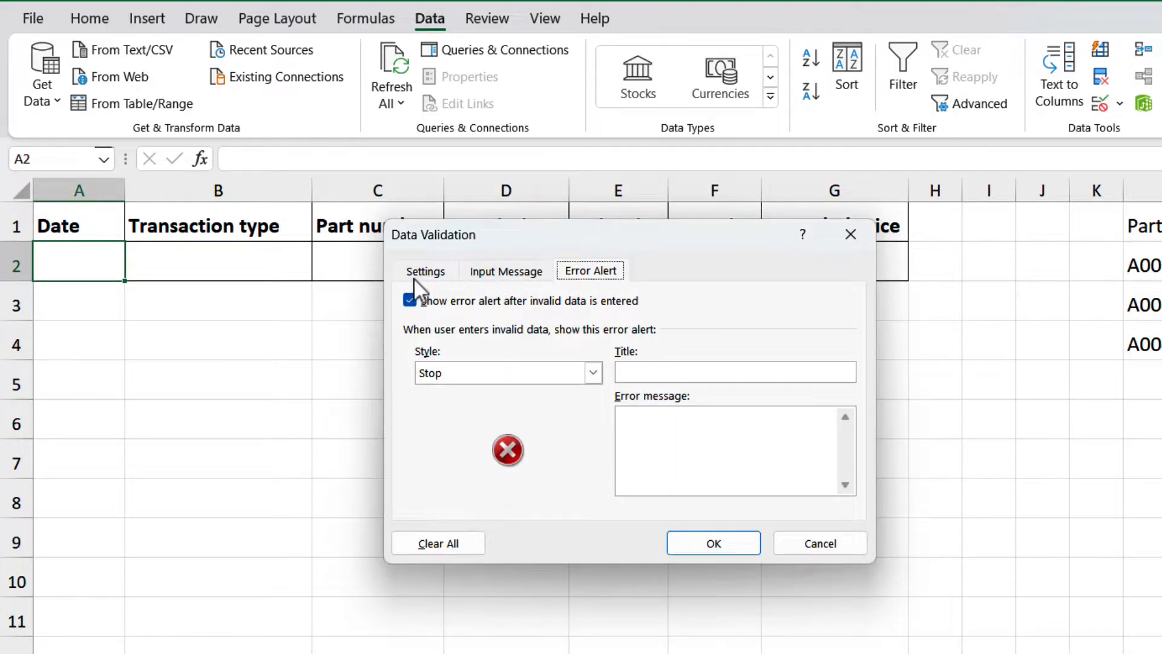
Allow only dates between 1/1/2022 and 12/31/2022 in A2
click(426, 271)
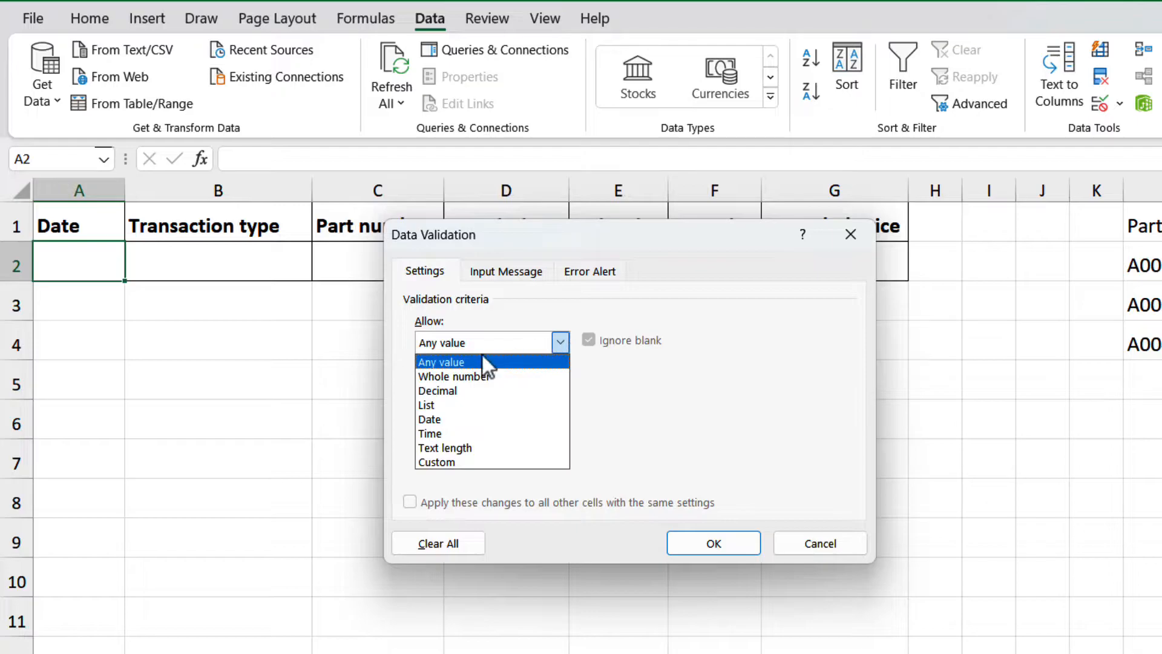
click(428, 419)
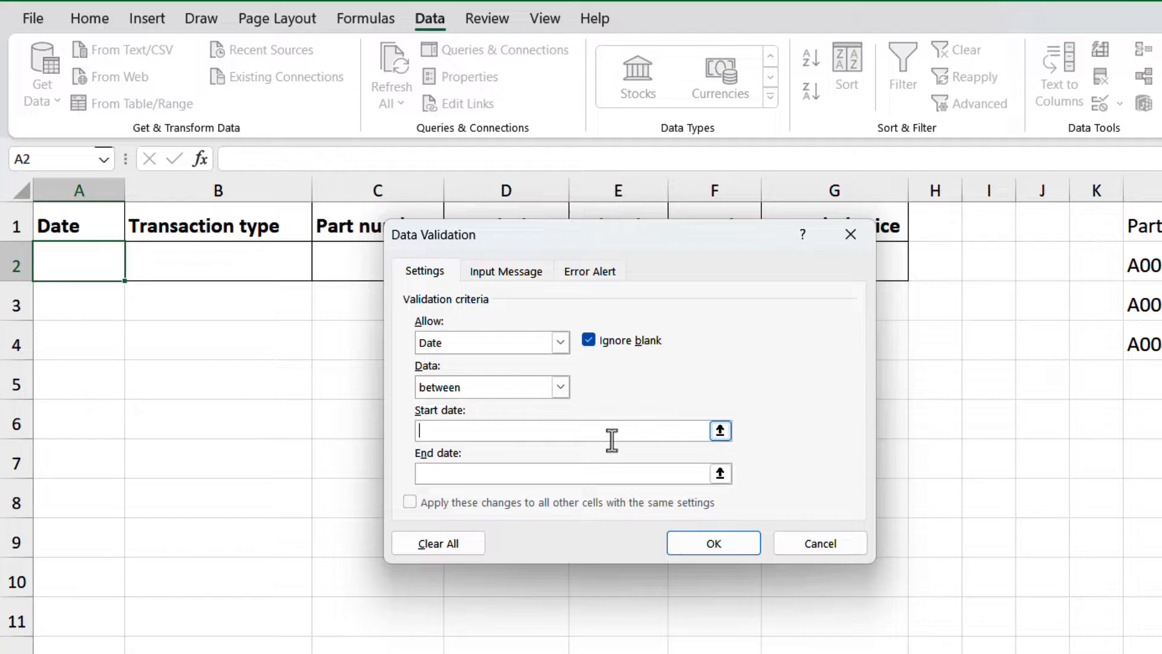
text(1/1/2022)
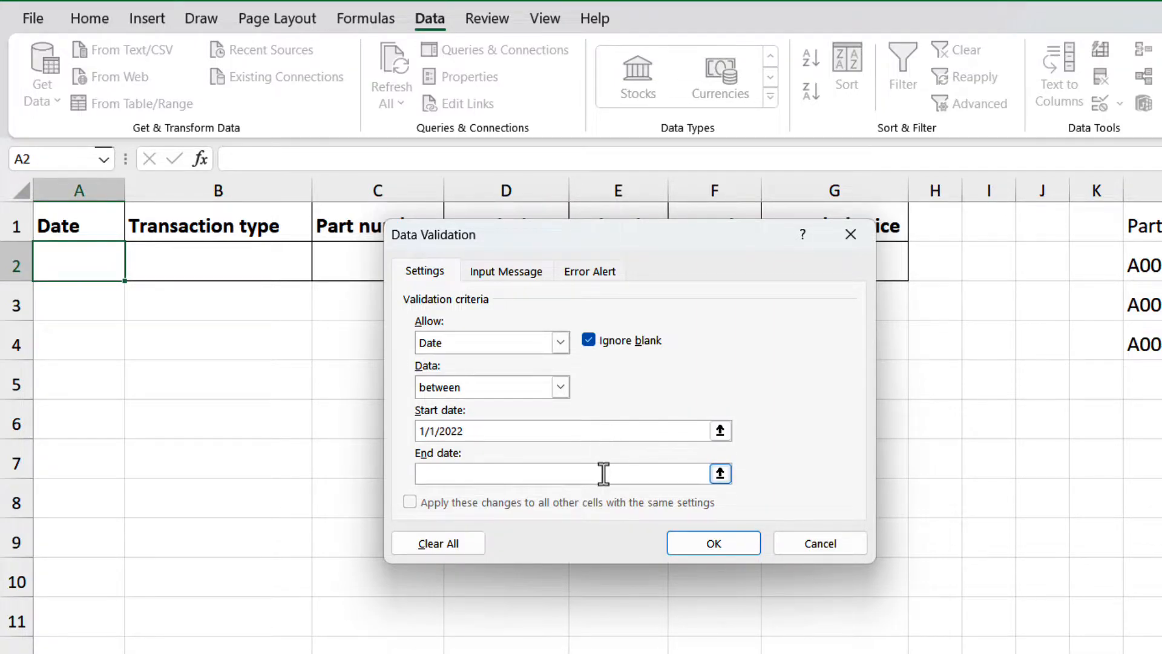
text(12/31/2022)
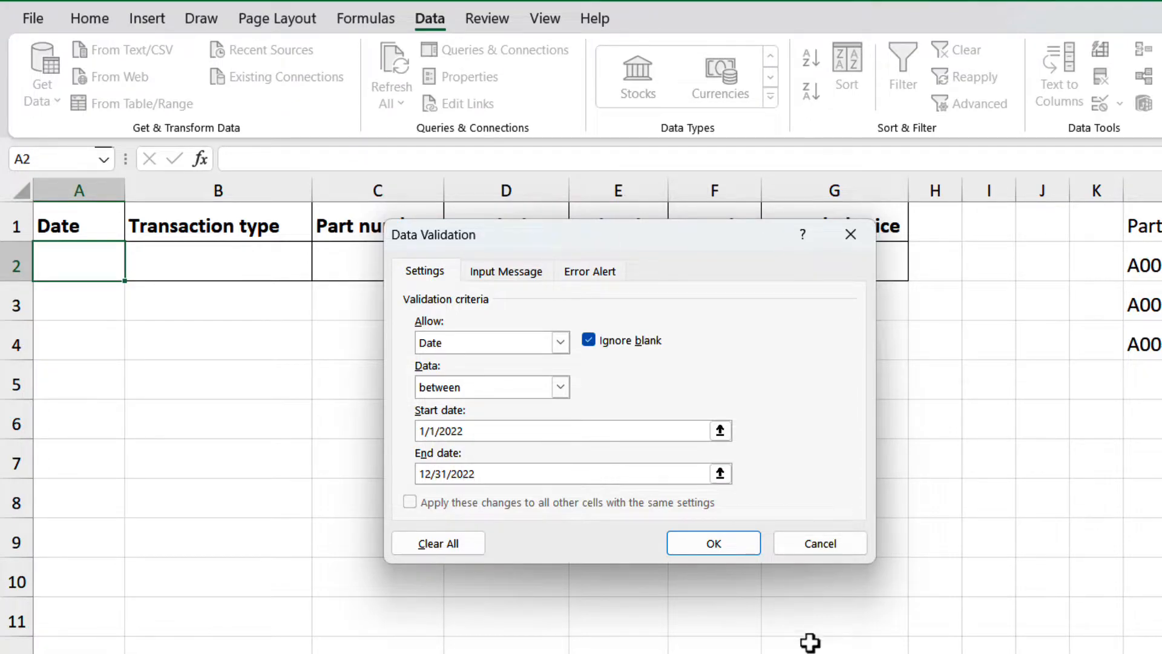
click(714, 542)
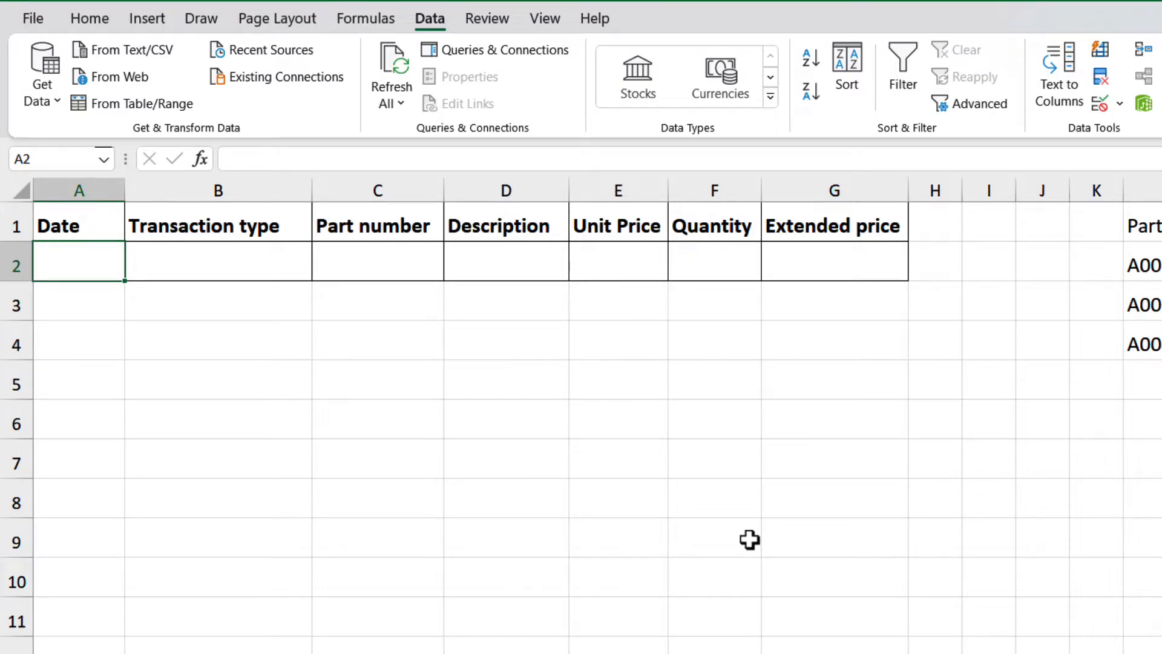
text(2/1)
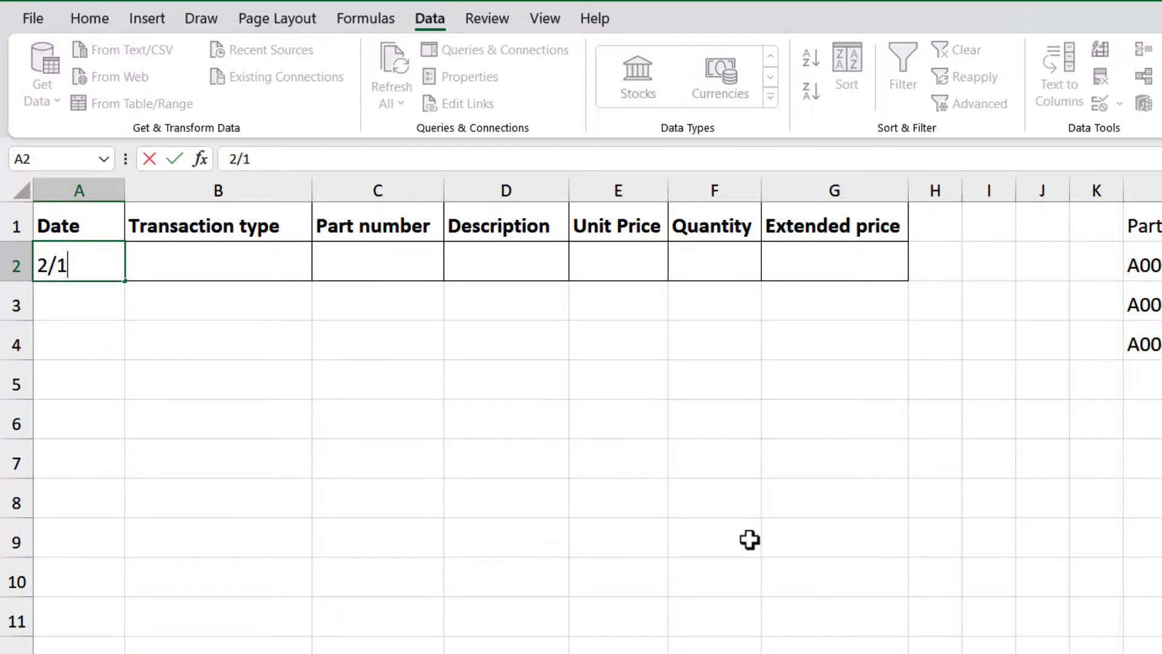
text(/2021)
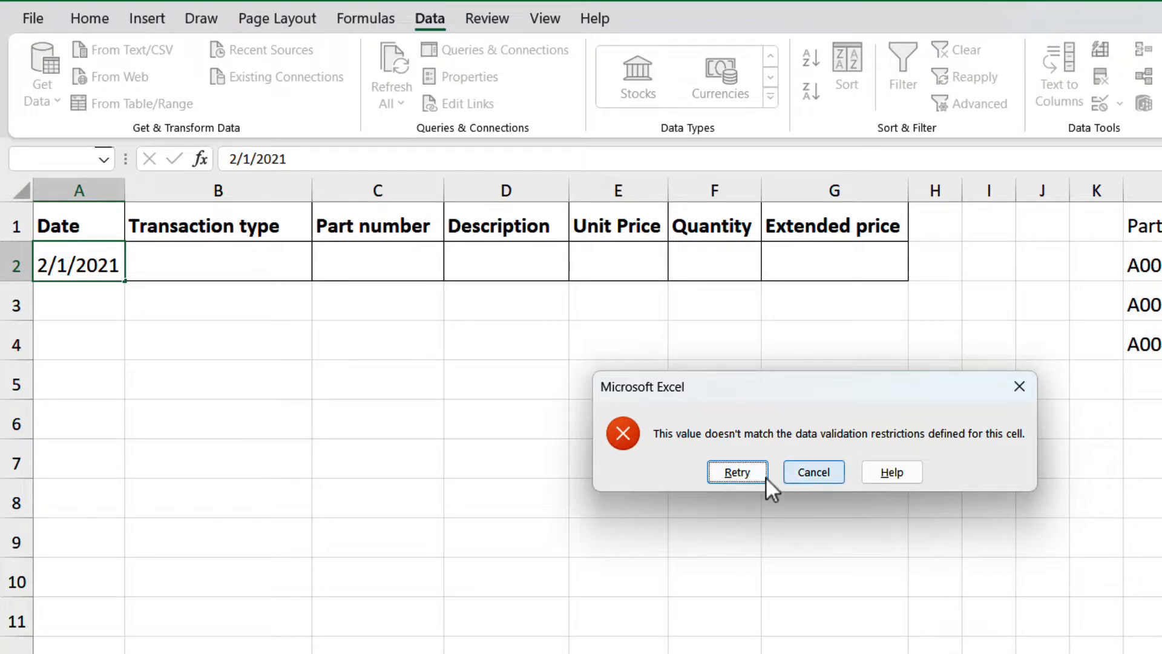
click(814, 471)
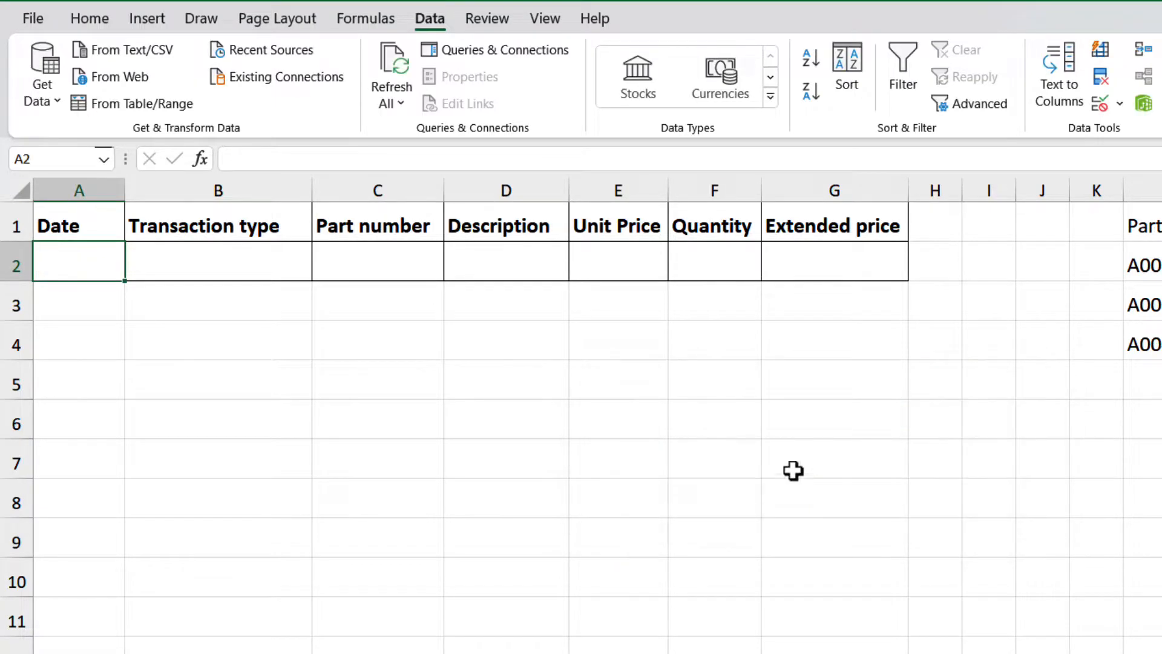
mouse_move(492, 426)
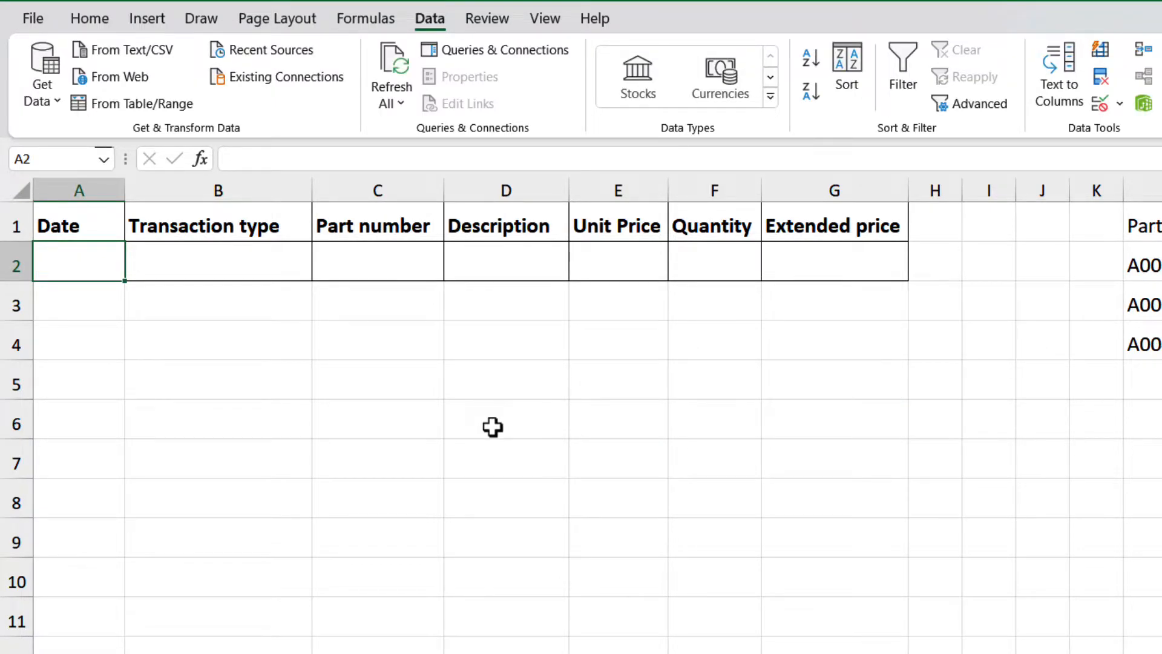
mouse_move(798, 366)
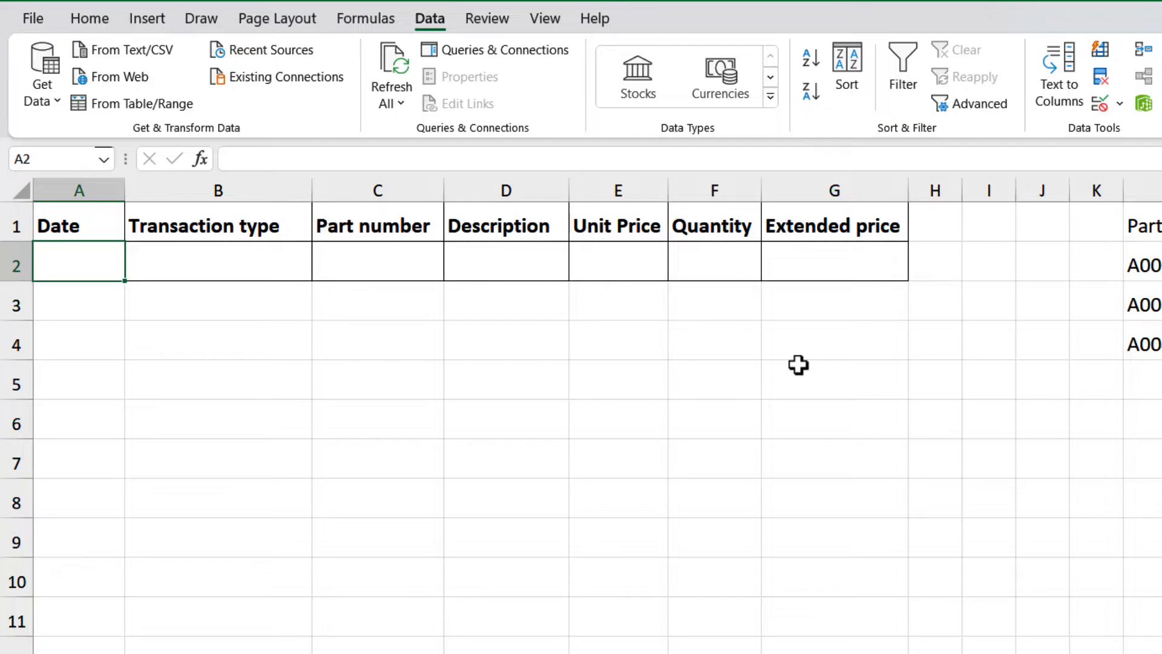
Give A2's date rule the Stop message 'date not in range please type correct date'
click(1098, 102)
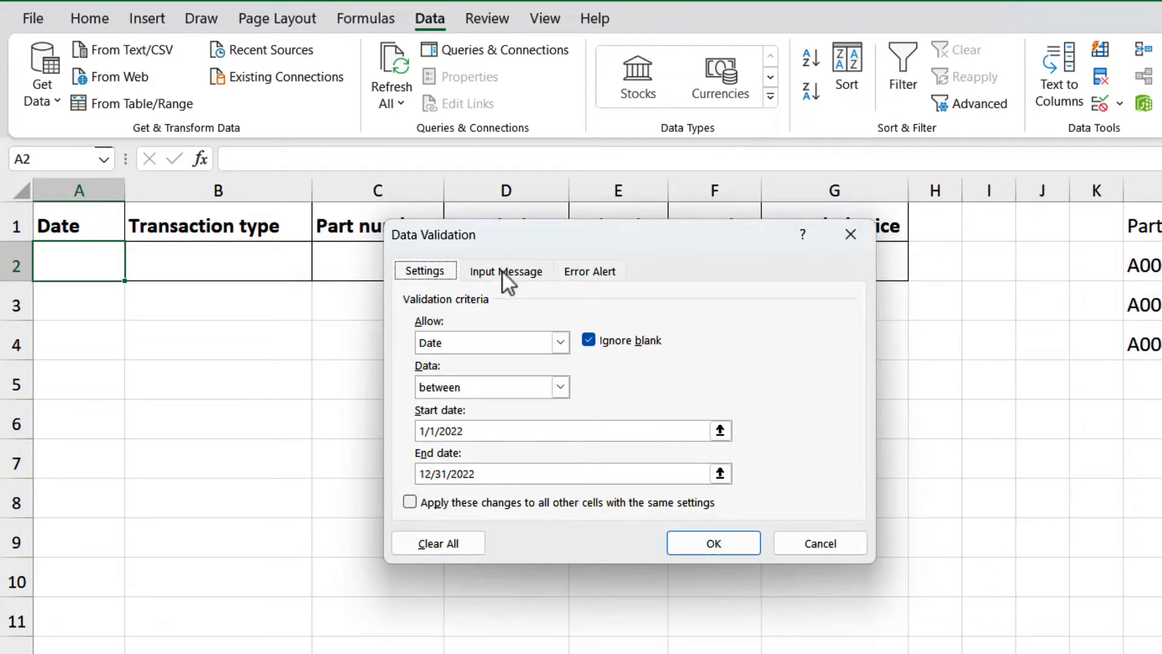
click(590, 271)
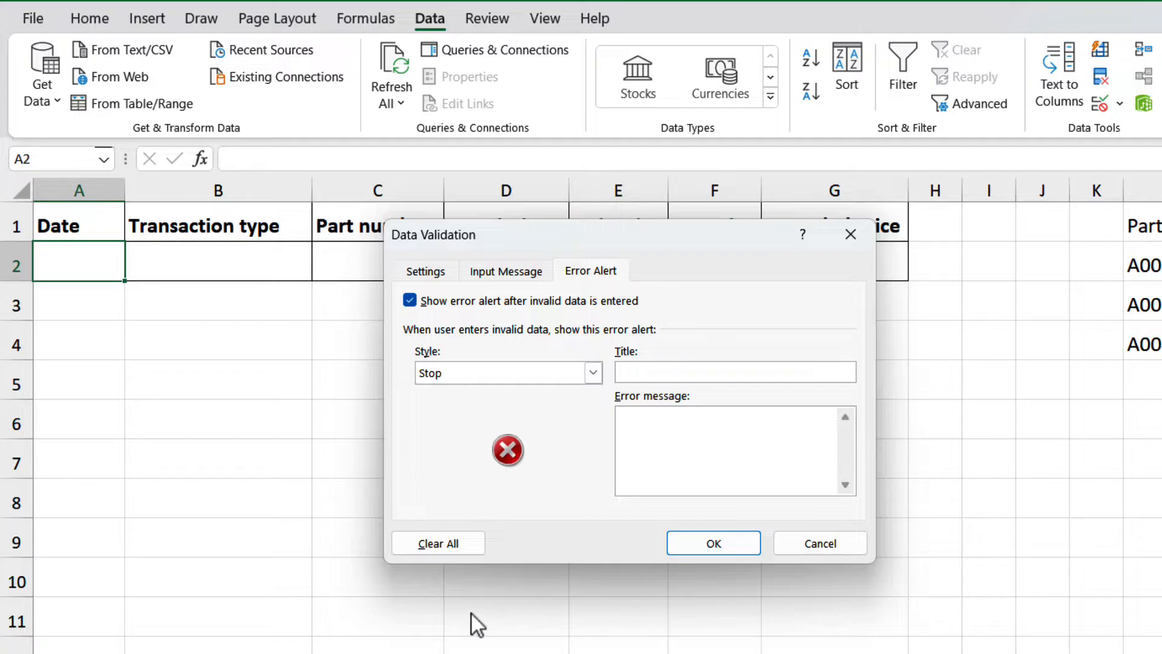
text(date not in range)
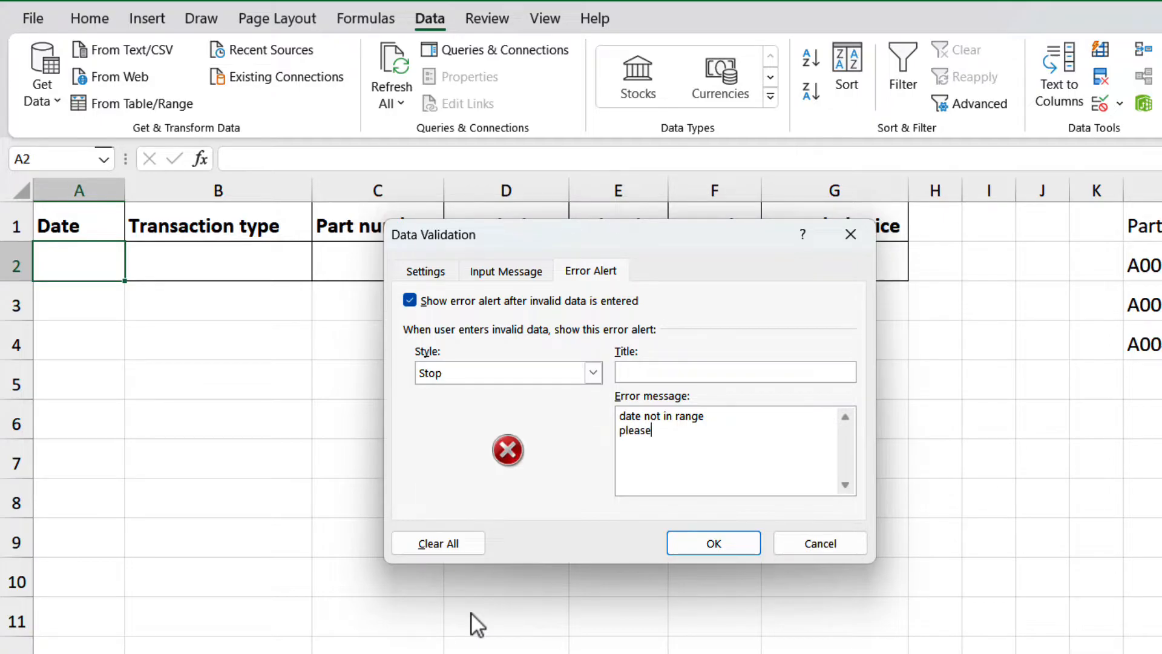
text(type correct date)
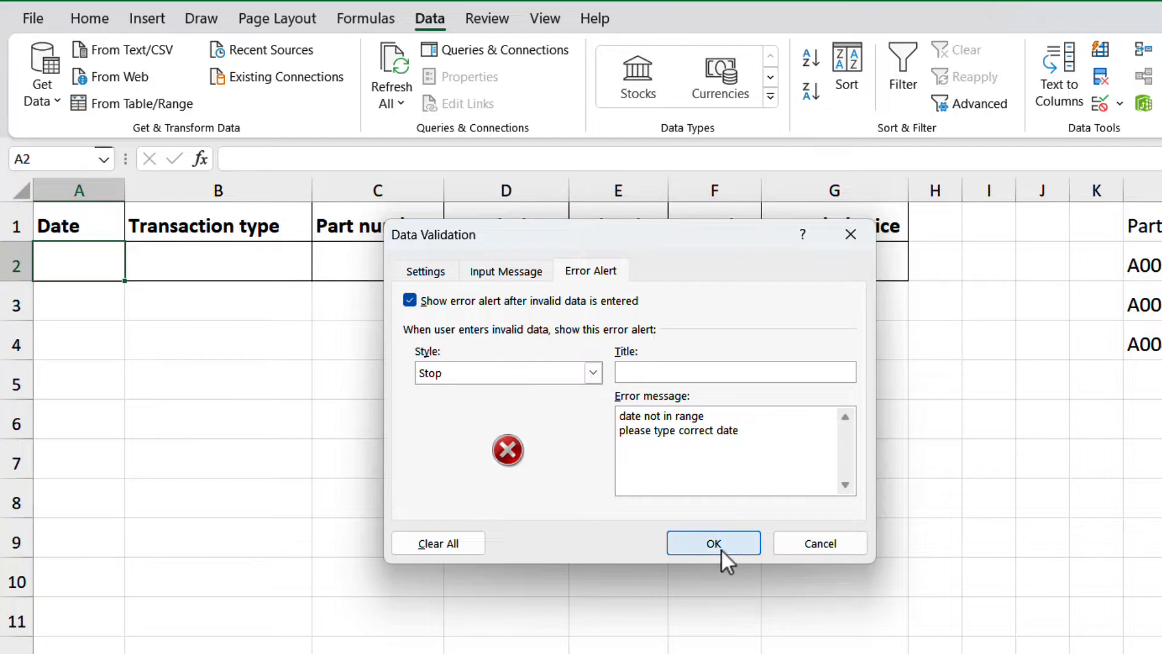
click(713, 543)
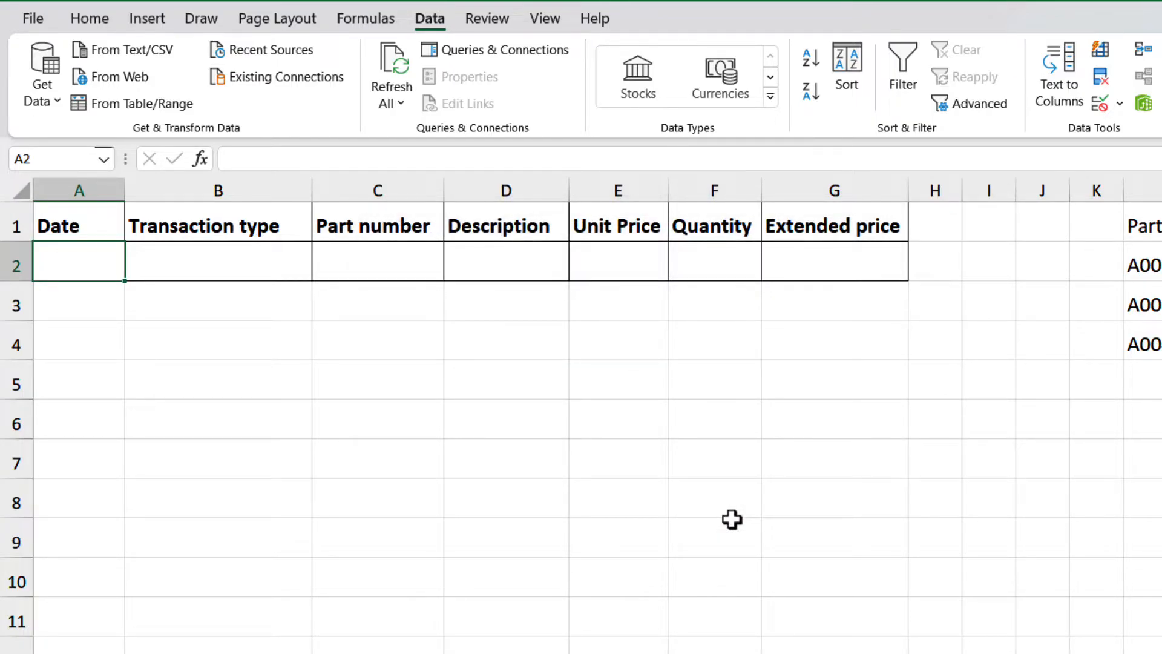
mouse_move(85, 257)
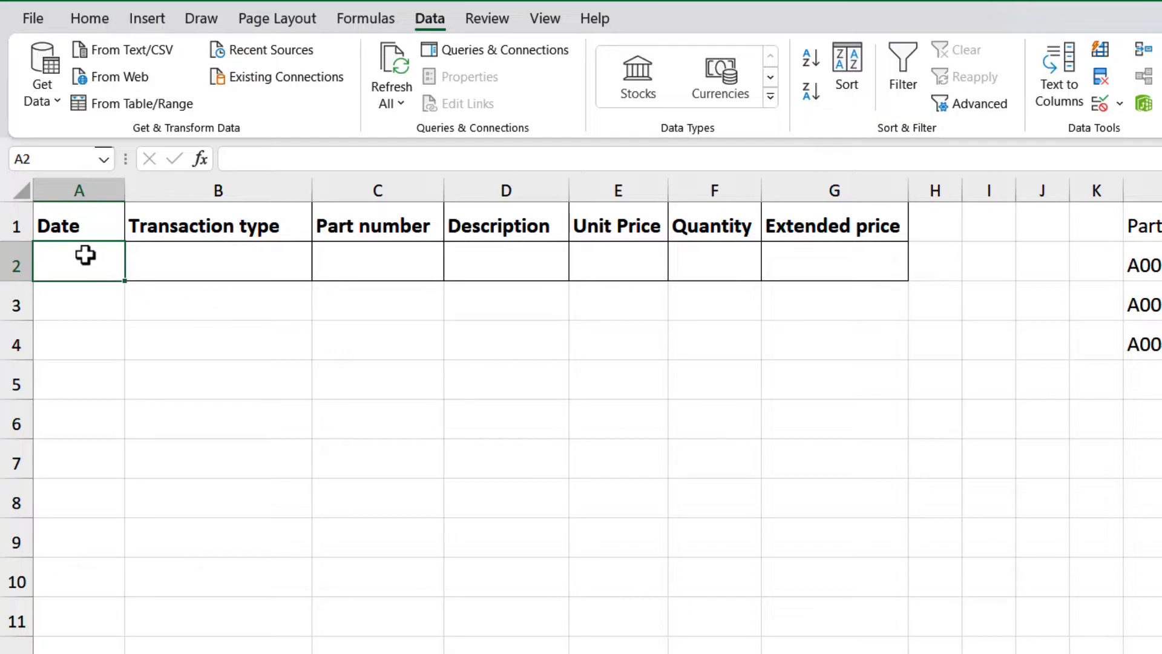
text(2/1/2021)
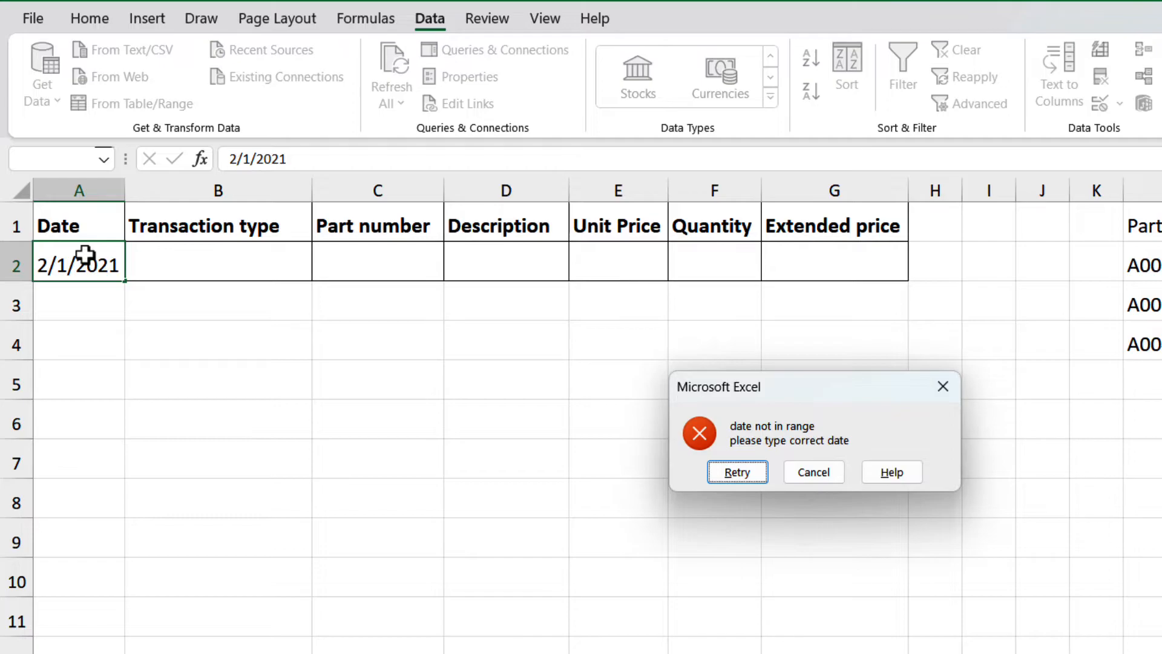
mouse_move(797, 471)
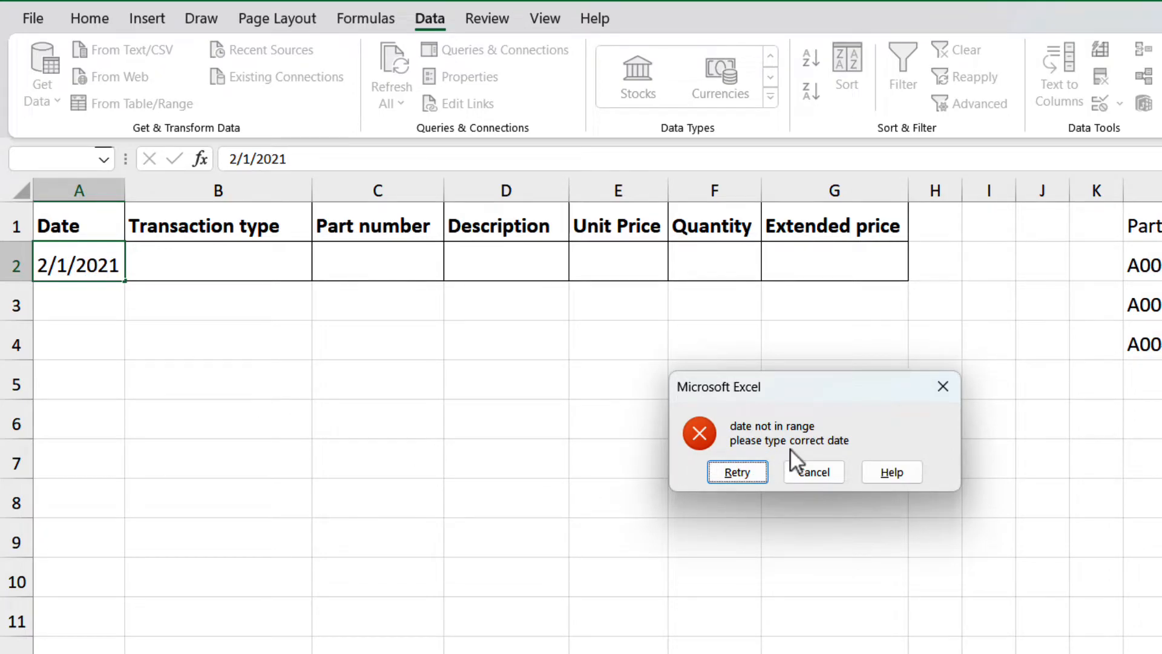
click(814, 471)
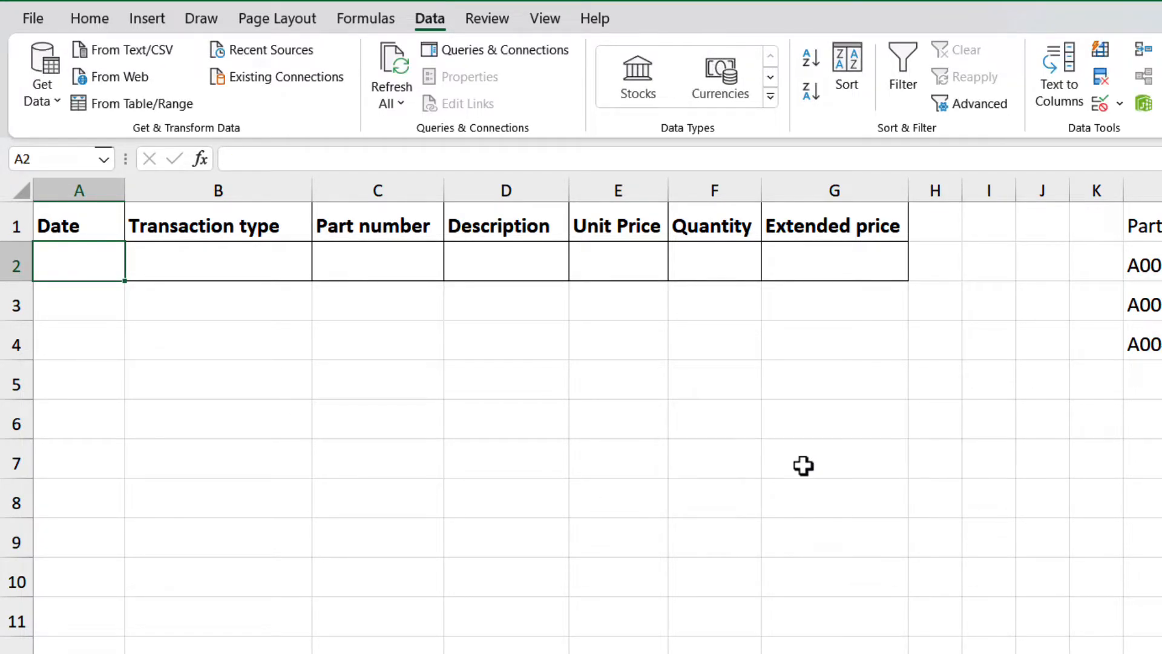
For Quantity F2, allow whole numbers between 1 and 5
click(715, 260)
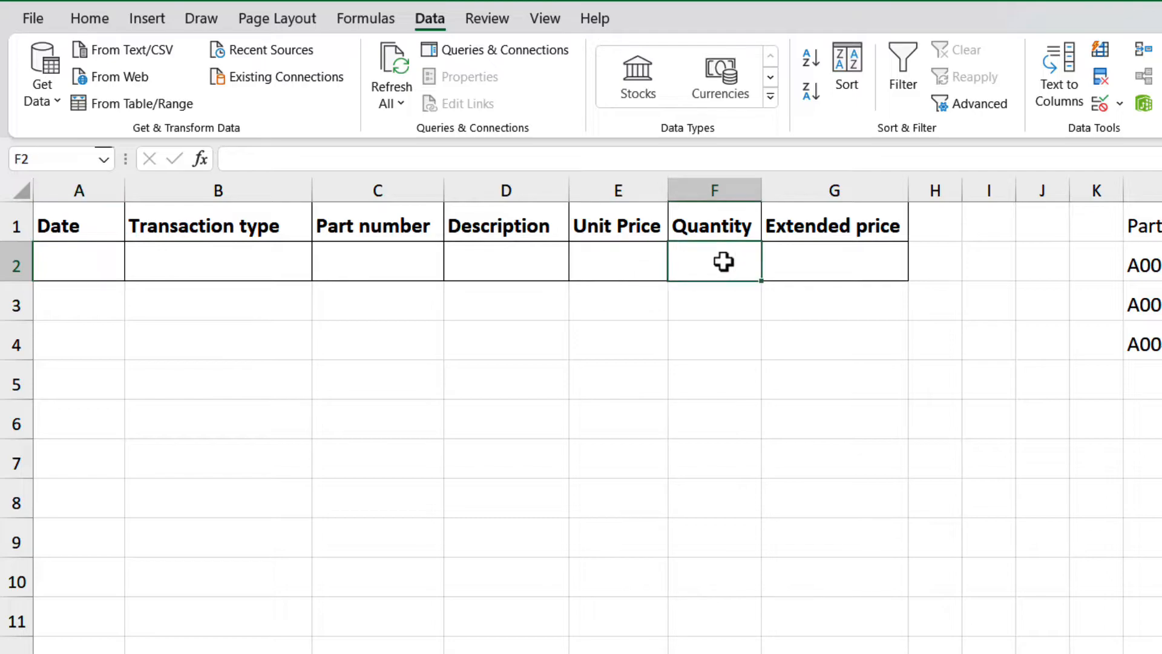
mouse_move(1065, 129)
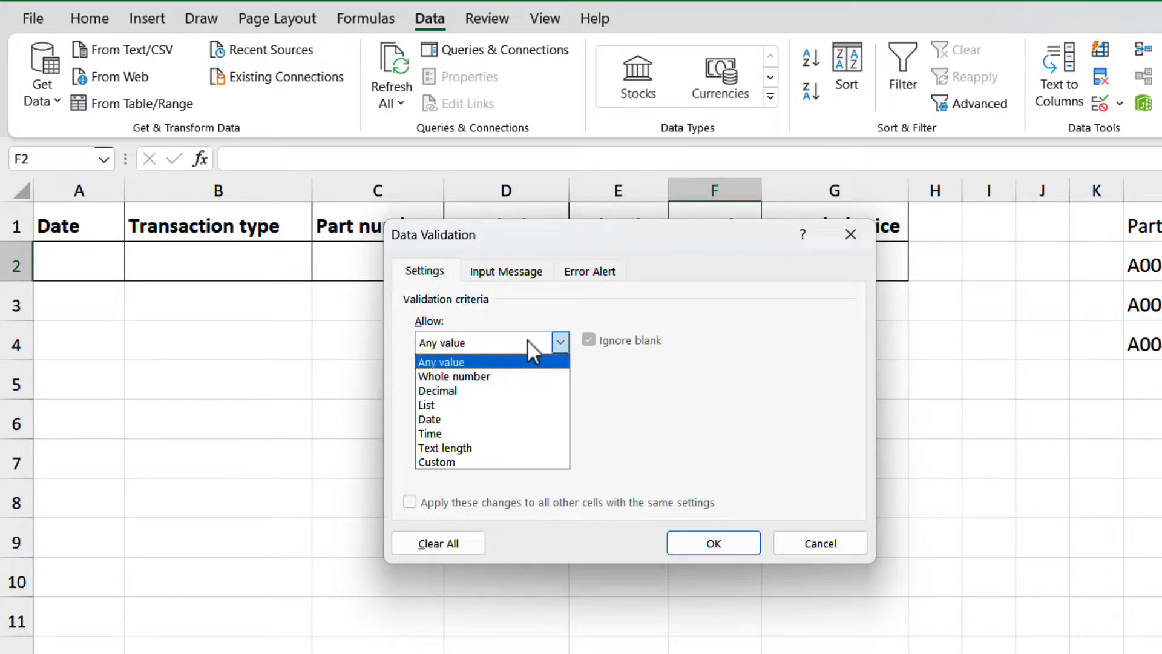
click(454, 376)
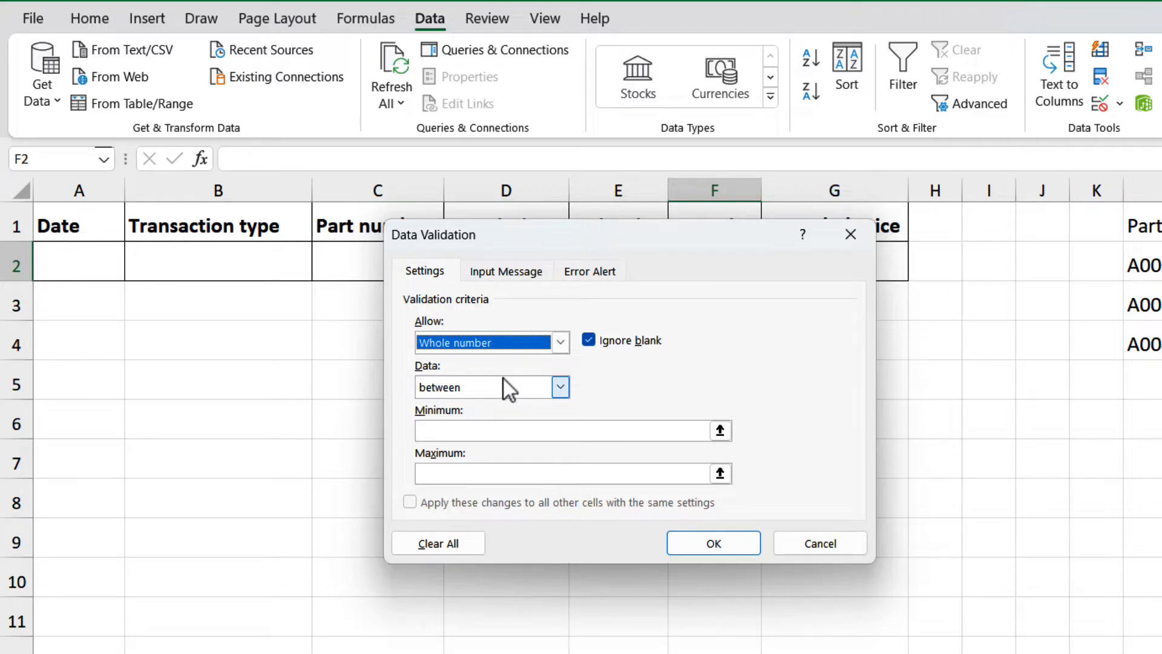
mouse_move(514, 387)
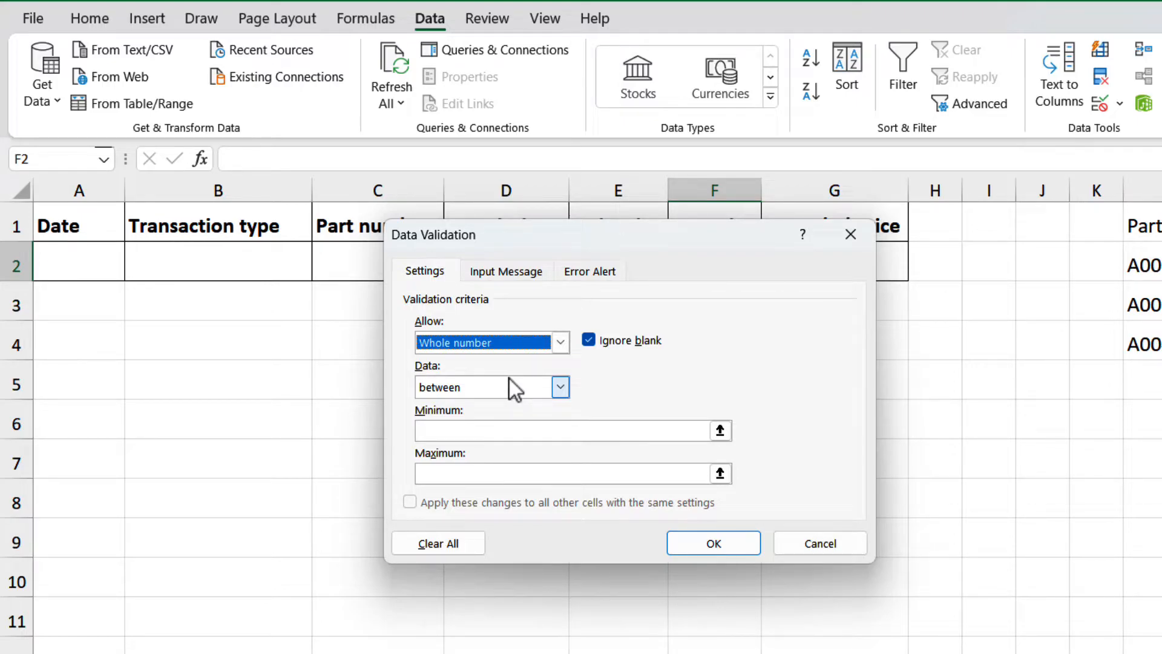
click(557, 431)
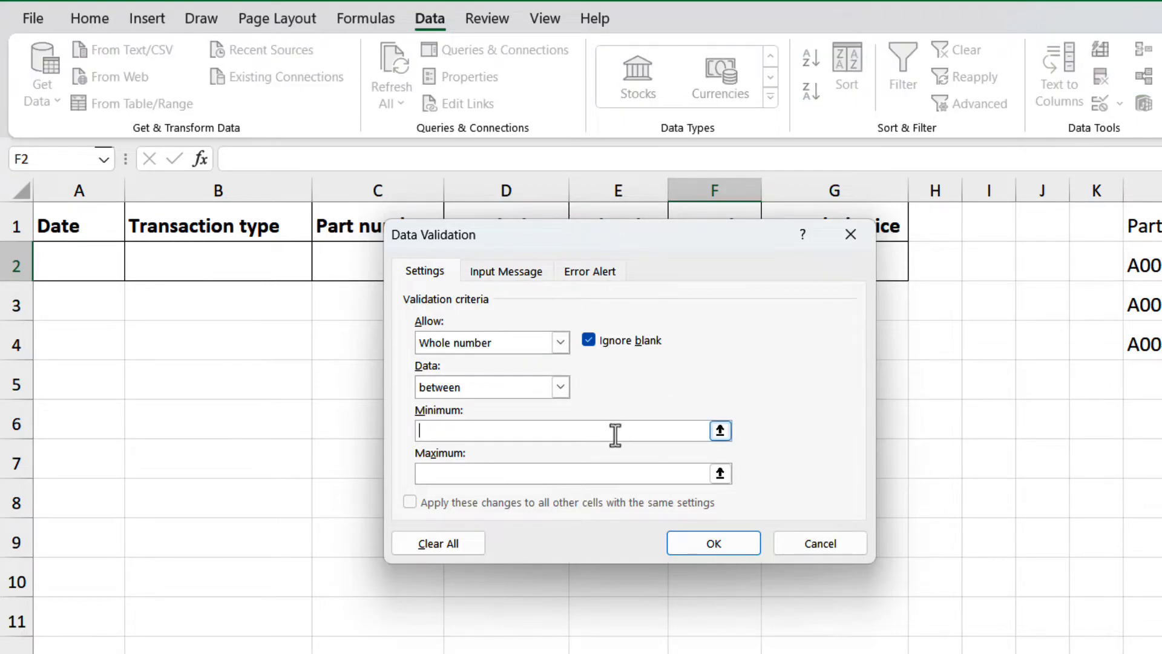
text(1)
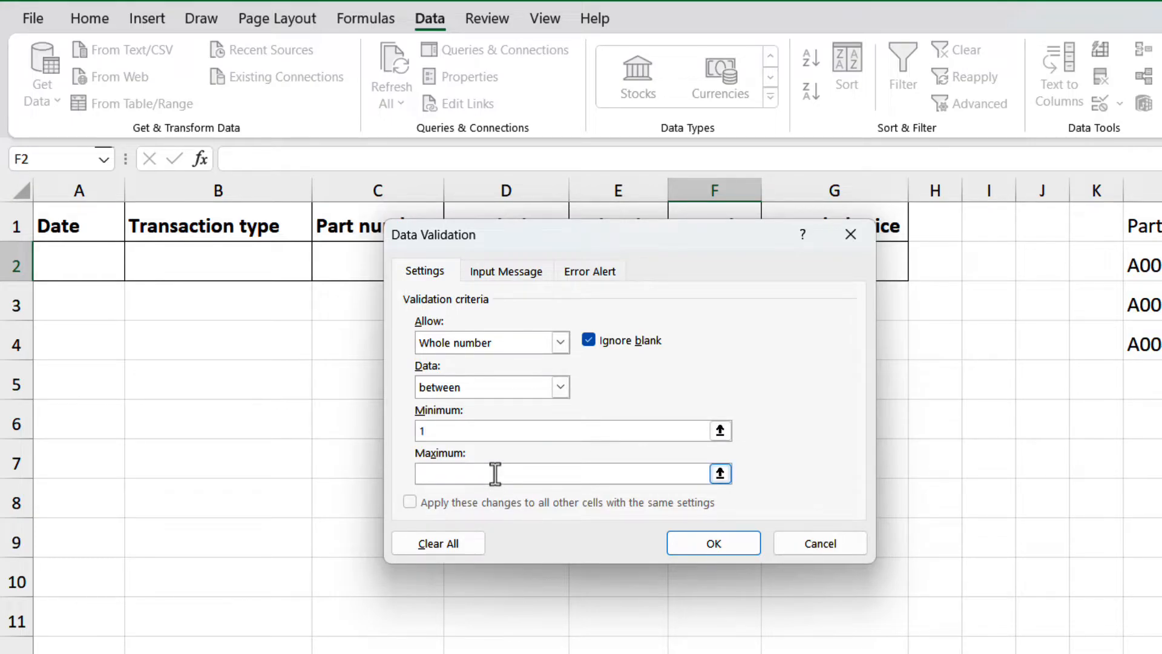
text(5)
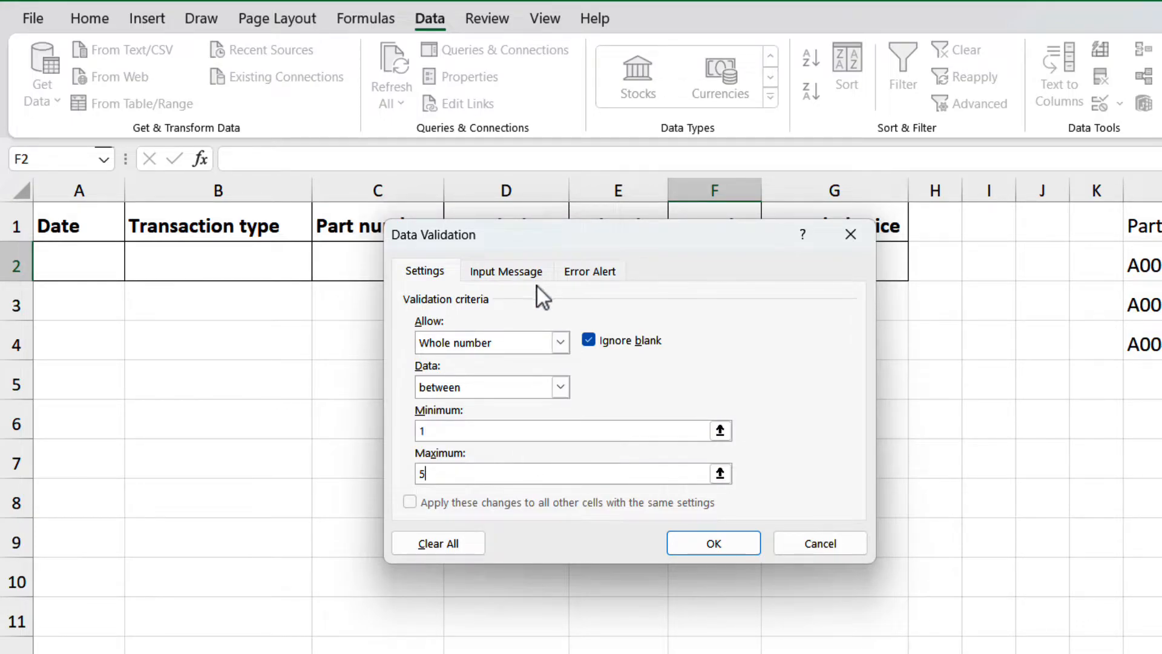
mouse_move(597, 276)
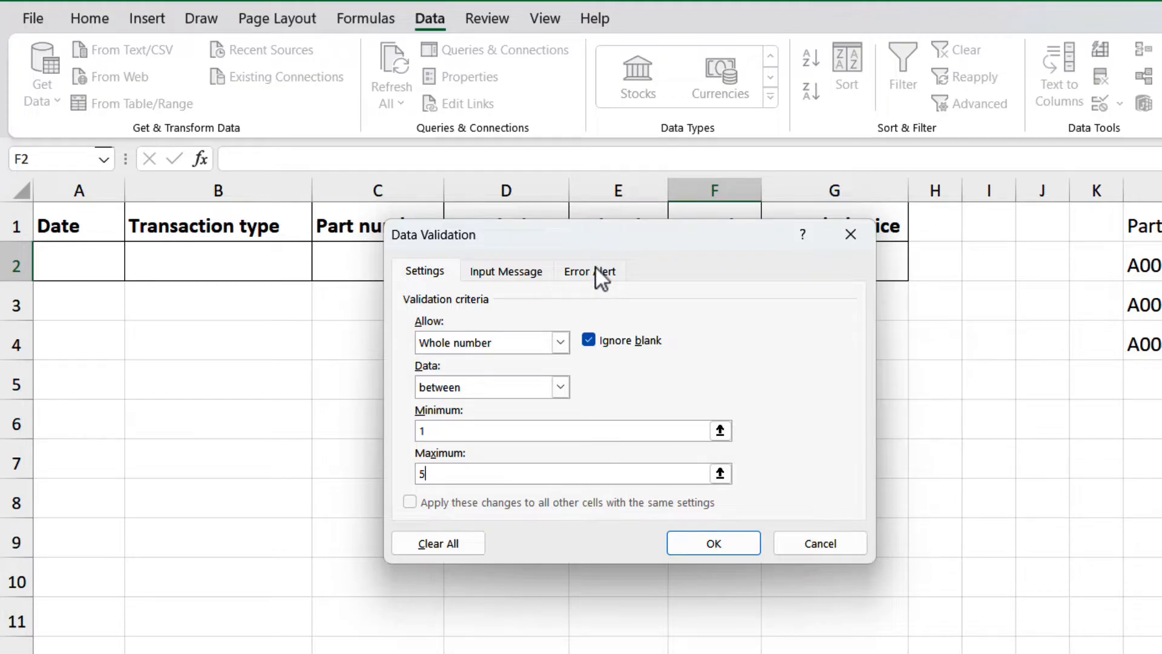
Set a Warning alert: 'only whole number can be accepted if higher than 5 requires additional validation'
click(590, 271)
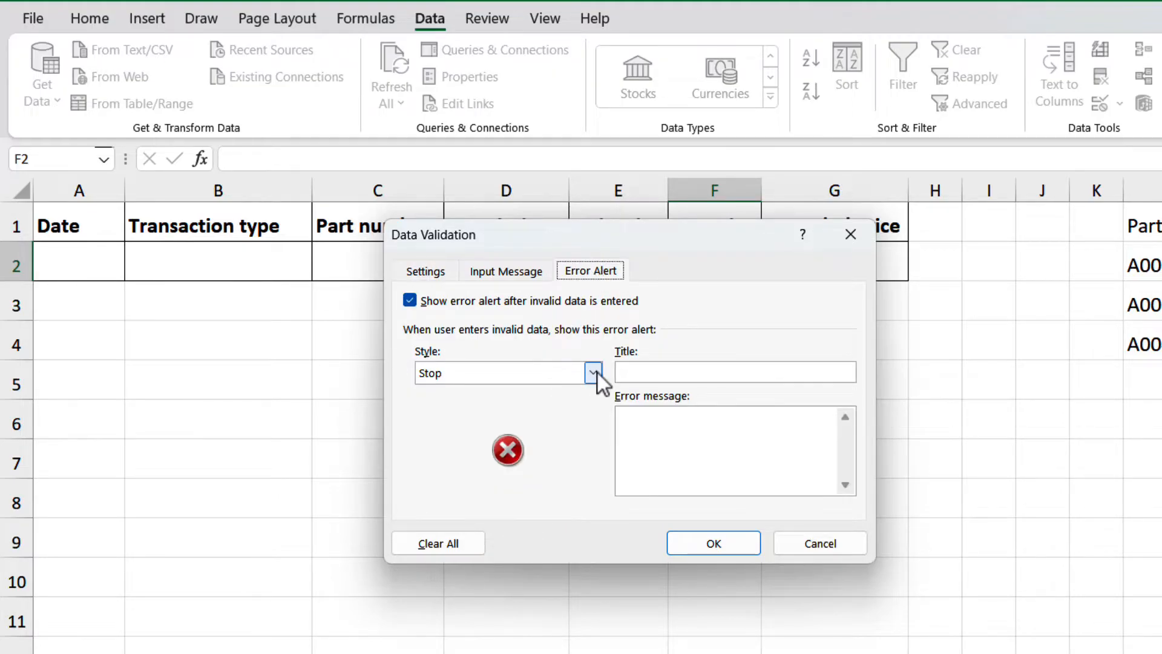
click(593, 373)
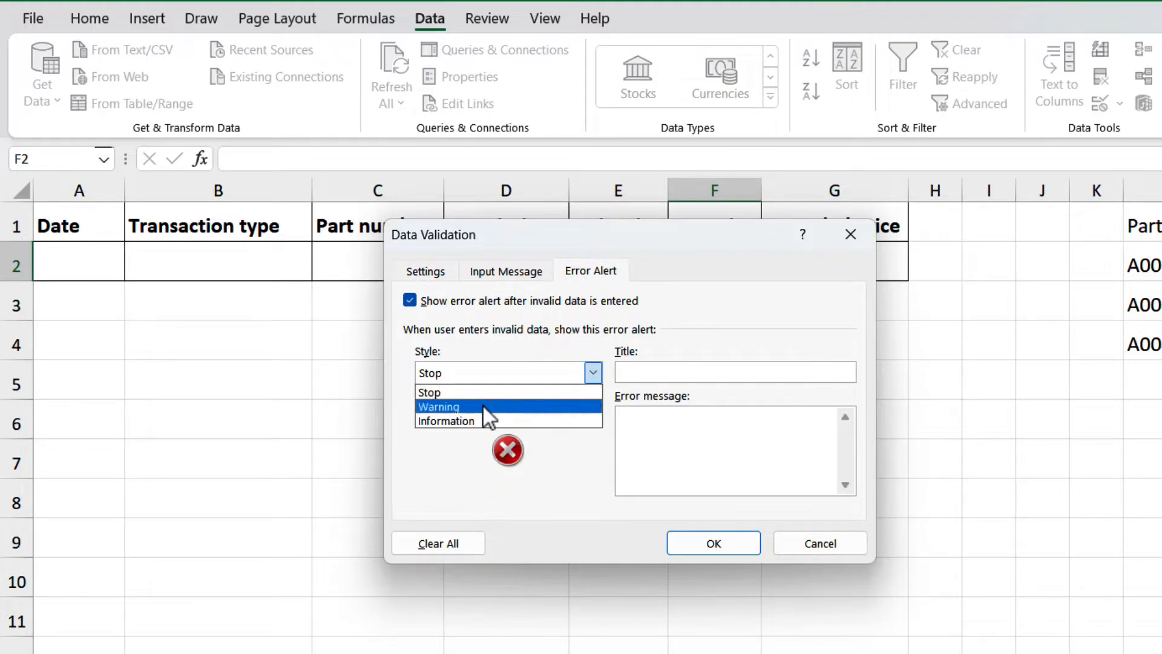
click(438, 406)
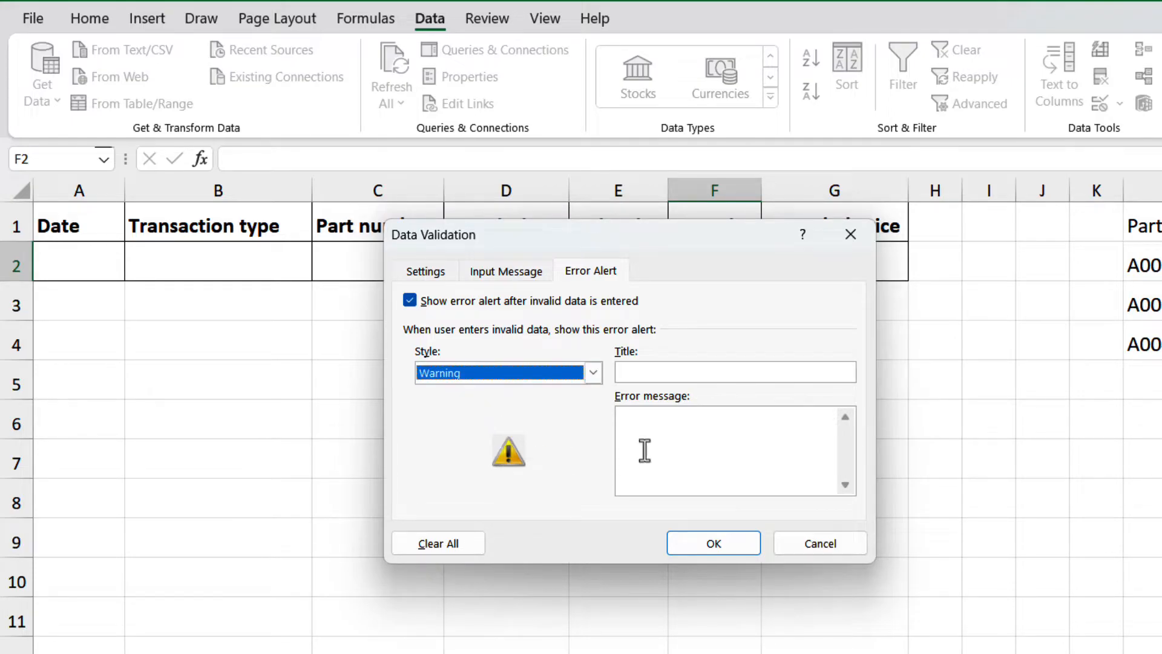
text(o)
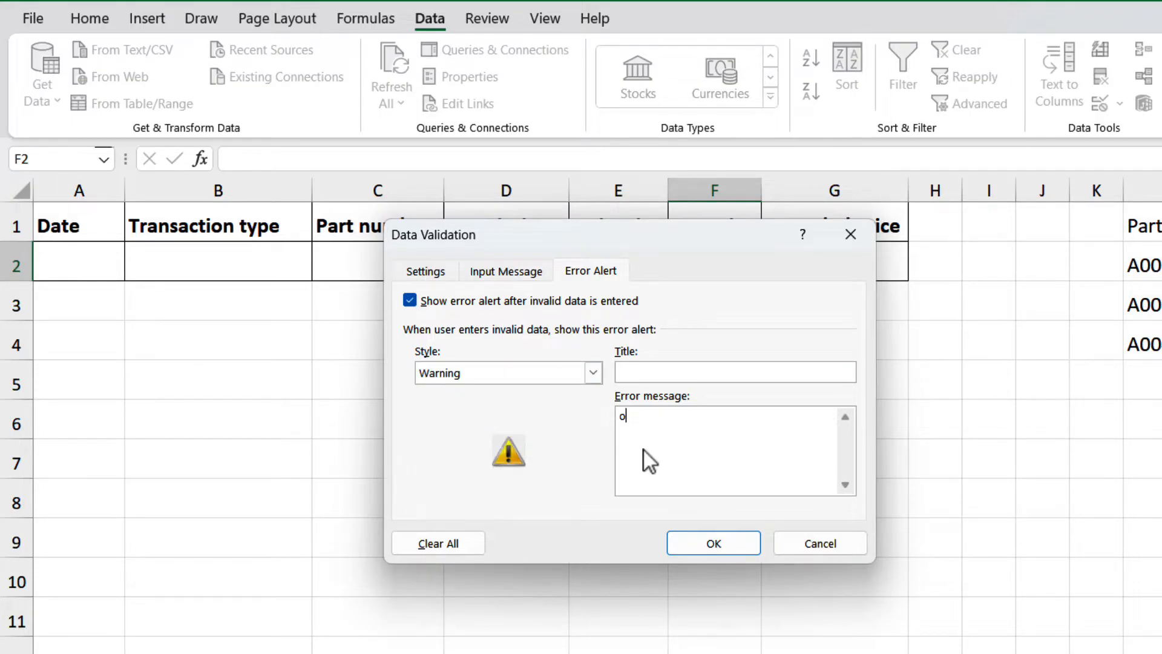
text(nly whole number)
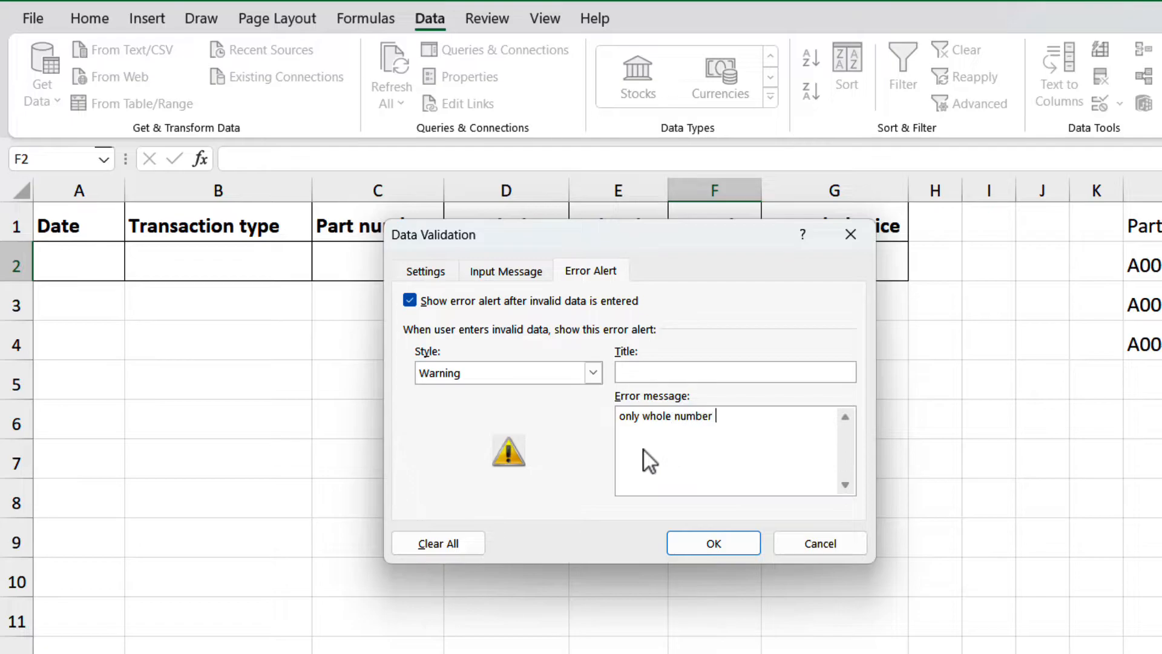
text(can be accepted)
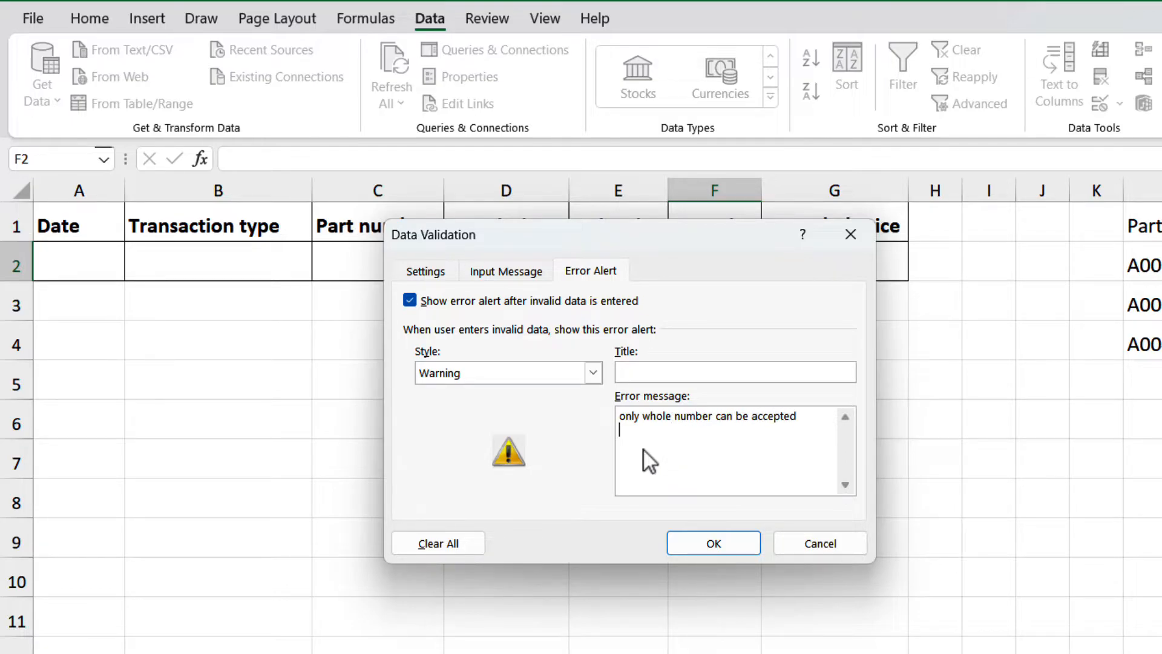
text(if higher than 5 requires a)
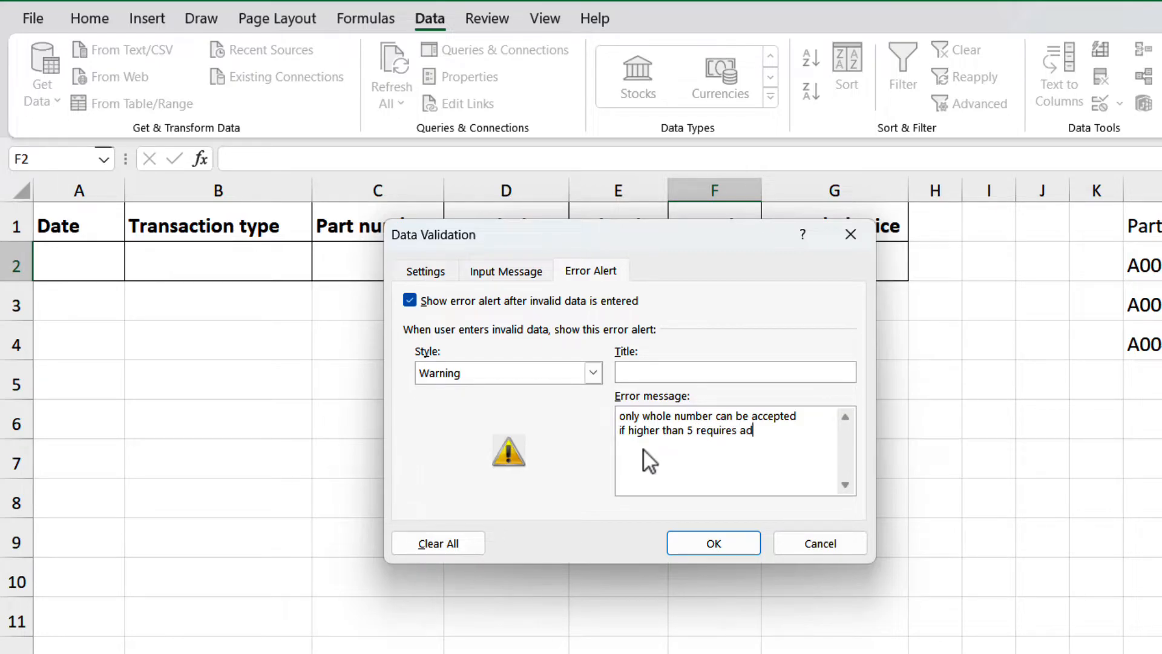
text(ditional validation)
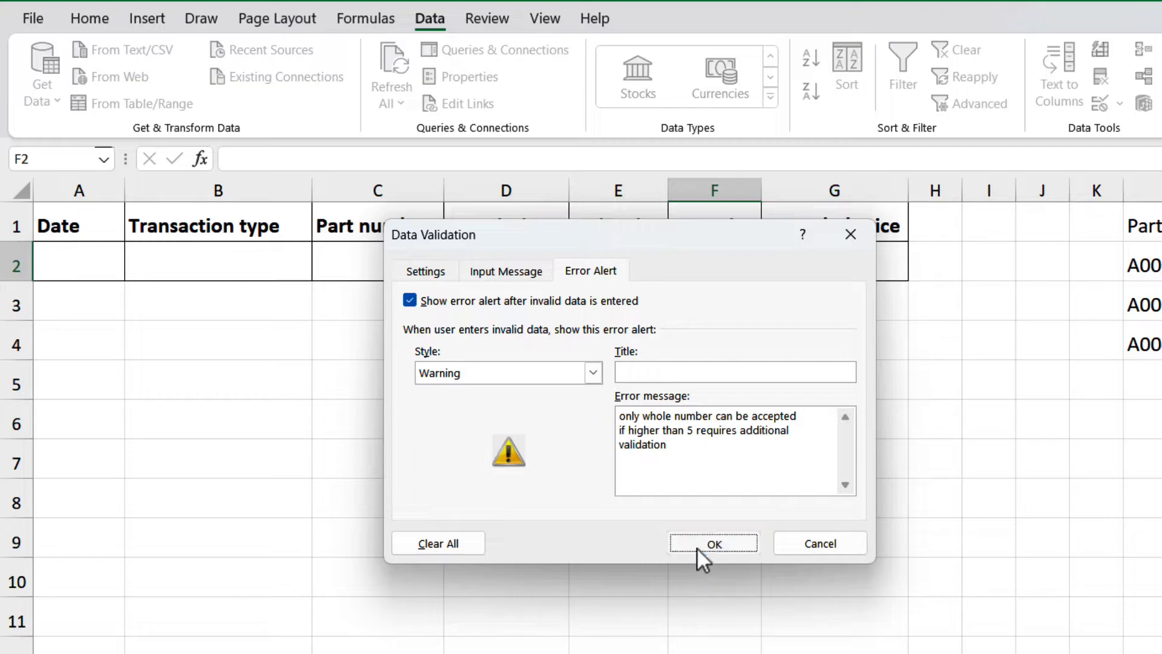
click(715, 542)
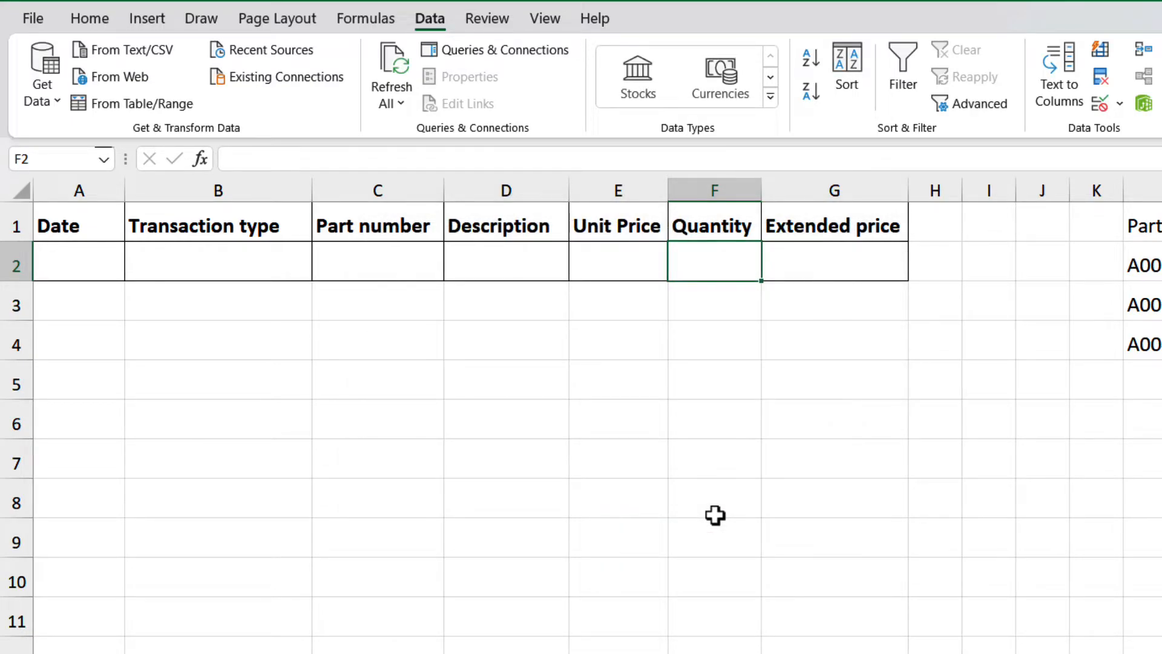
Enter 1.2 and decline it at the warning, then enter 6 and accept it in F2
text(1.)
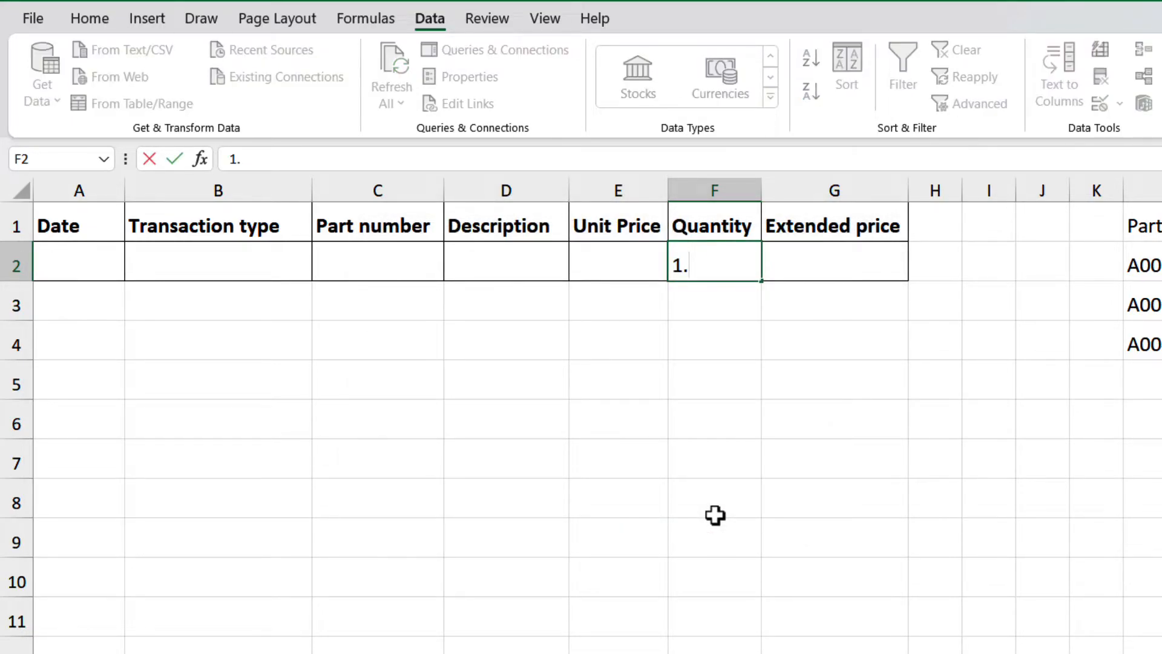
text(2)
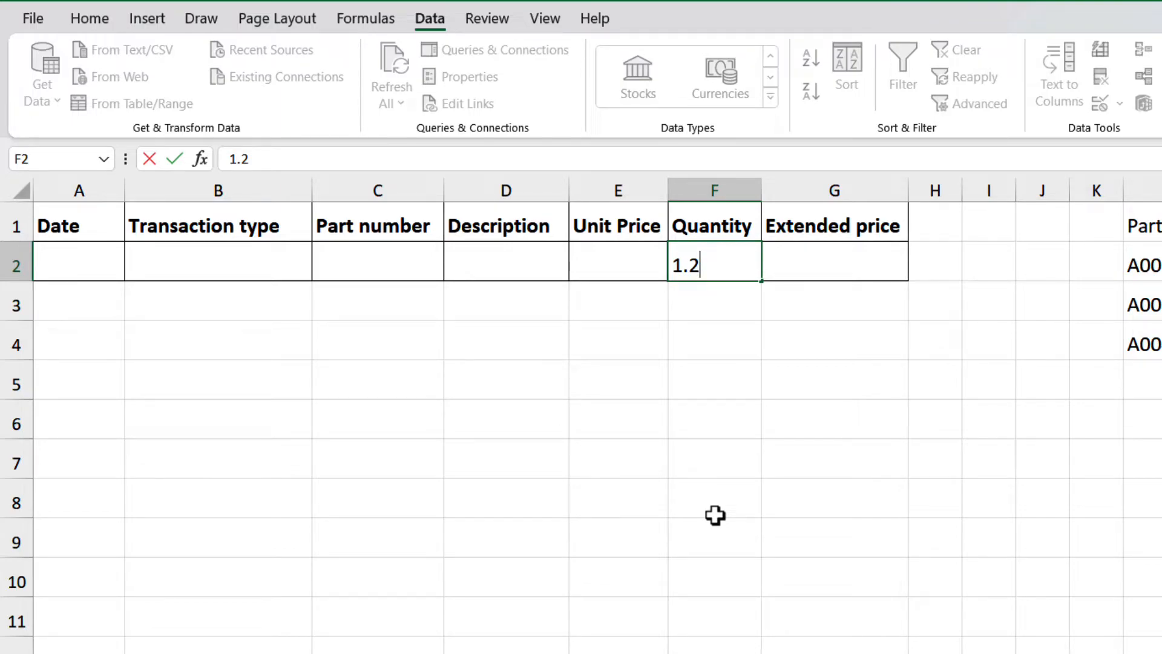
key(Enter)
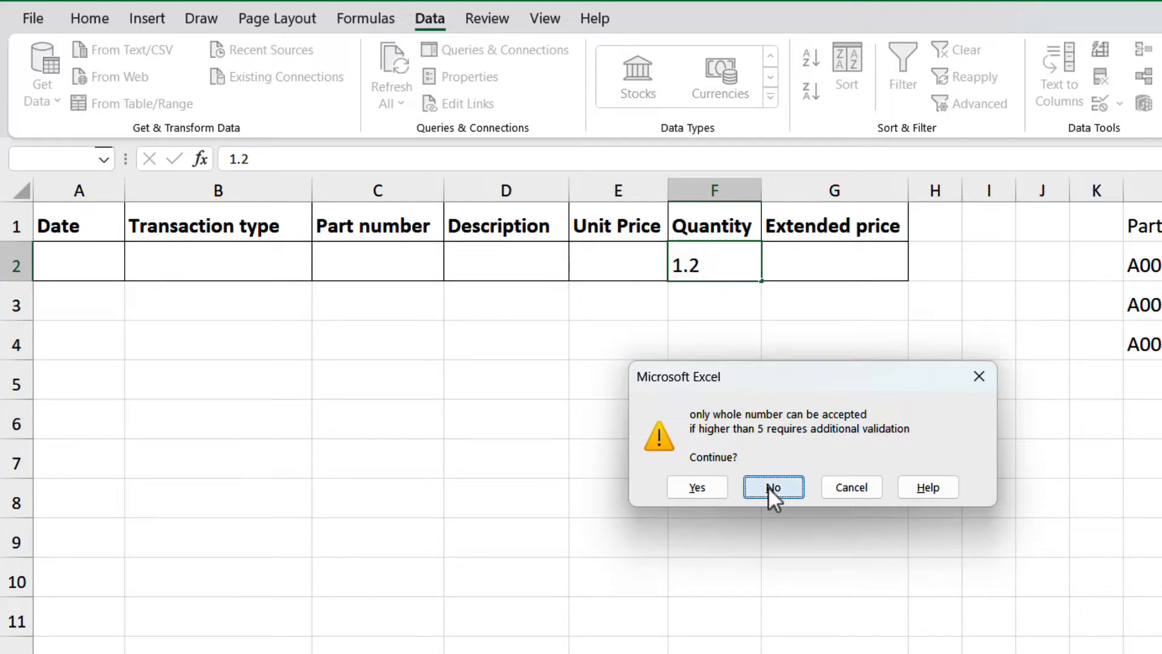
click(772, 487)
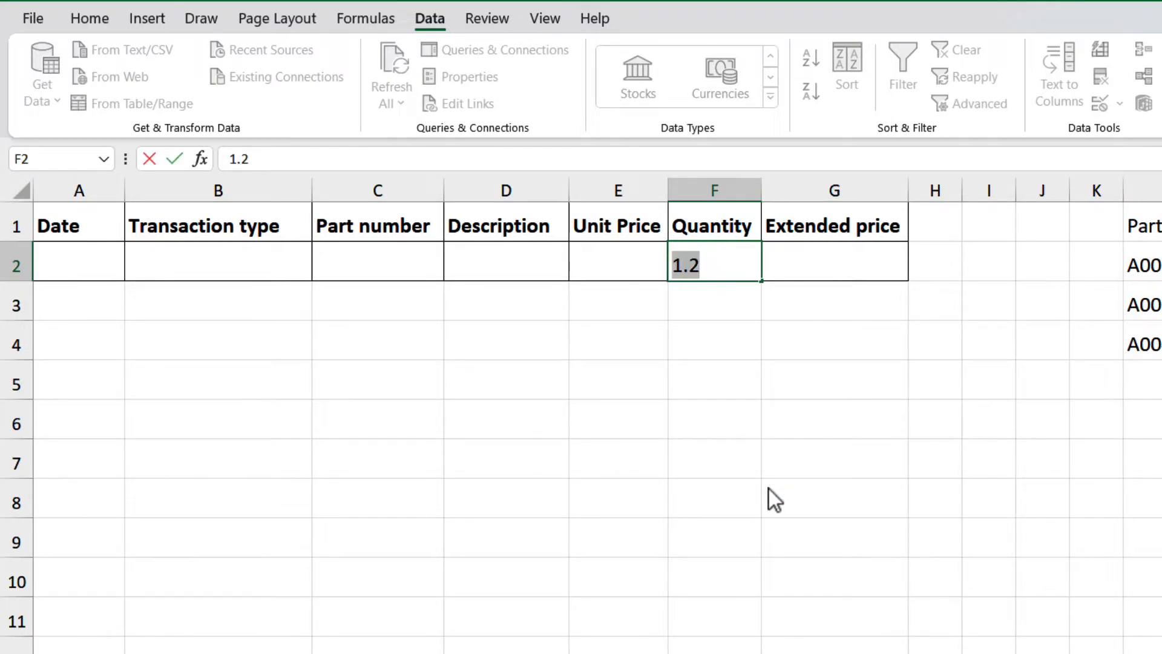
text(6)
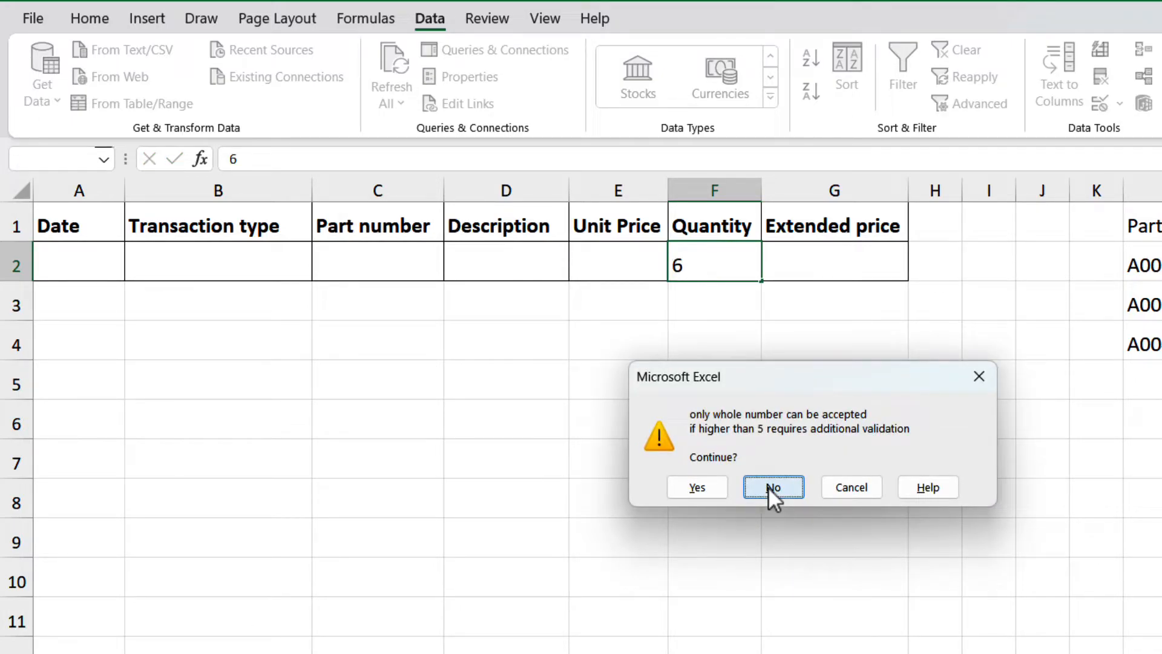
click(773, 486)
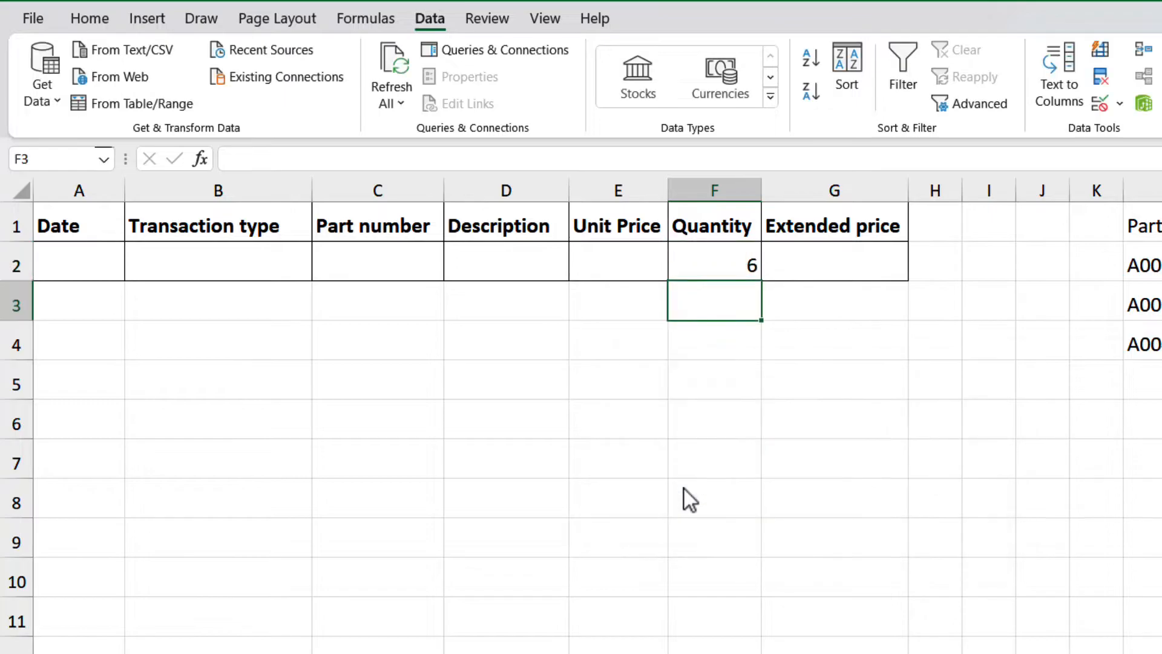
click(714, 263)
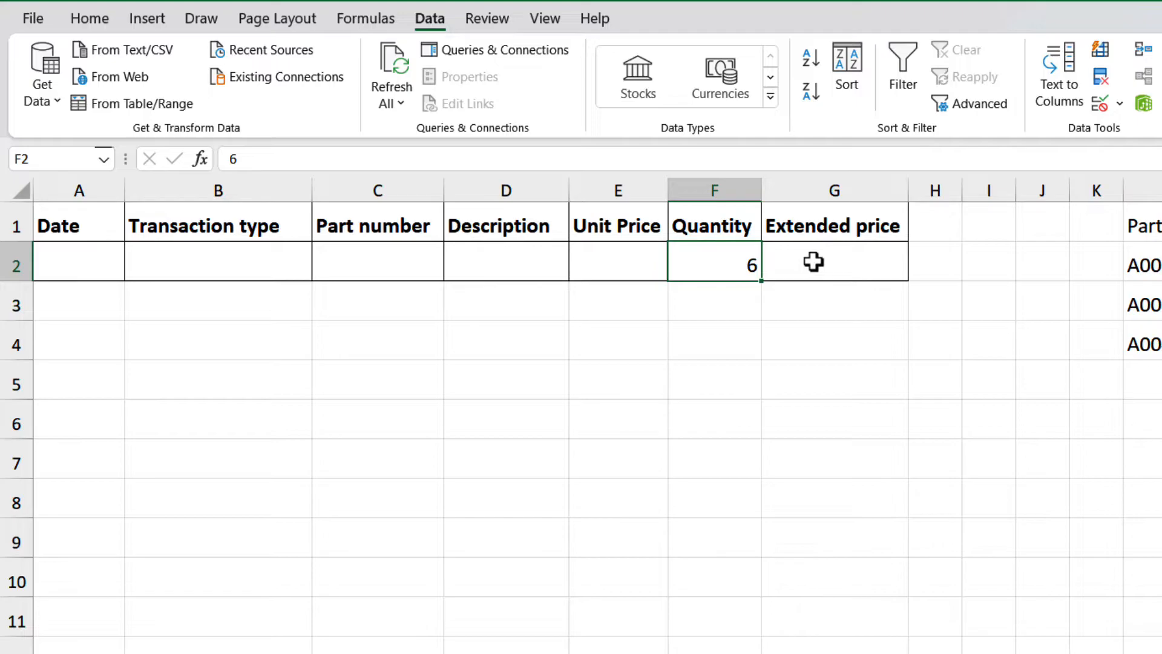
For Transaction type B2, allow a list of Walk-in and Corporate PO
click(229, 261)
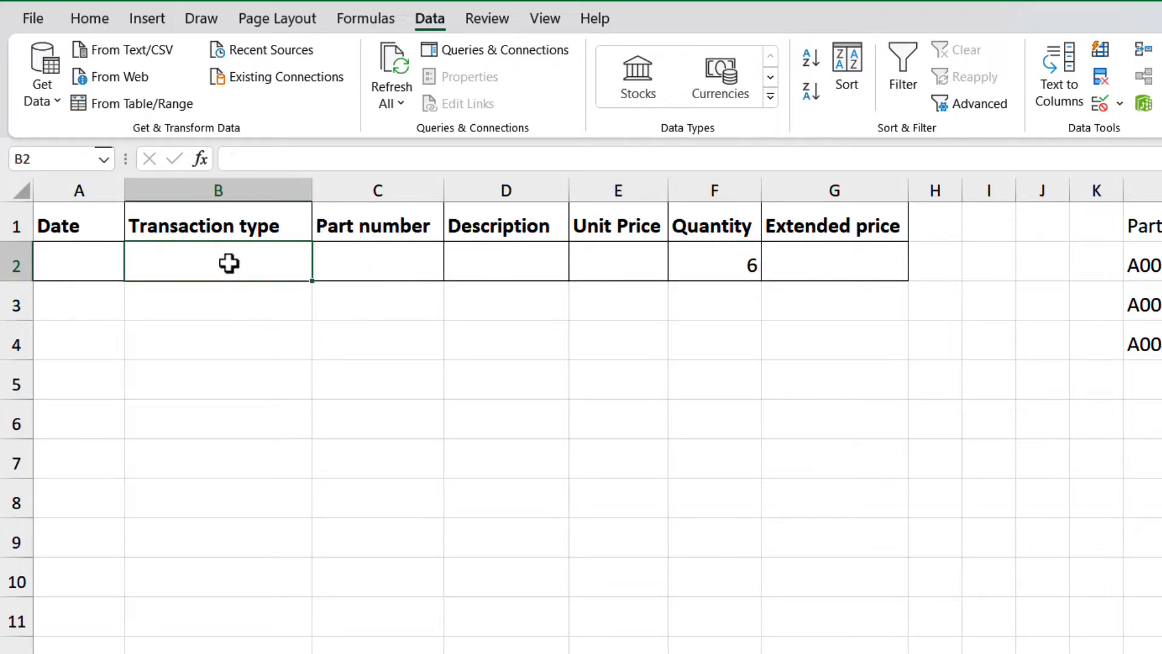
mouse_move(277, 292)
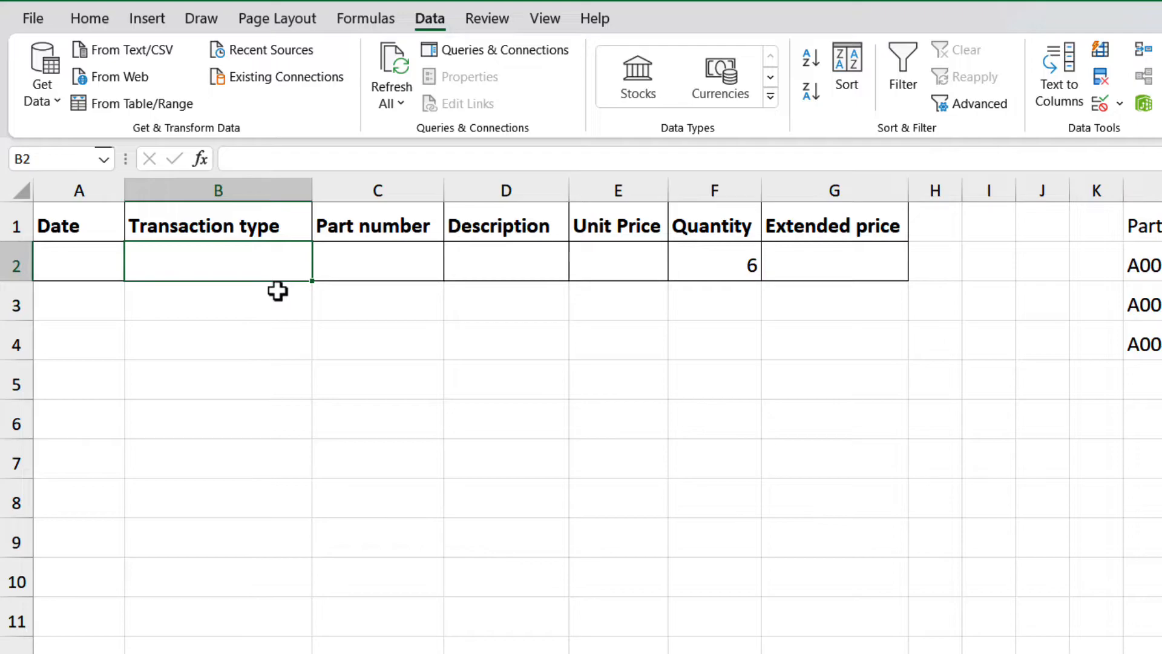
mouse_move(571, 290)
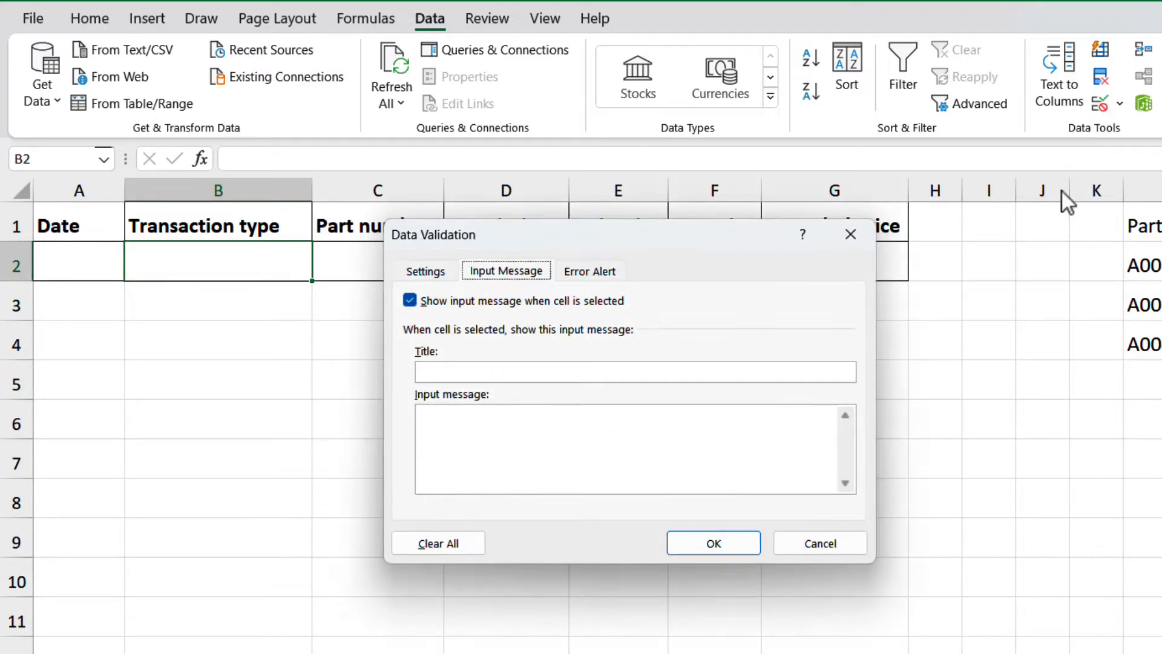
click(425, 271)
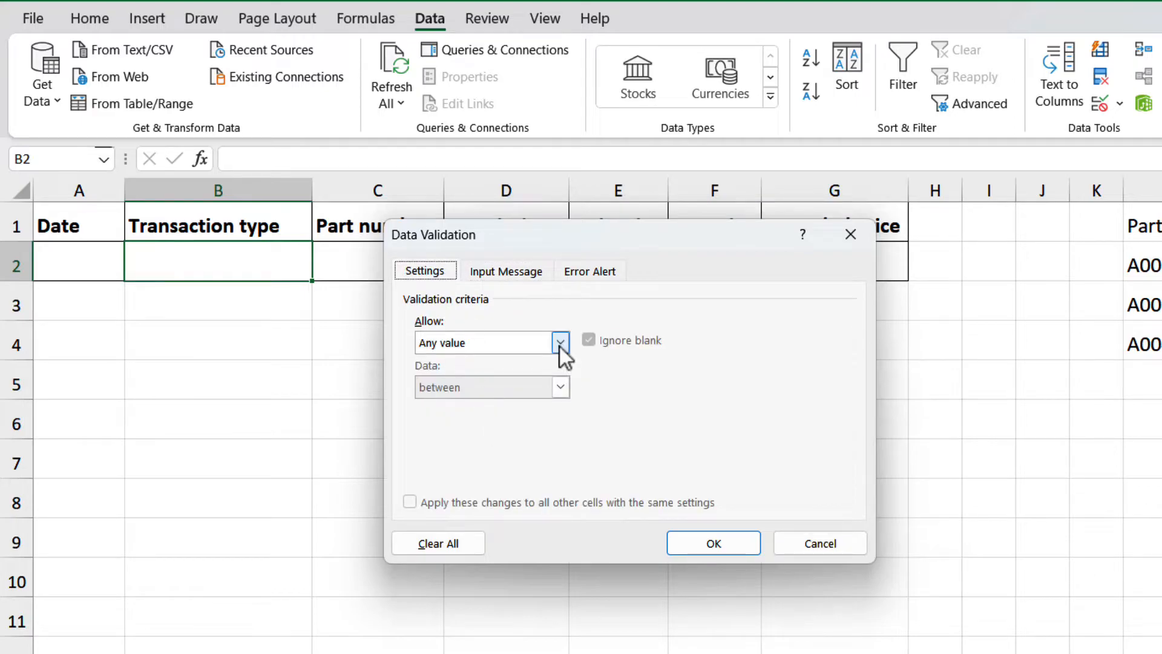
click(559, 343)
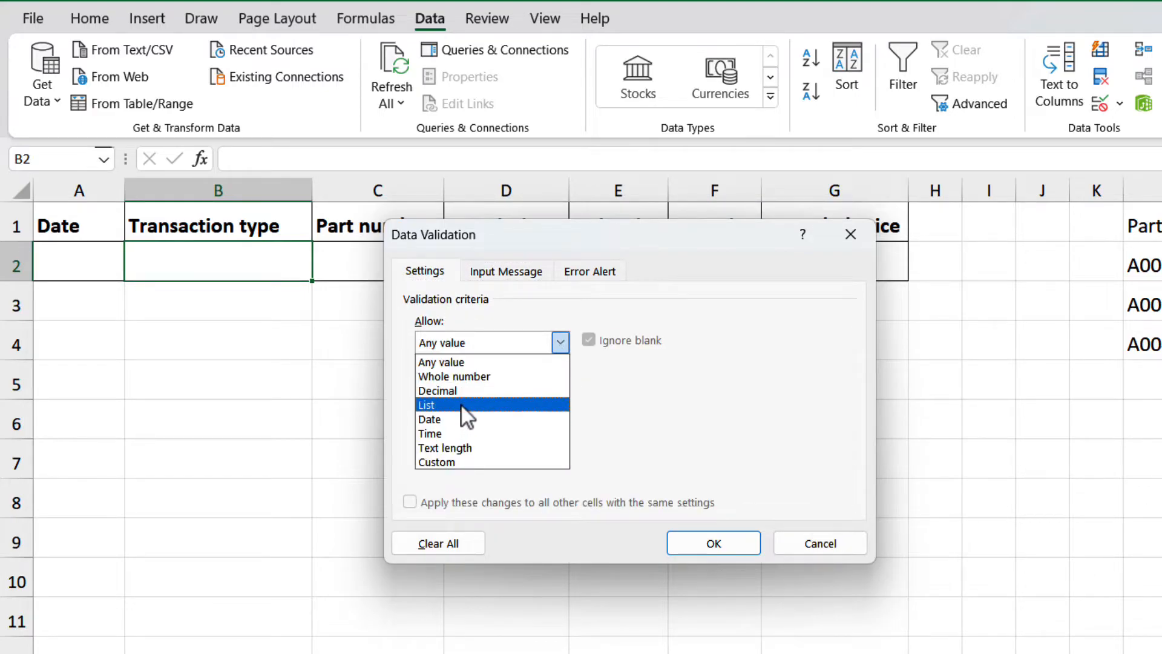
click(426, 405)
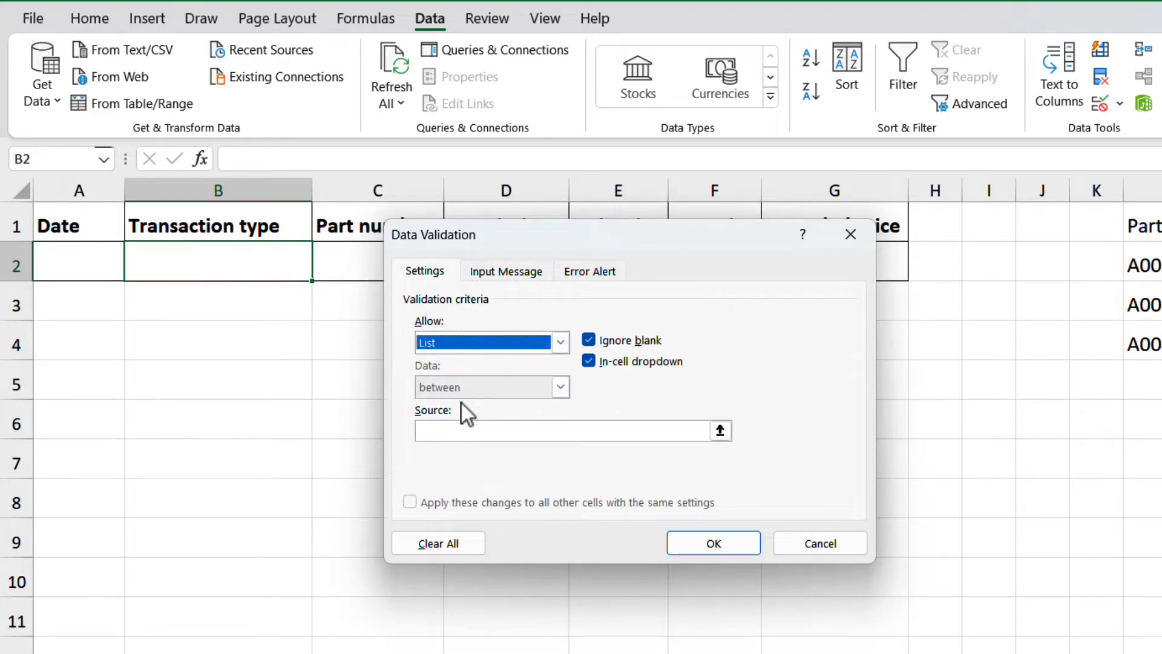
click(563, 431)
text(Walk-in, Cor)
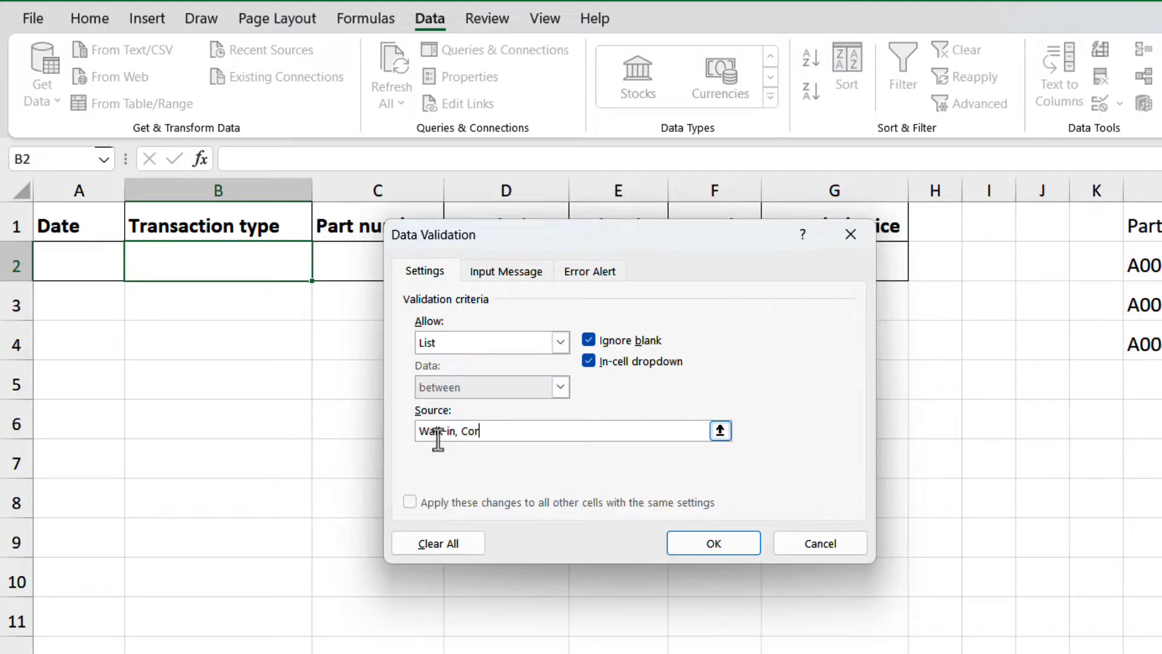
text(porate)
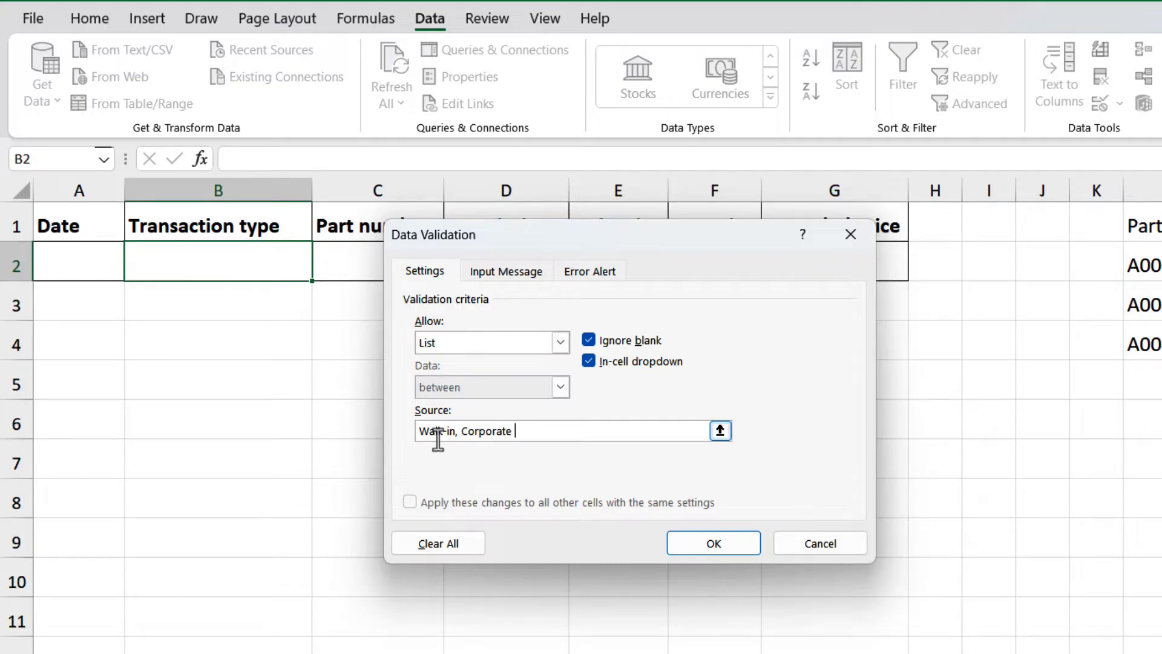
text(PO)
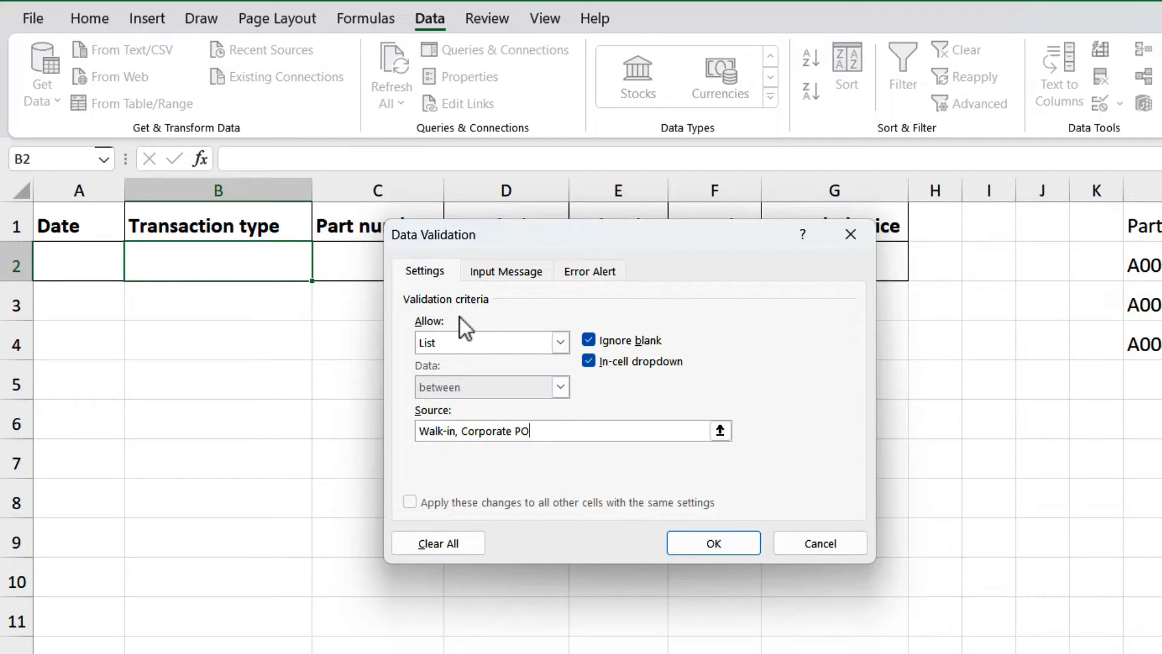
Add the input message 'Select from drop-down list' and apply the rule
click(506, 272)
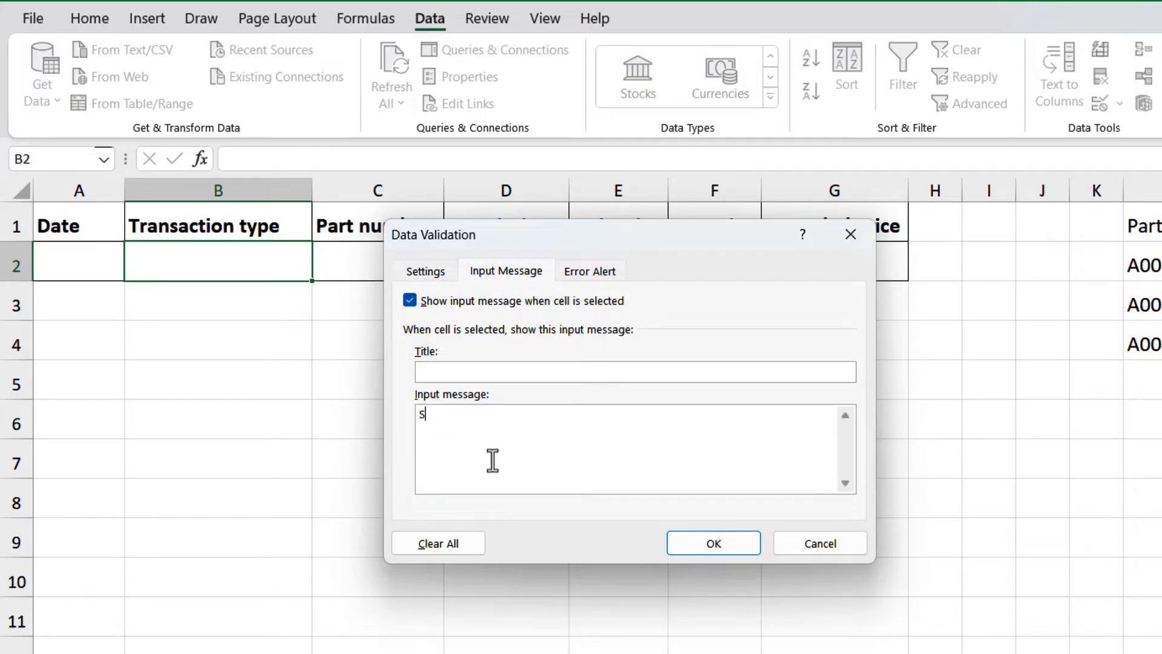
text(elect from)
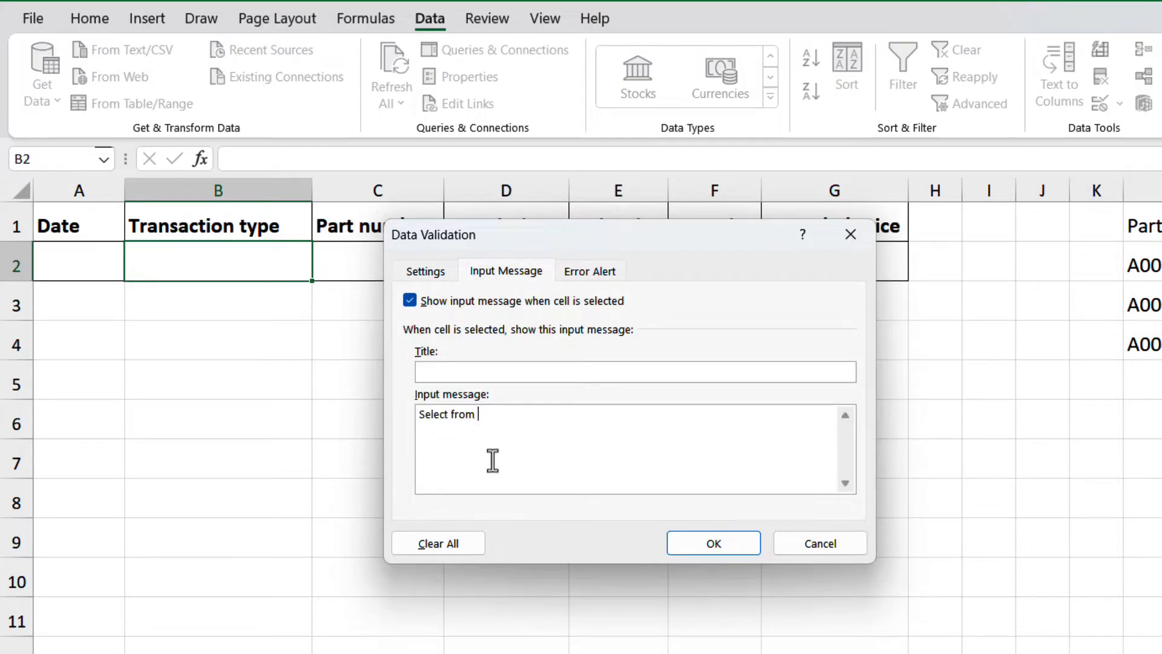
text(drop-down list)
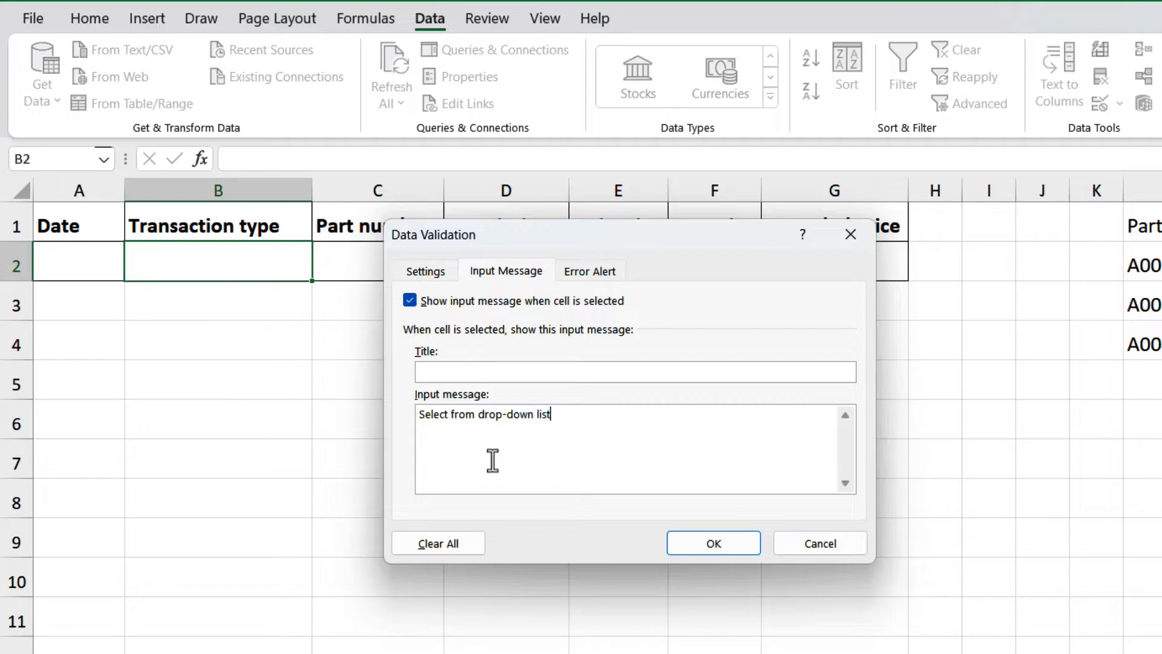
click(715, 542)
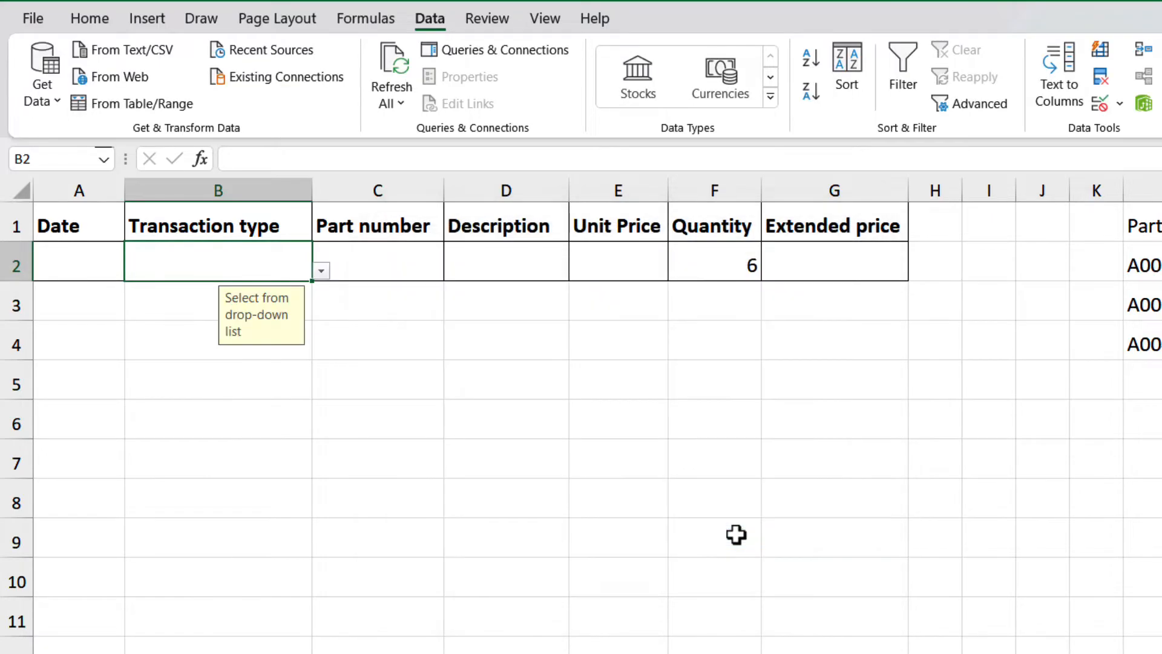
mouse_move(271, 327)
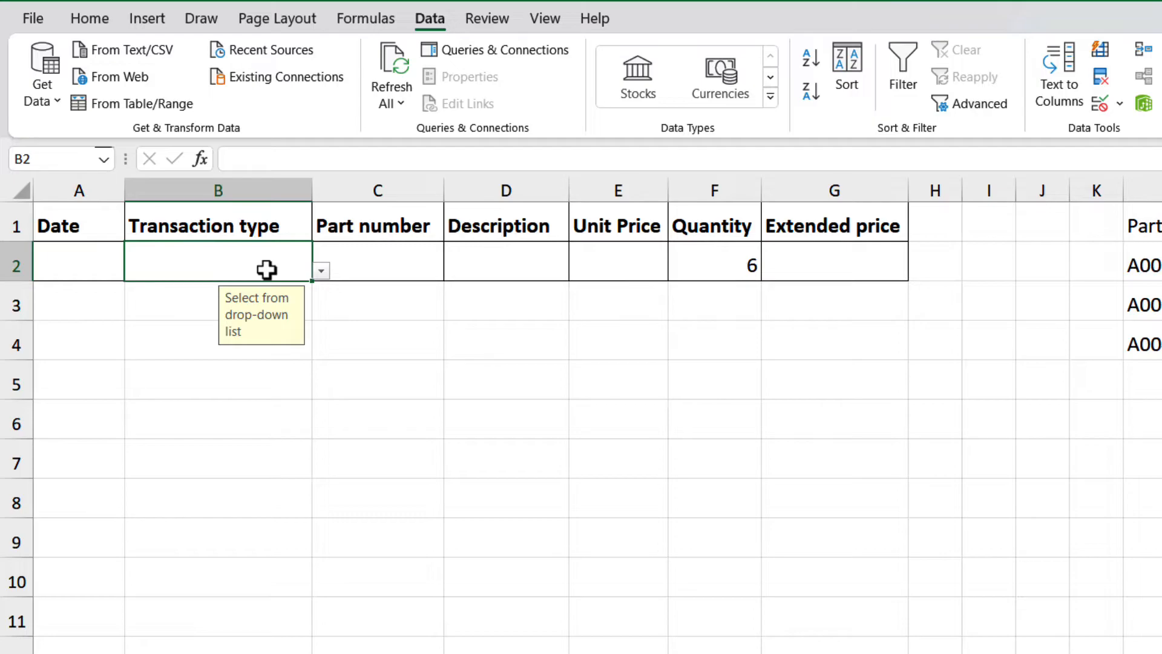
mouse_move(331, 284)
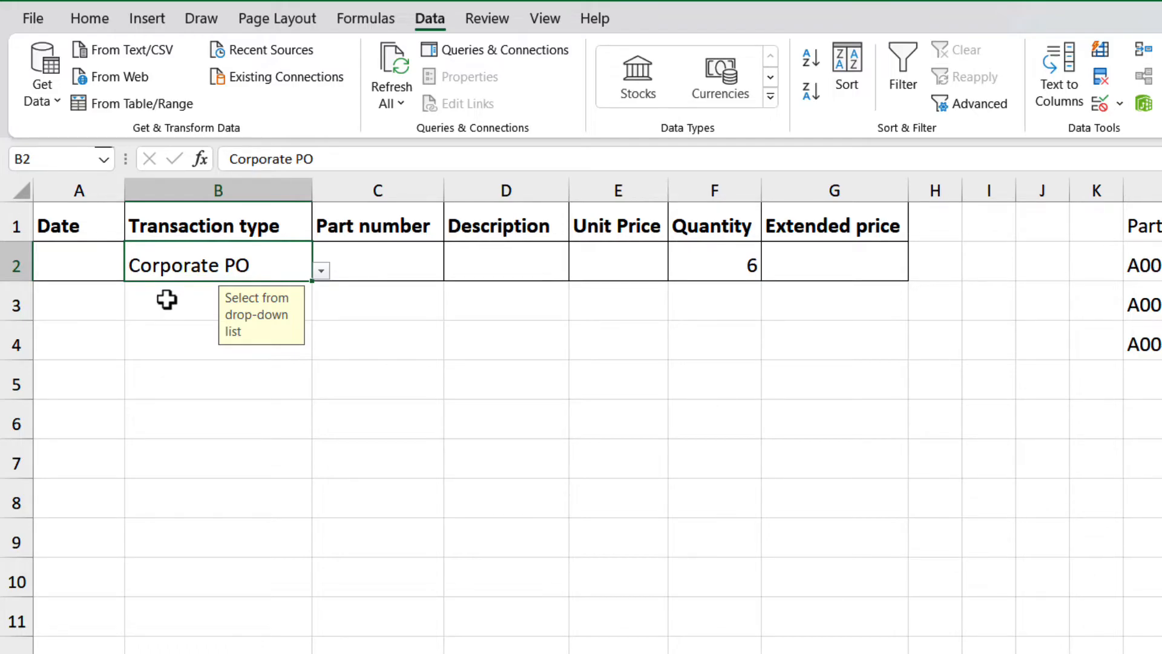
Pick Corporate PO for Transaction type in B2 from its drop-down
text(new)
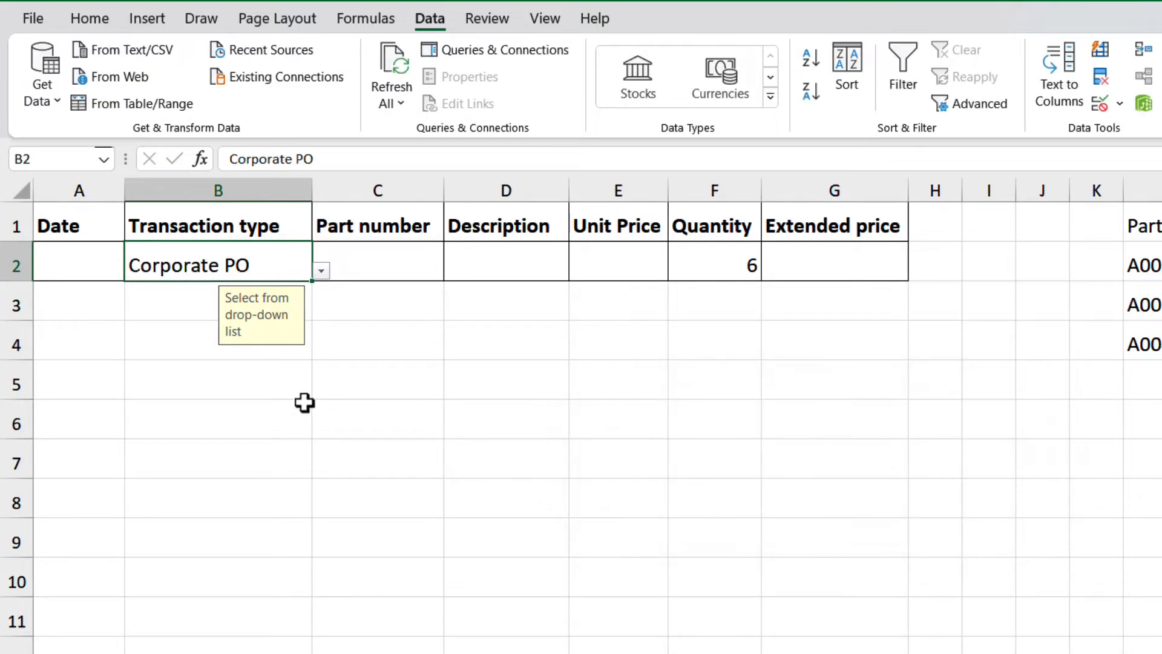
mouse_move(303, 370)
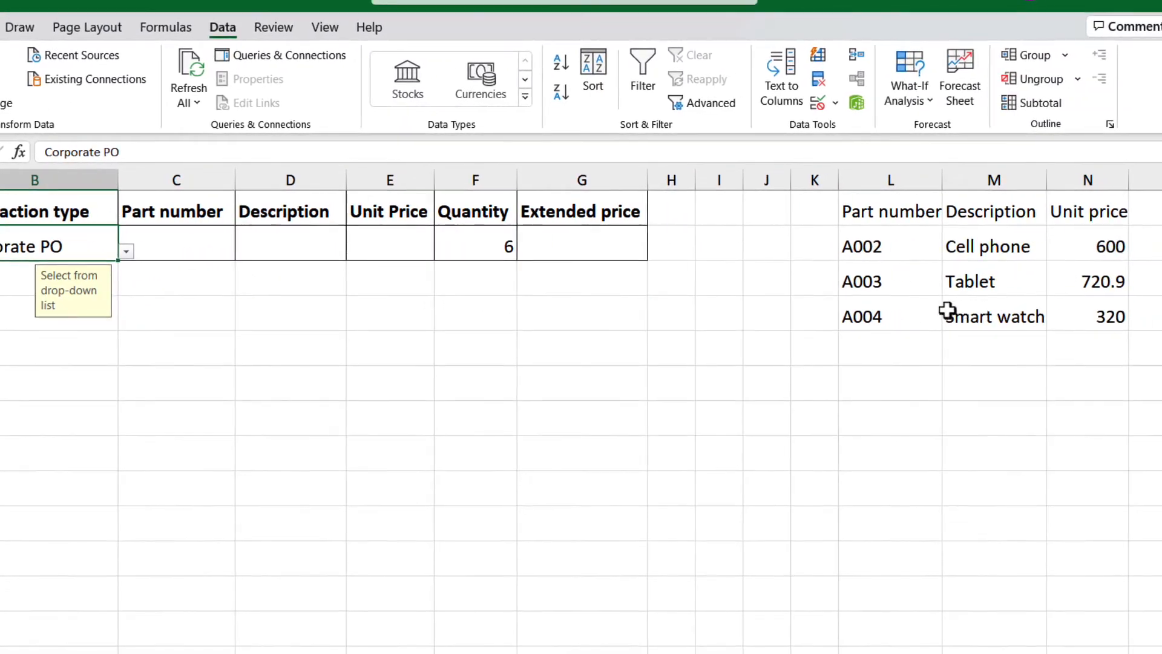
mouse_move(877, 212)
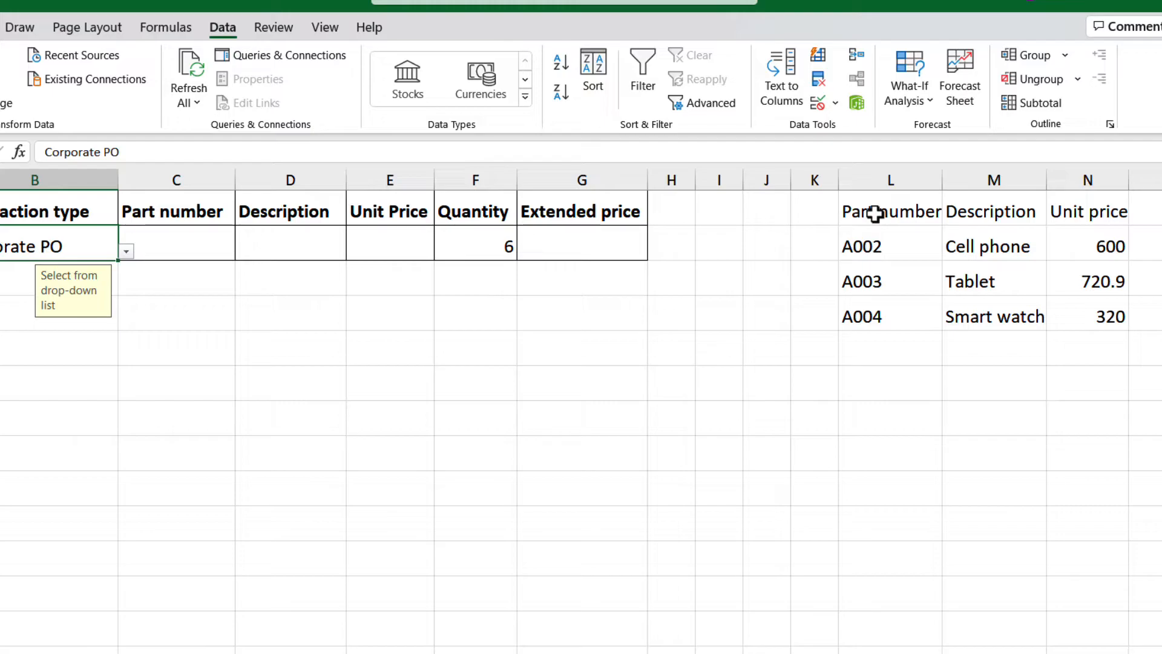
mouse_move(683, 254)
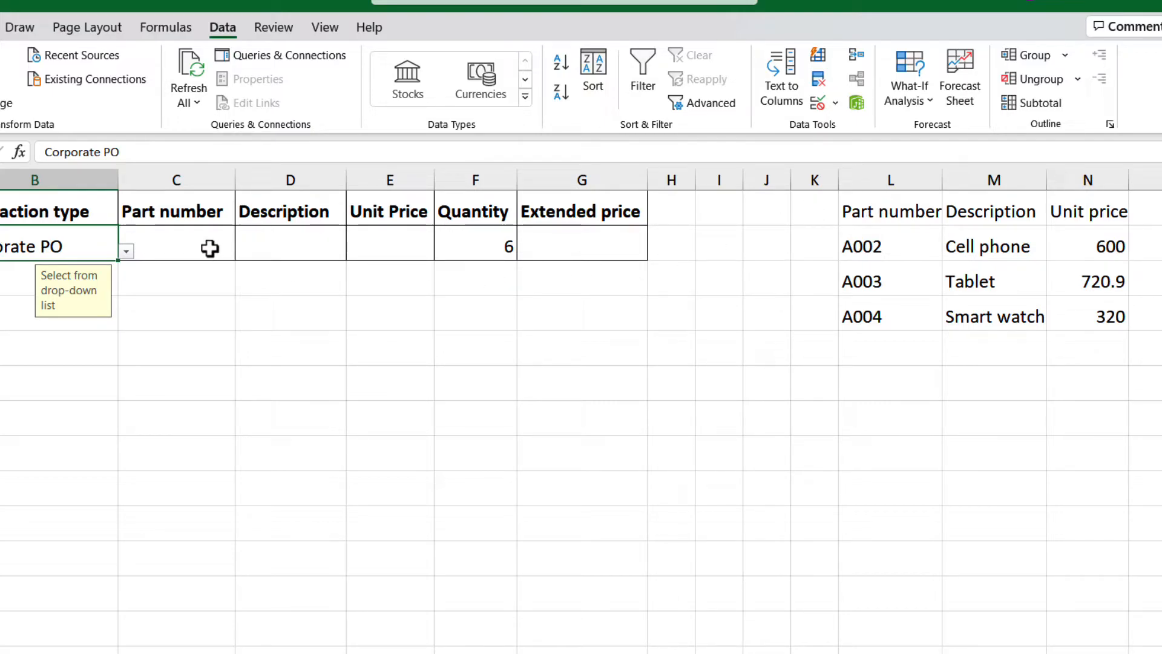
Give Part number C2 a list rule sourced from L2:L4 (A002, A003, A004)
click(177, 245)
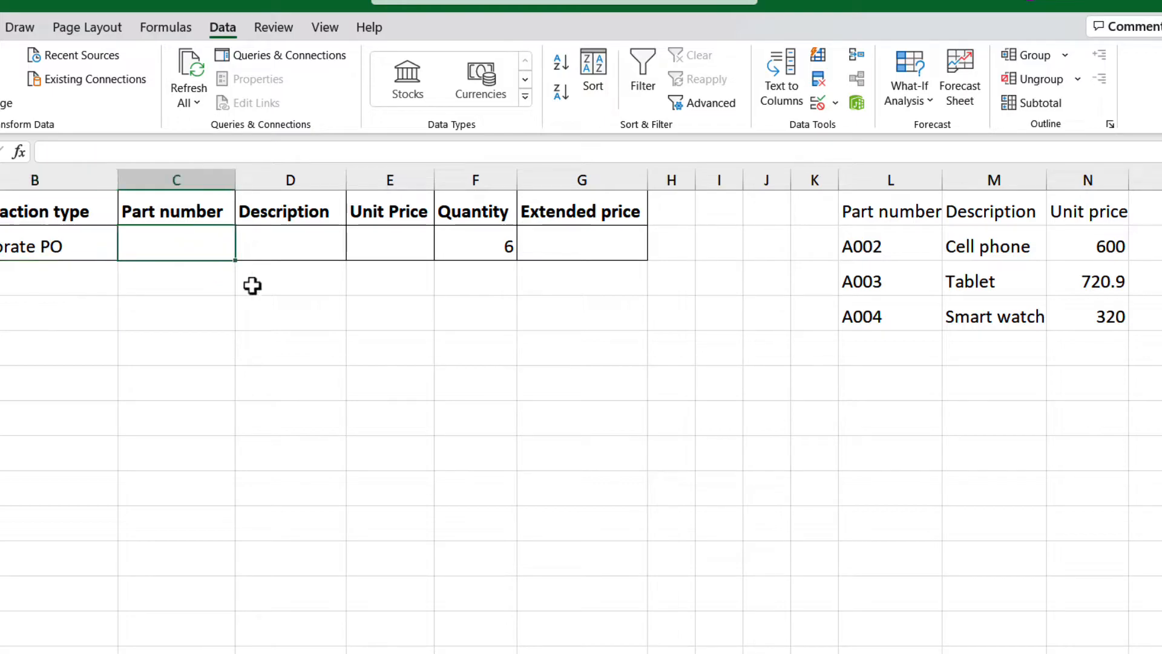
mouse_move(818, 103)
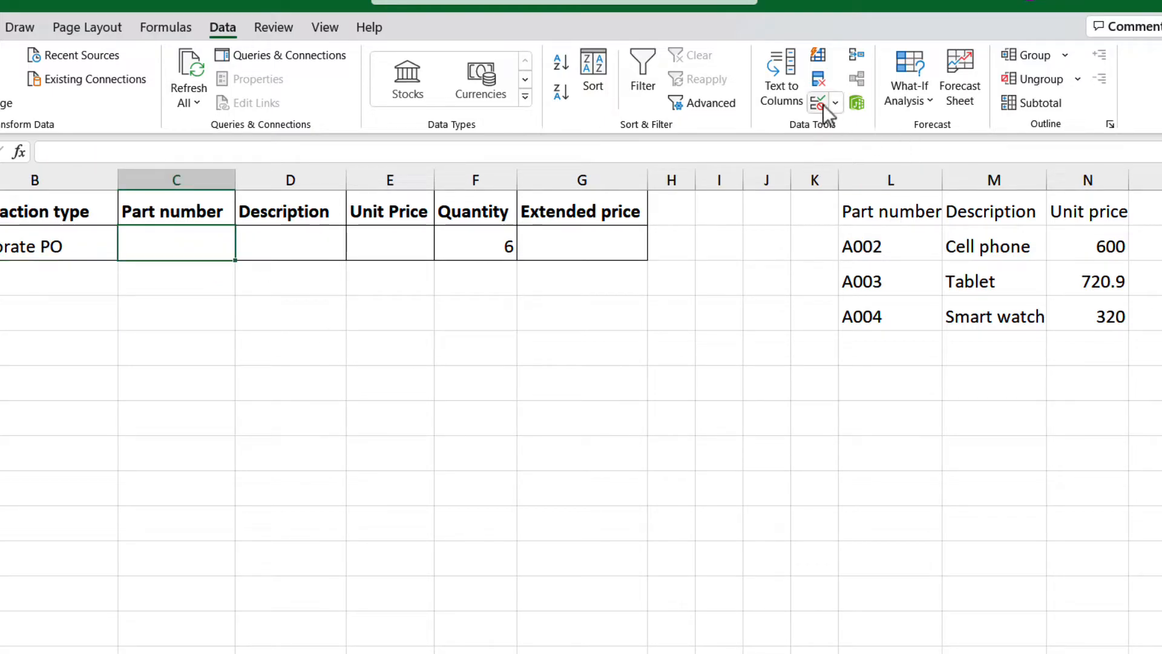
click(817, 102)
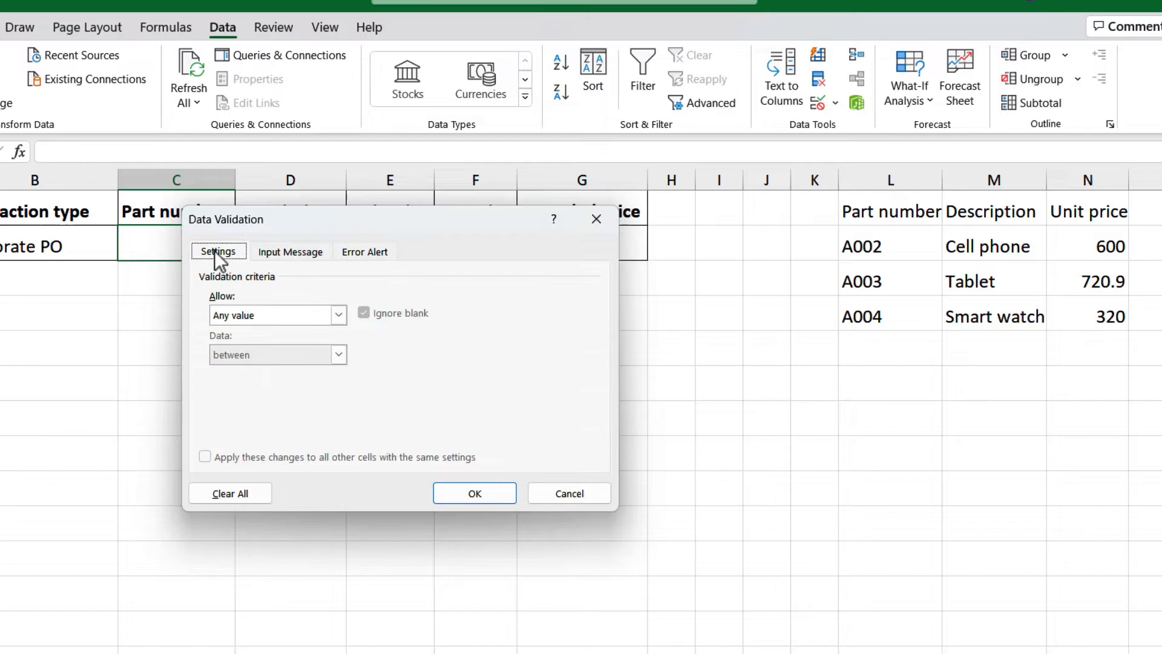
click(277, 315)
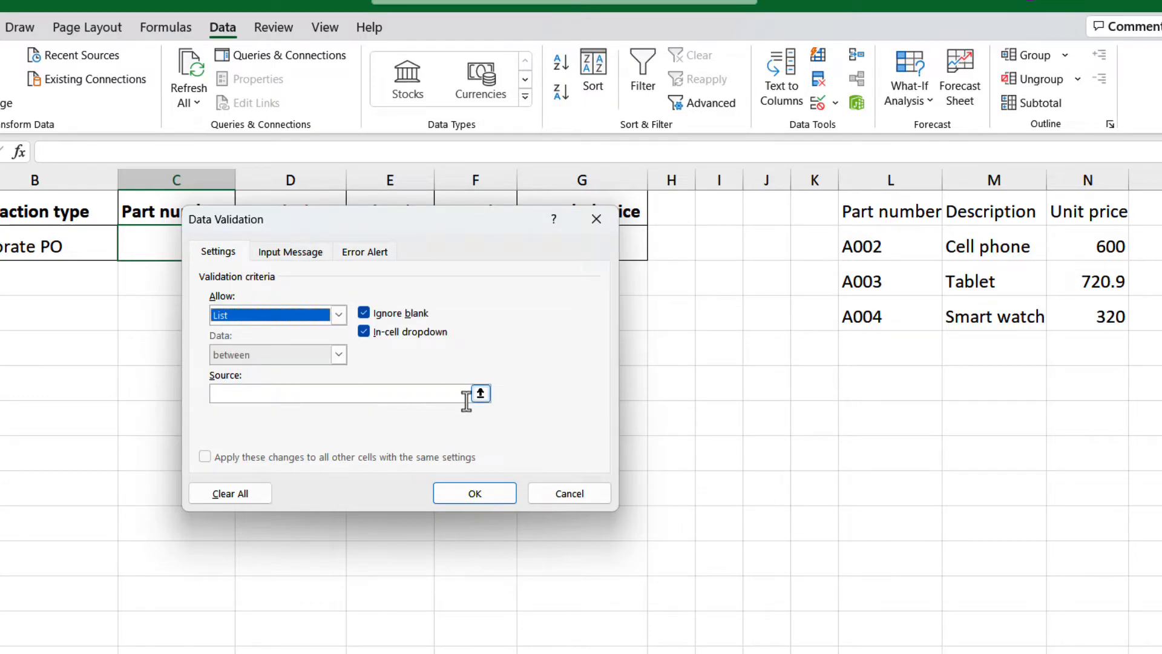
click(480, 392)
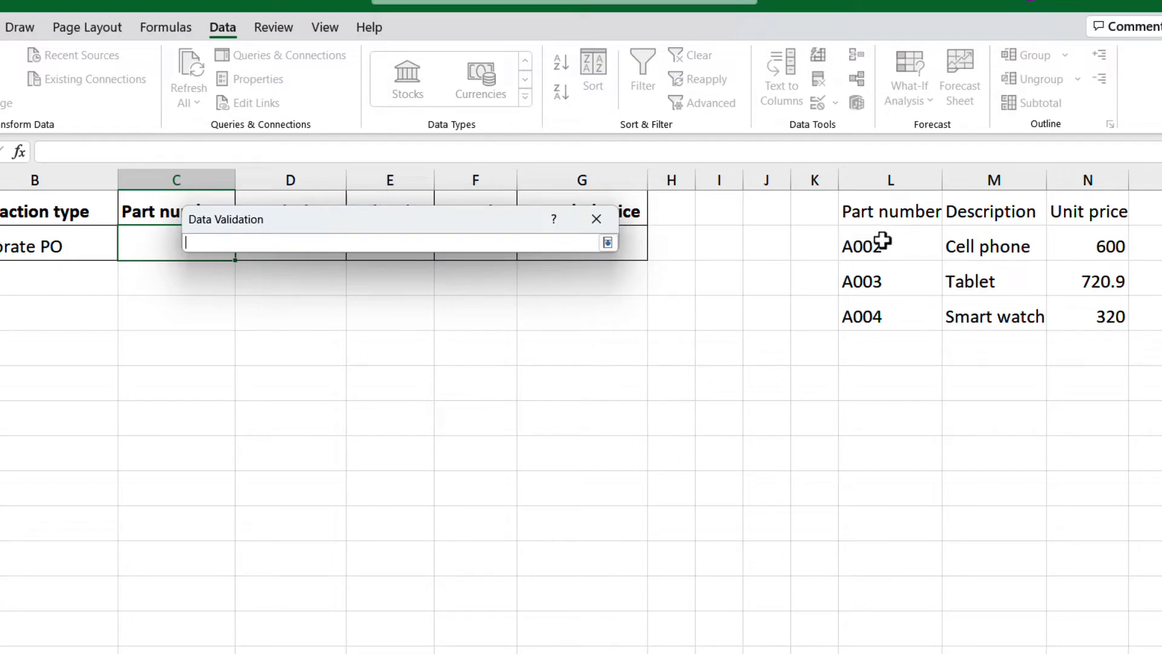
drag(890, 246, 890, 316)
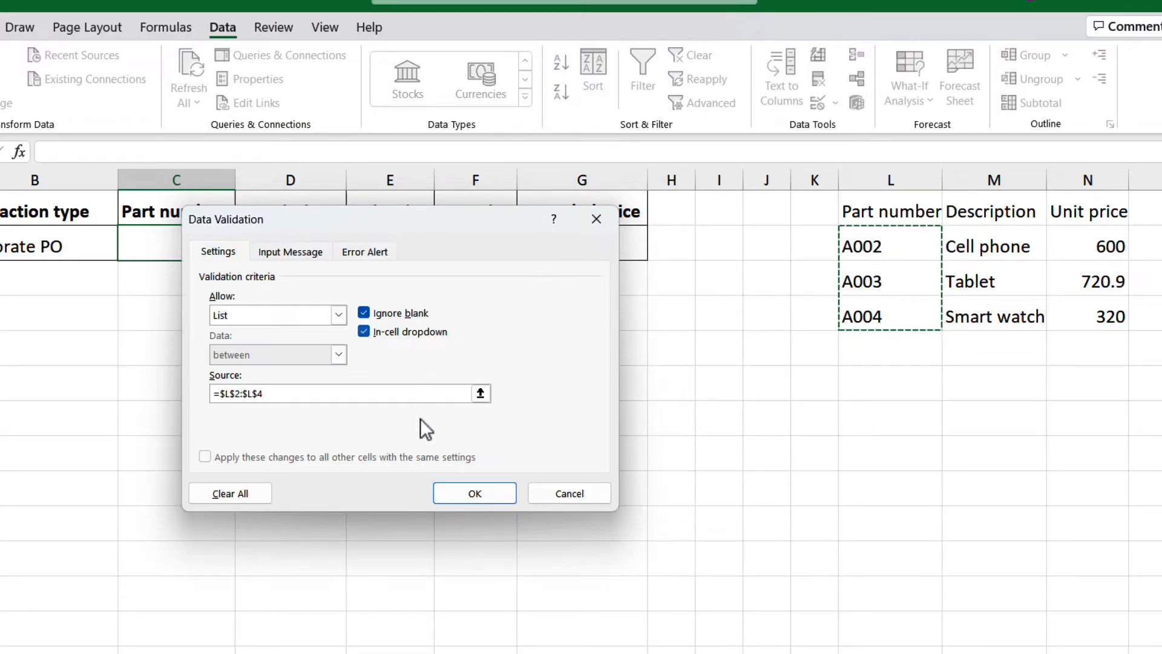
click(475, 493)
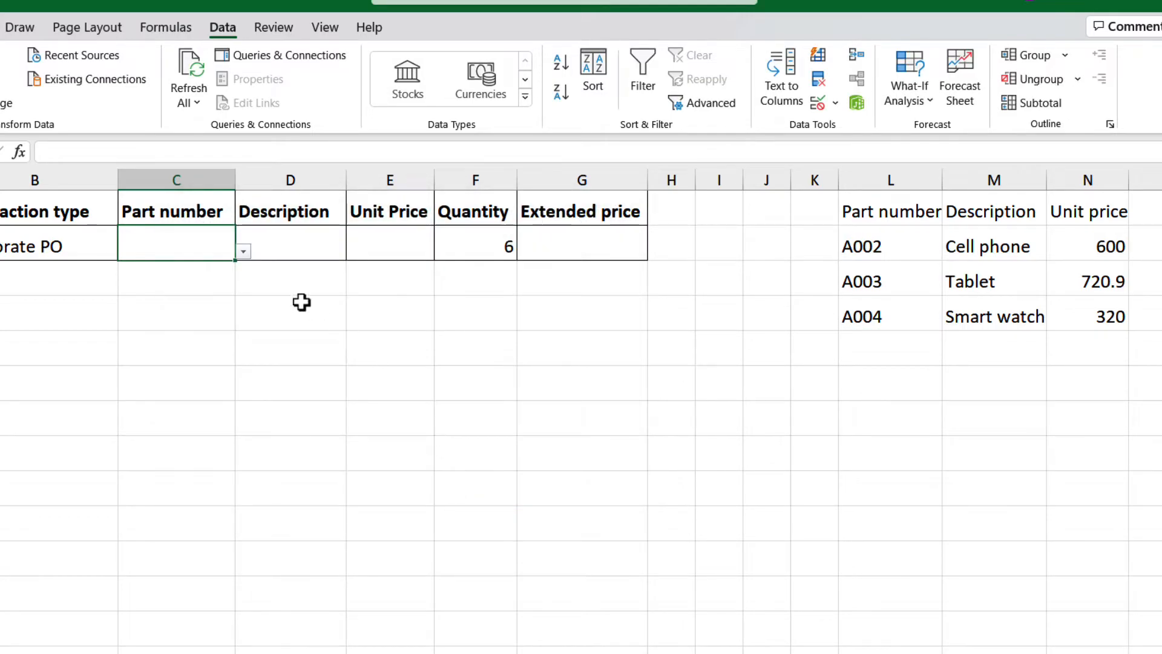
mouse_move(281, 288)
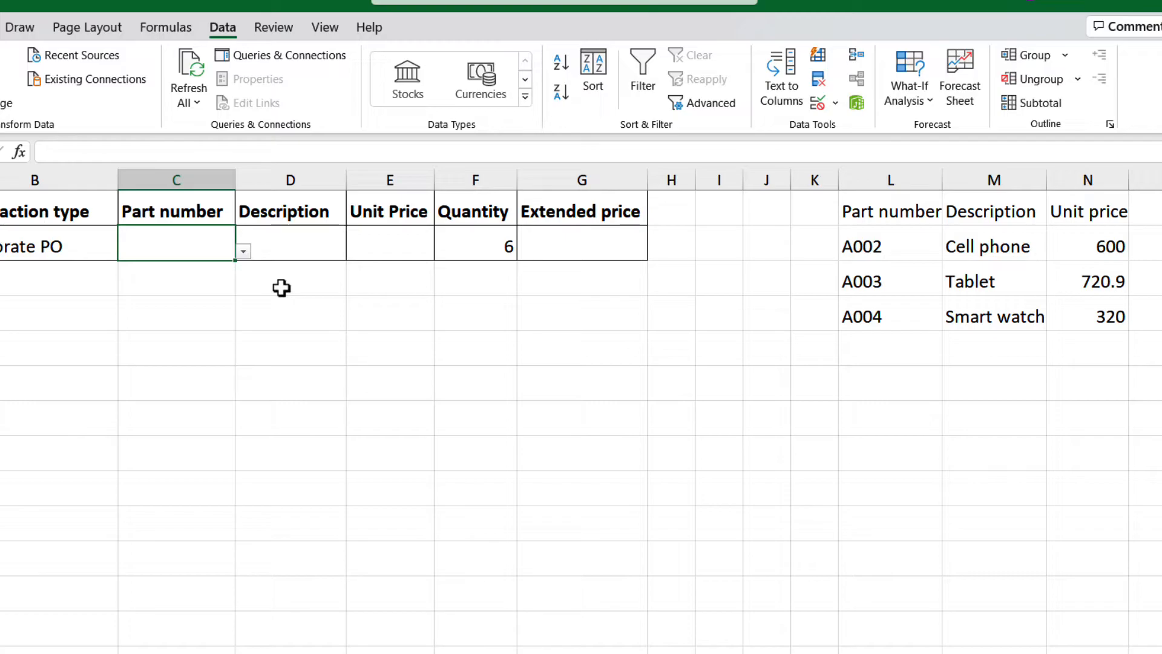
Choose part number A003 for C2 from its drop-down list of allowed values
click(242, 252)
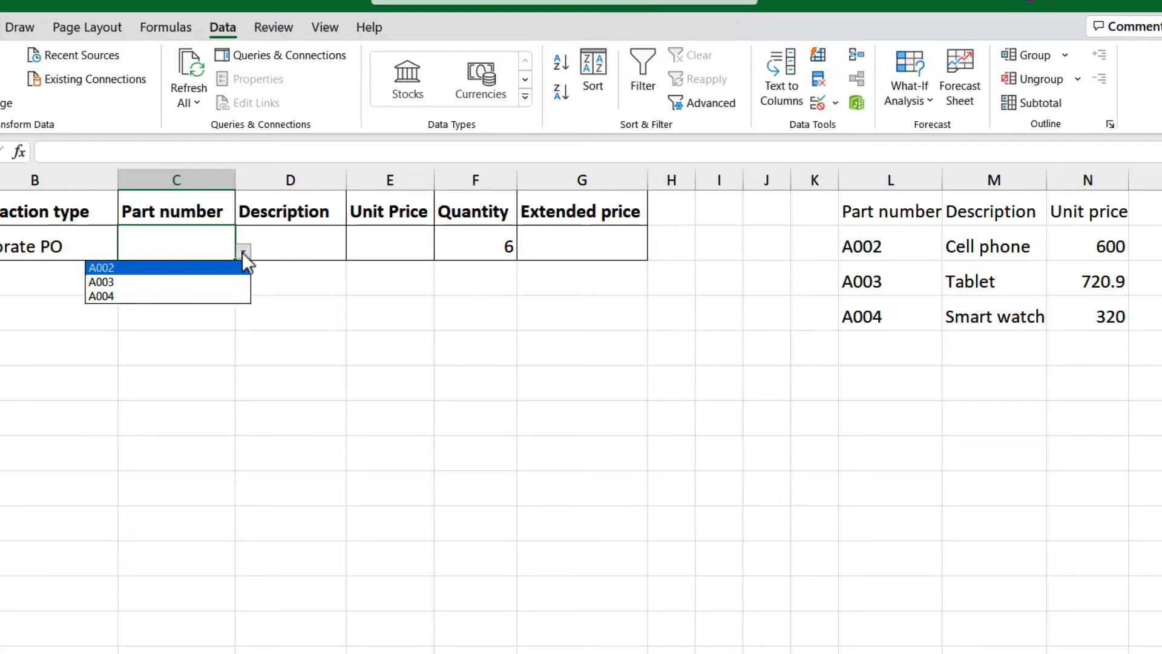
click(102, 282)
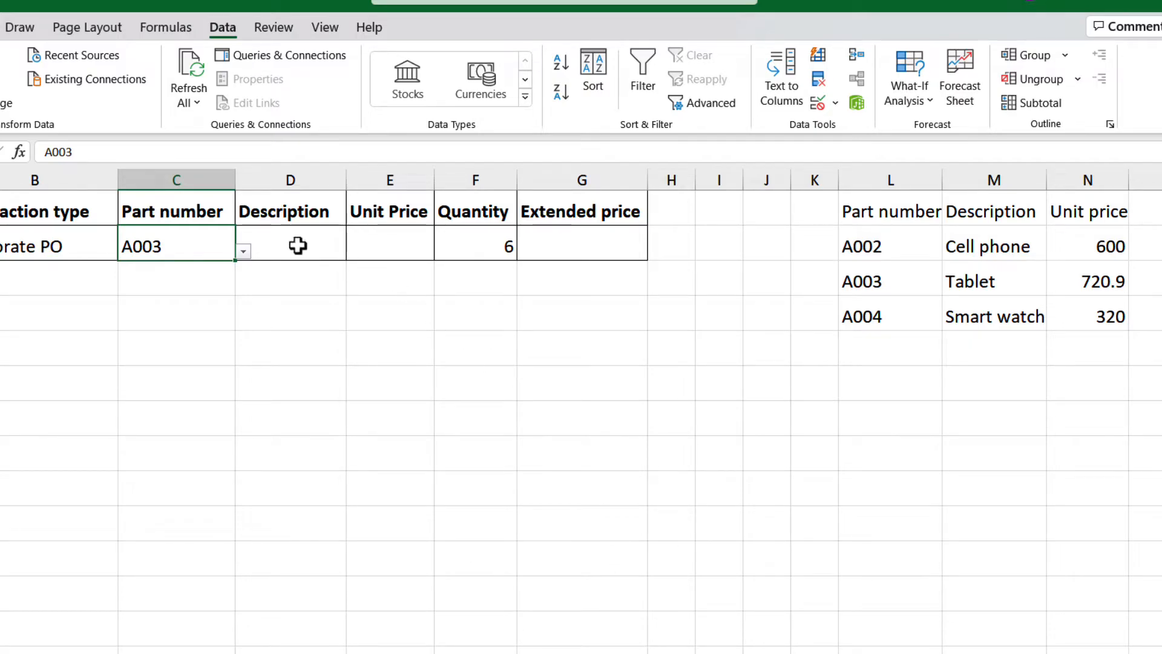
Enter =XLOOKUP(C2,$L$2:$L$4,$M$2:$M$4) in Description cell D2
click(291, 242)
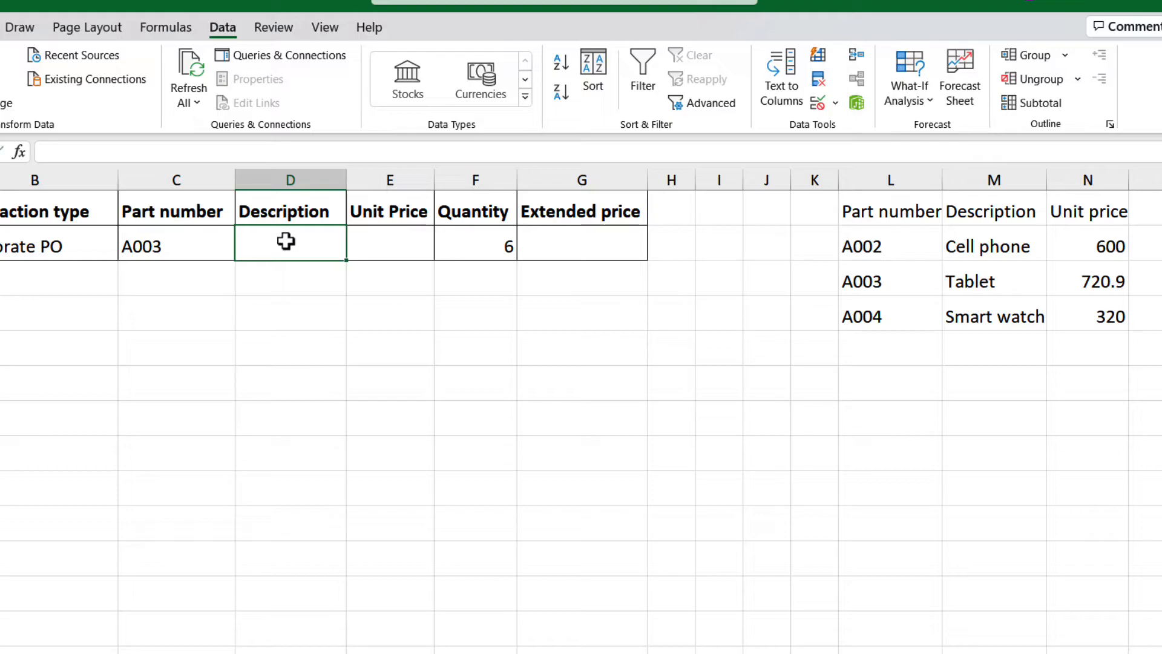
text(=xlook)
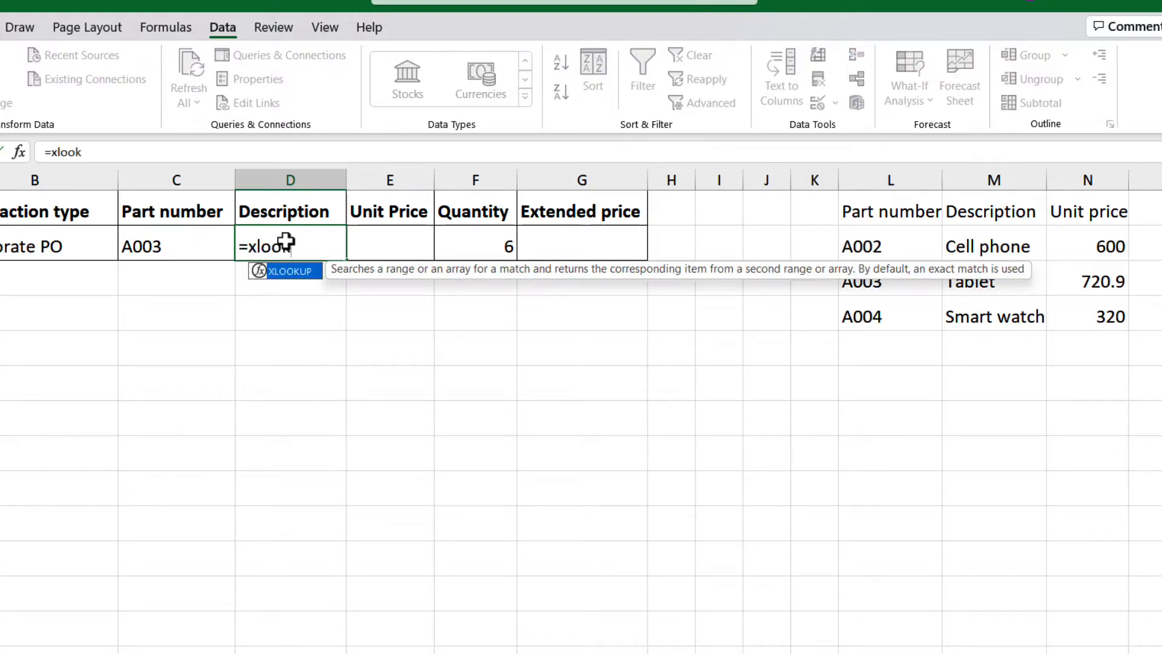
text(up()
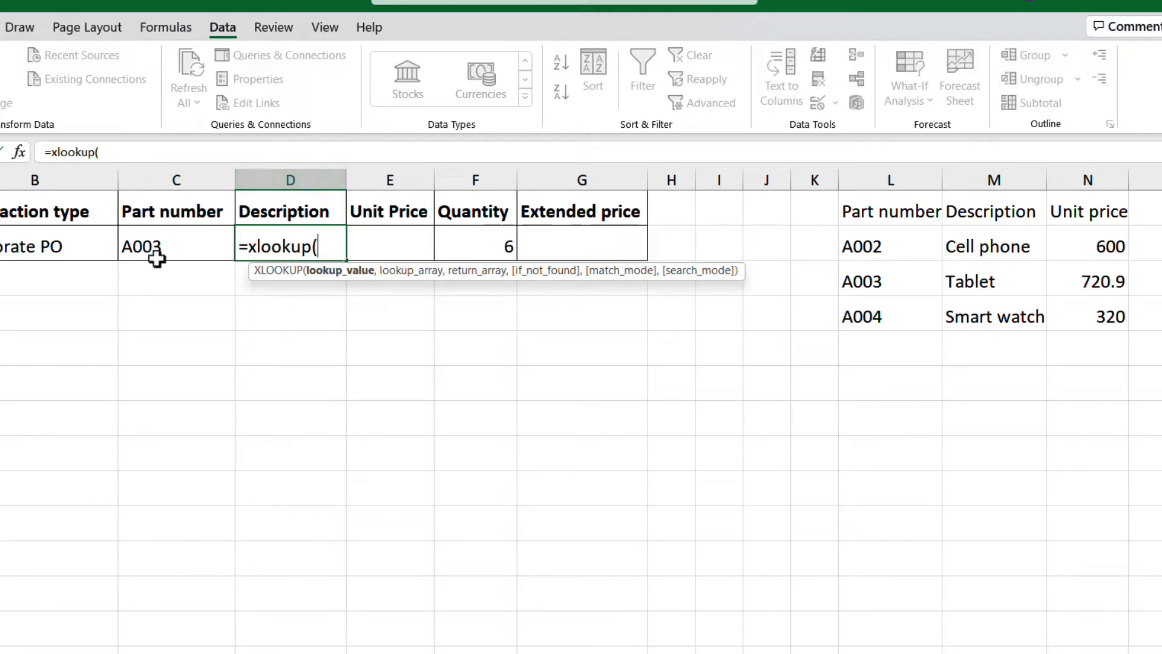
click(176, 246)
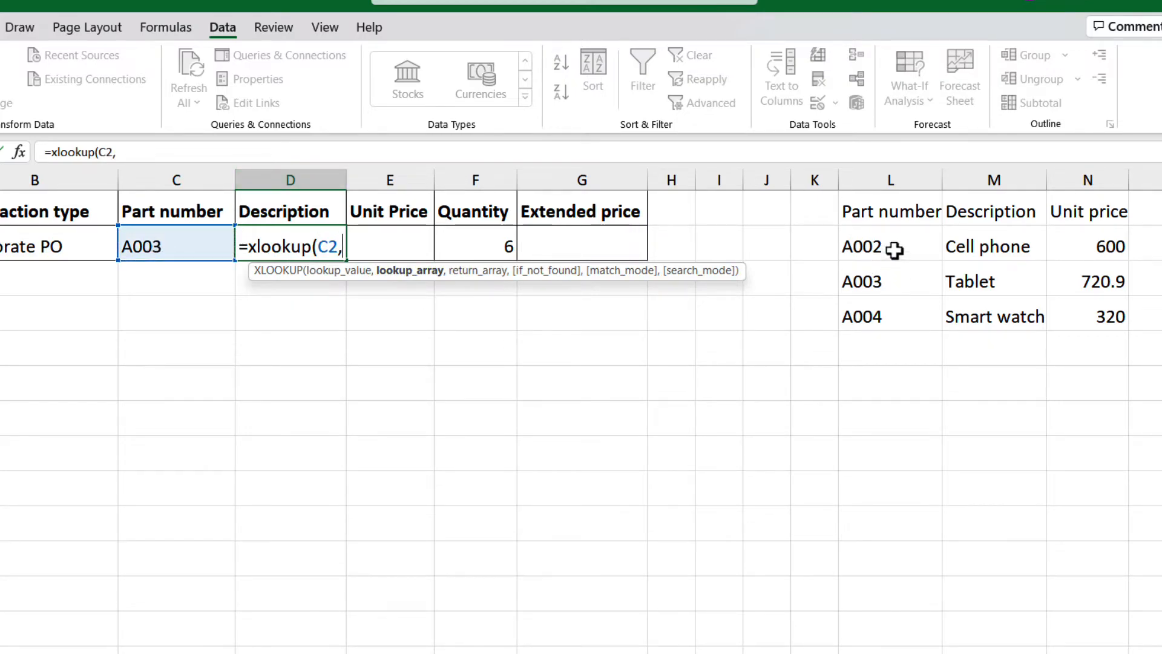
drag(889, 245, 890, 316)
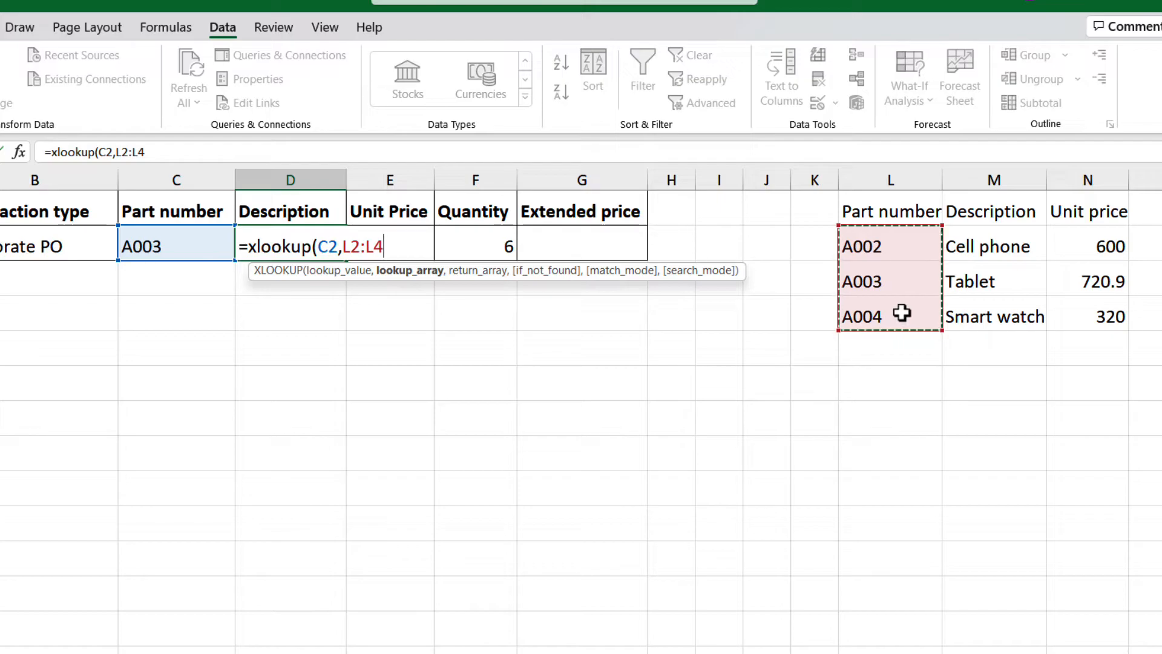
mouse_move(888, 284)
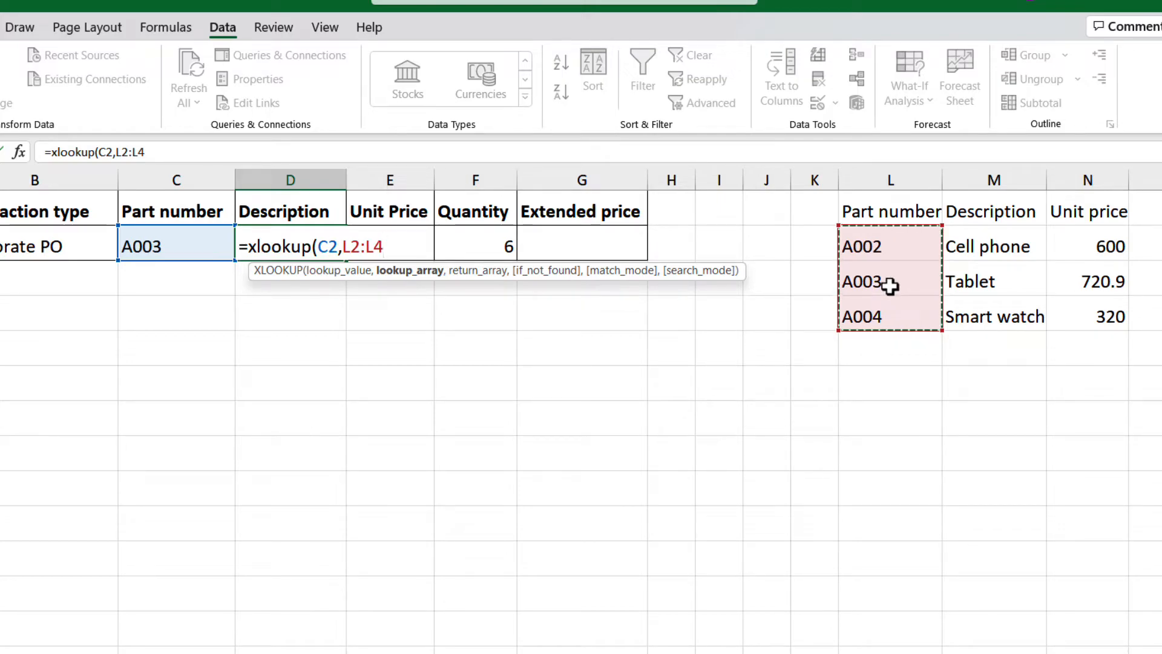
key(F4)
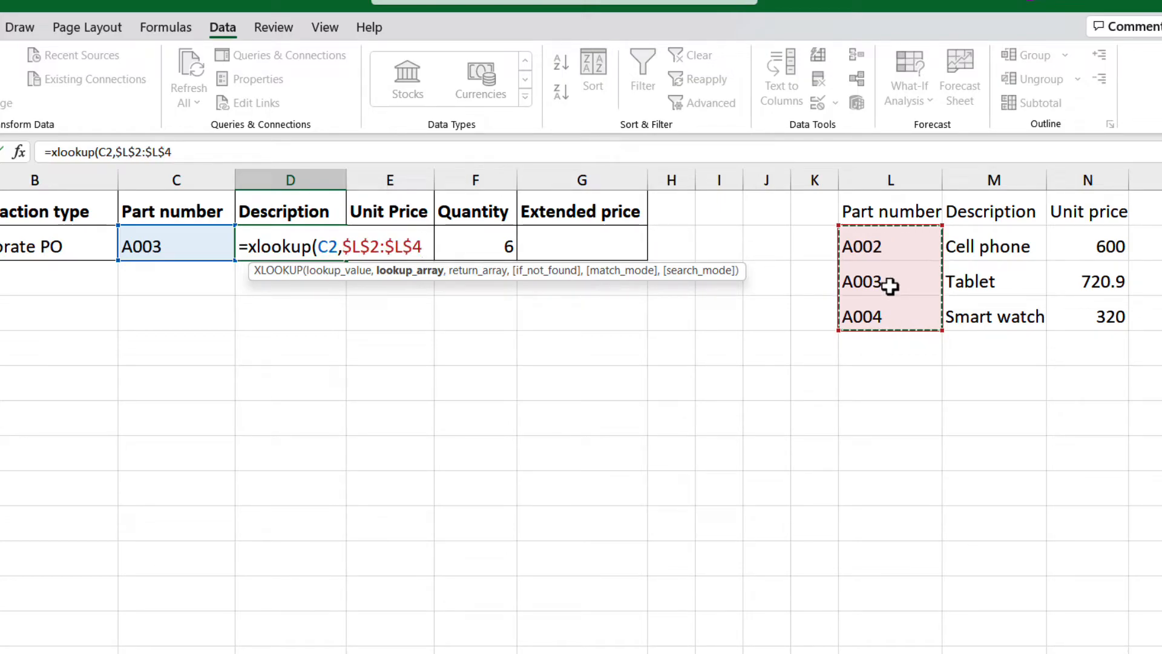
text(,$M$2:$M$4)
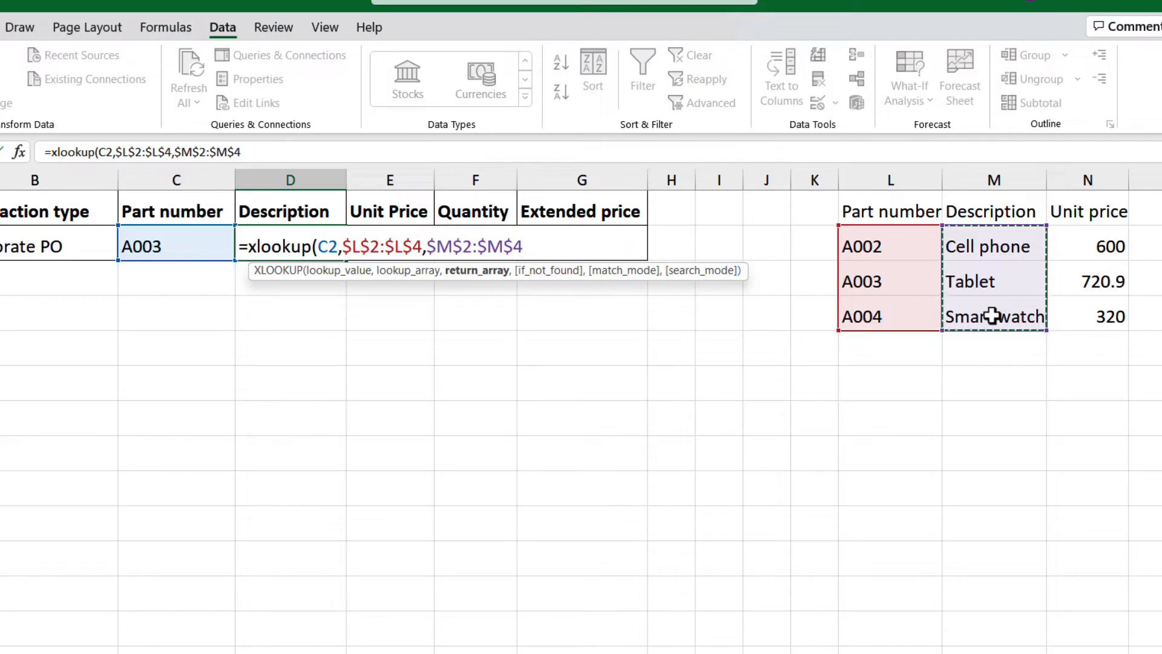
key(Enter)
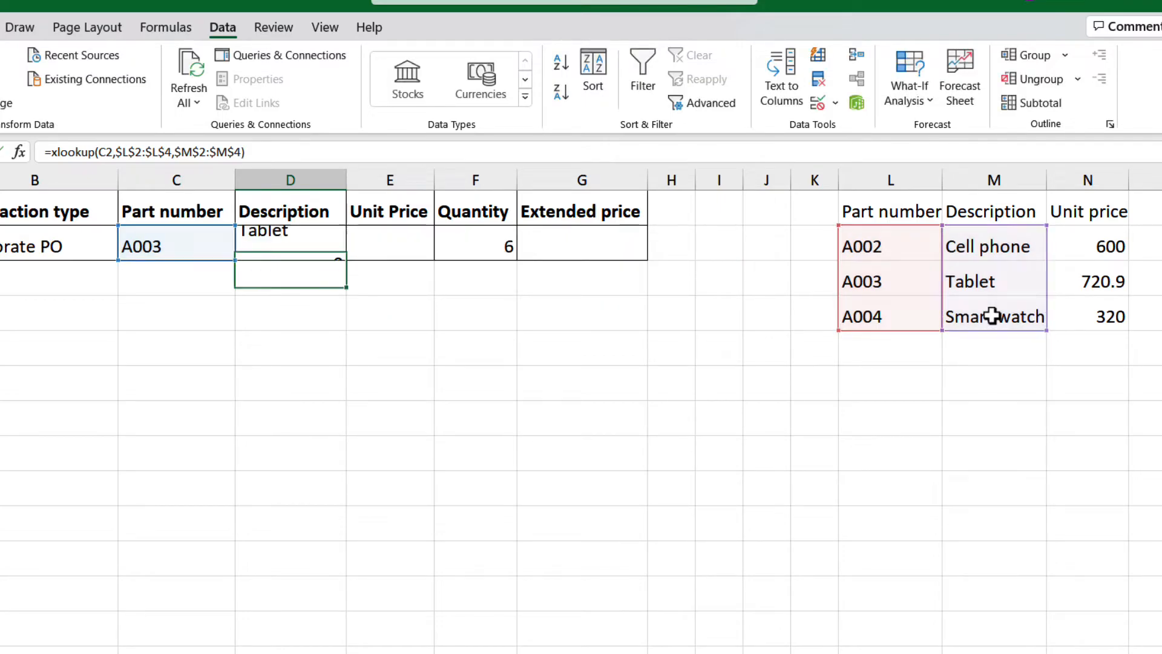
Switch the part number in C2 to A002 so D2 shows Cell phone
click(175, 246)
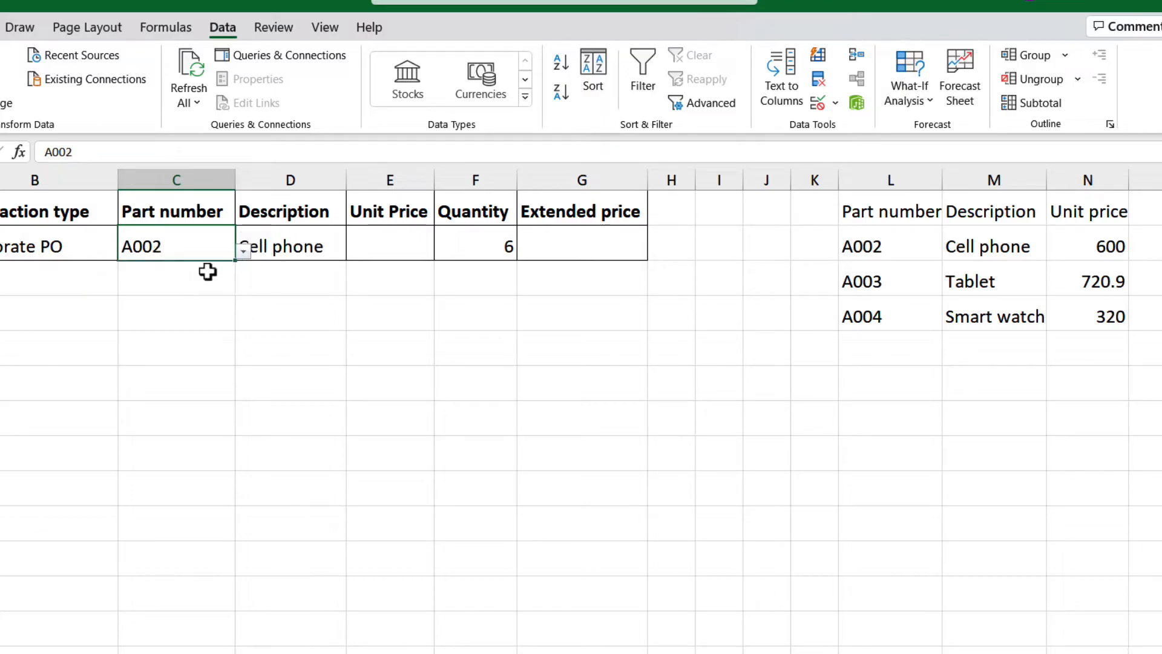
mouse_move(328, 334)
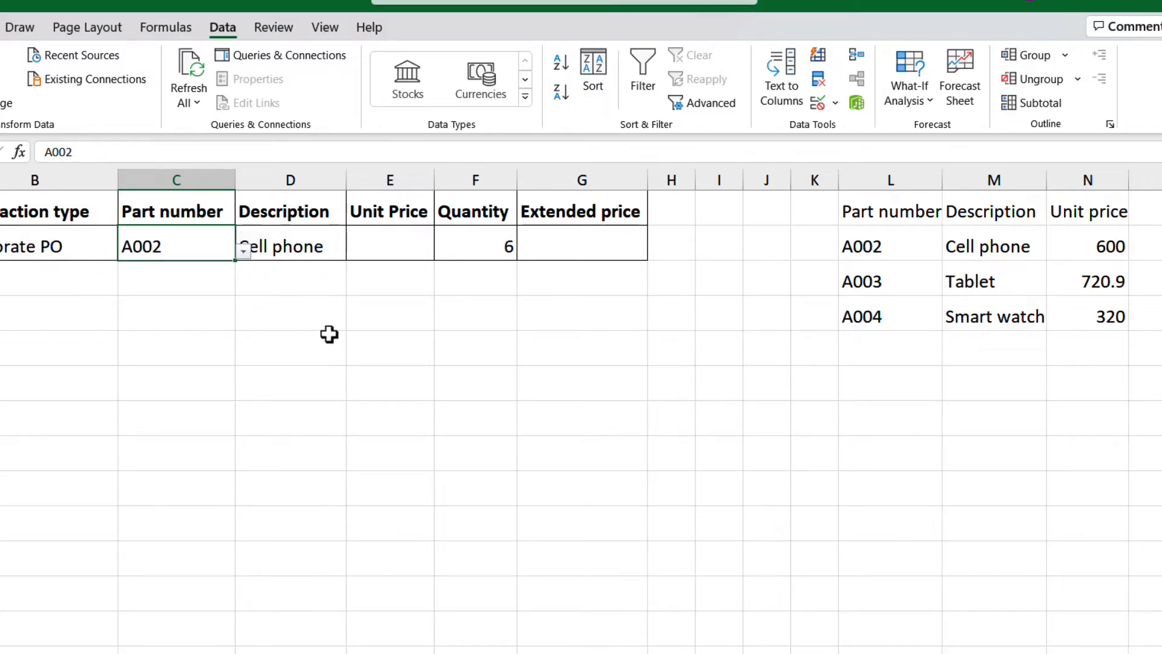
mouse_move(328, 247)
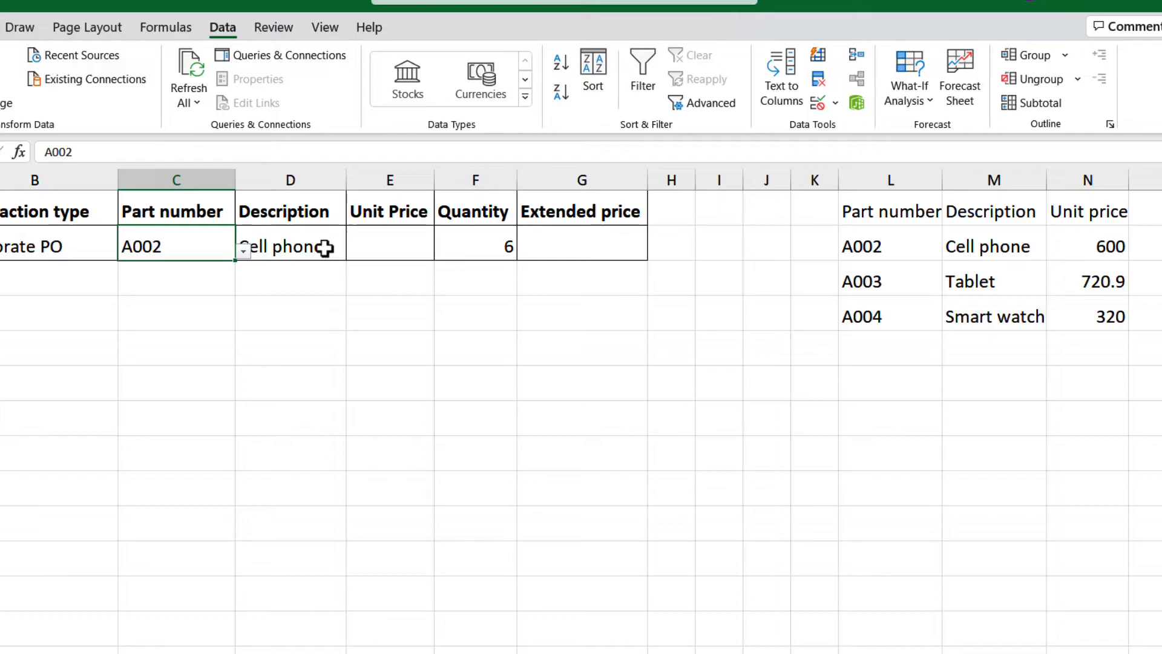
Reuse the formula in E2 as =XLOOKUP(C2,$L$2:$L$4,$N$2:$N$4) for the unit price
click(290, 244)
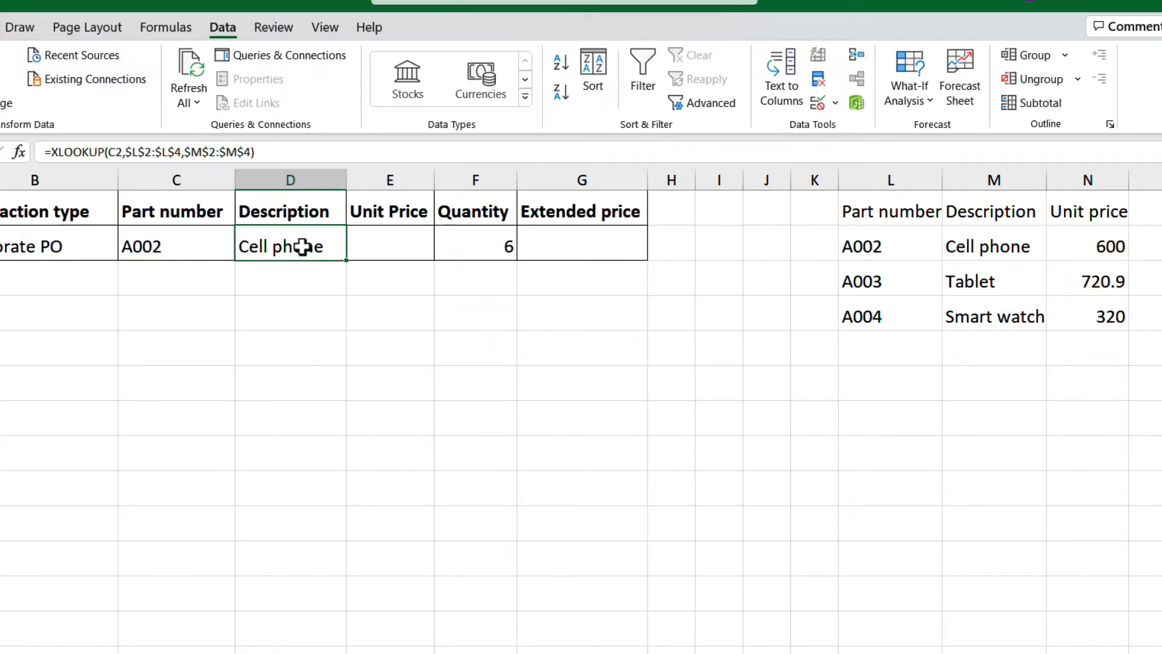
click(380, 242)
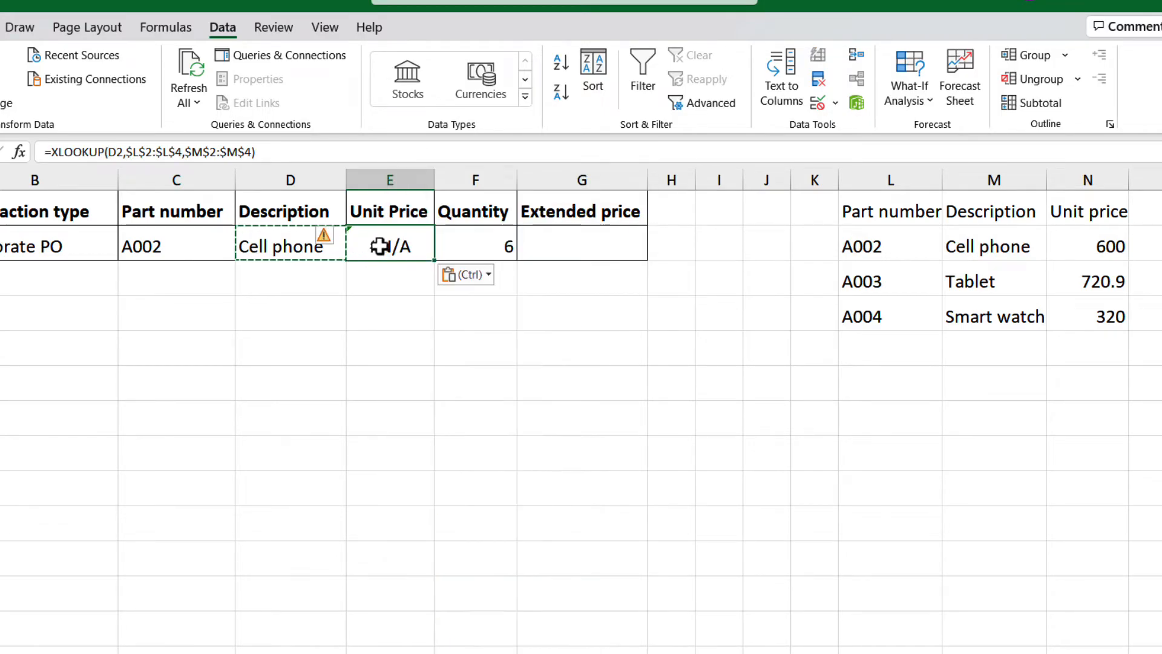
double_click(390, 243)
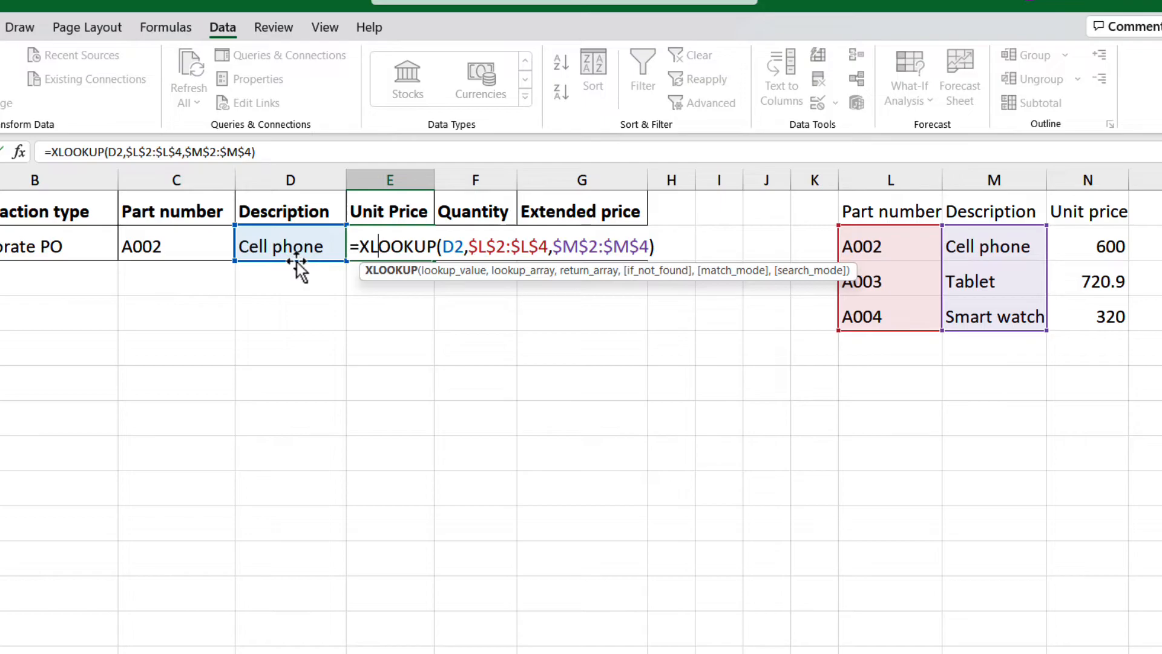
click(176, 246)
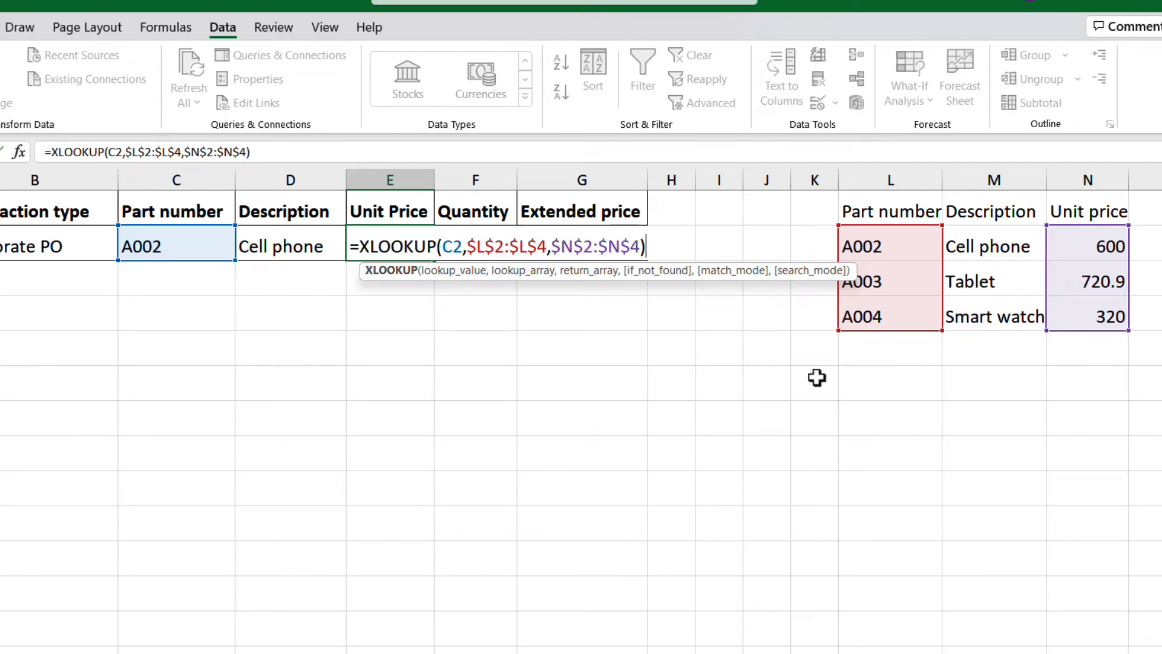
key(Enter)
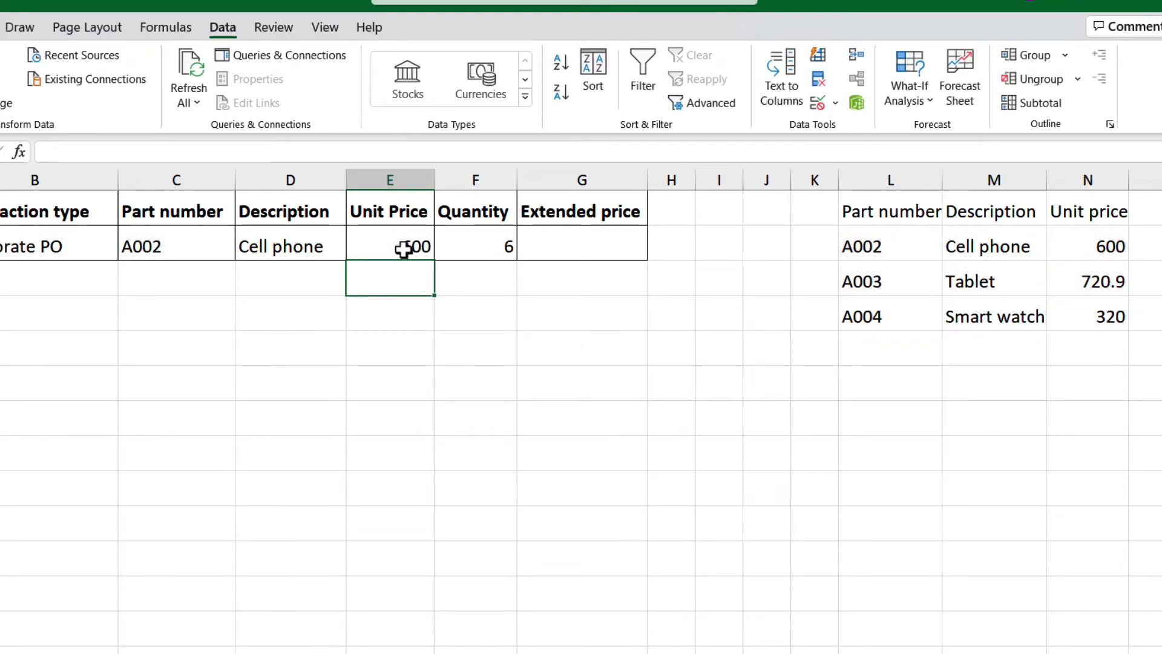
Test with part A003 in C2, giving Tablet and unit price 720.9
click(177, 245)
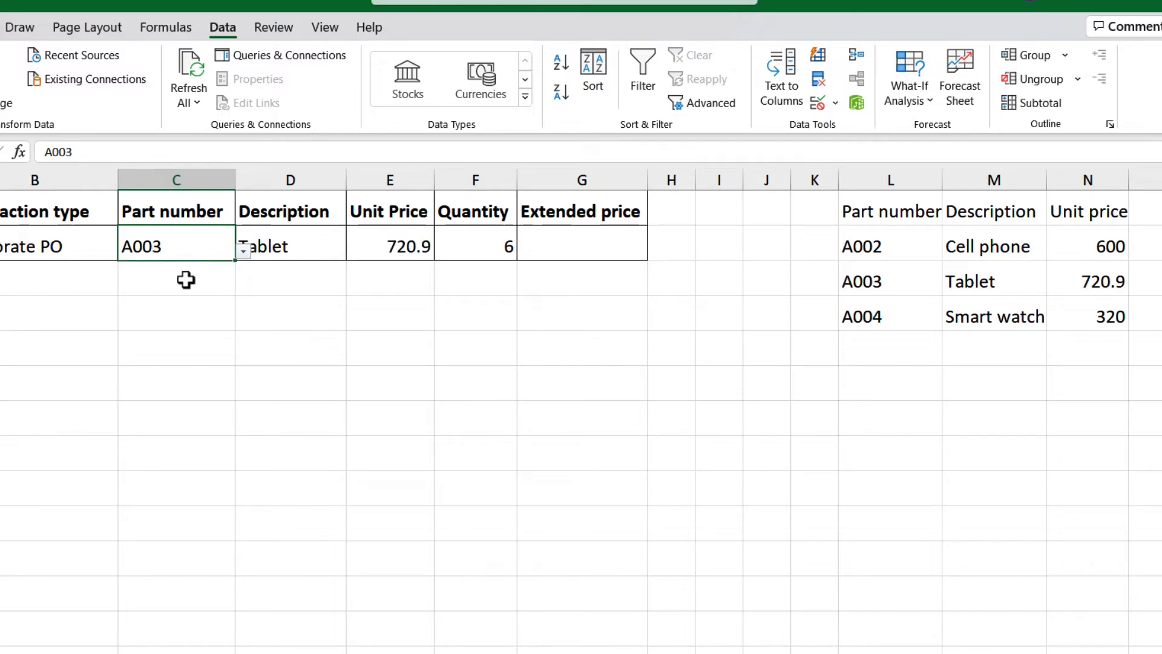
mouse_move(429, 271)
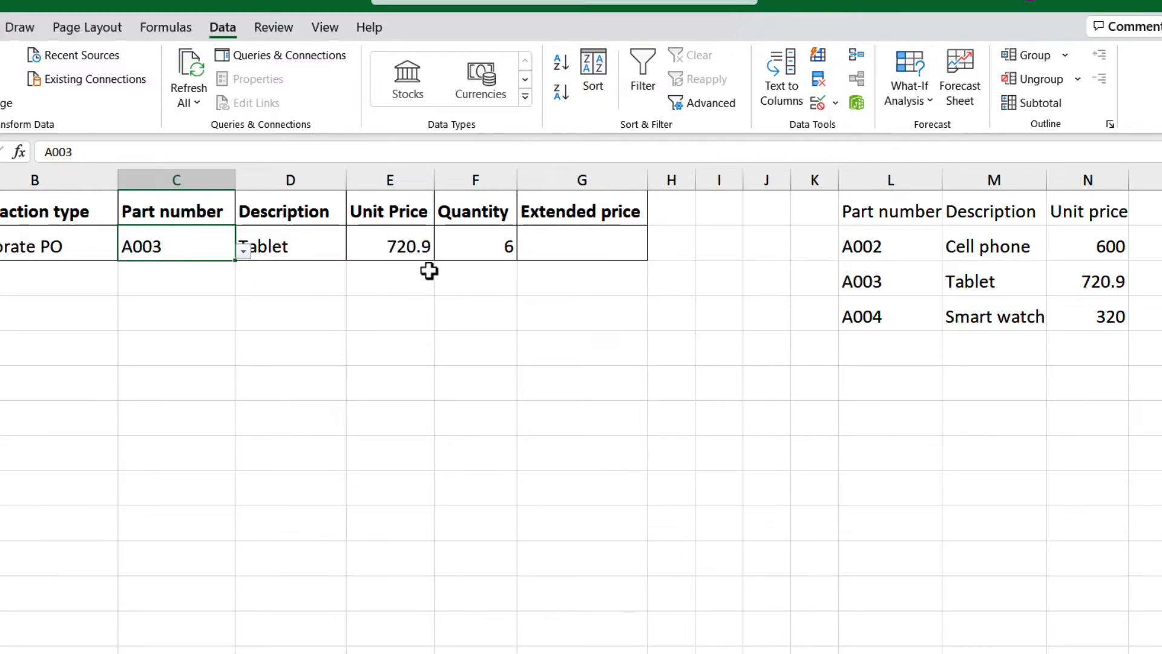
mouse_move(280, 247)
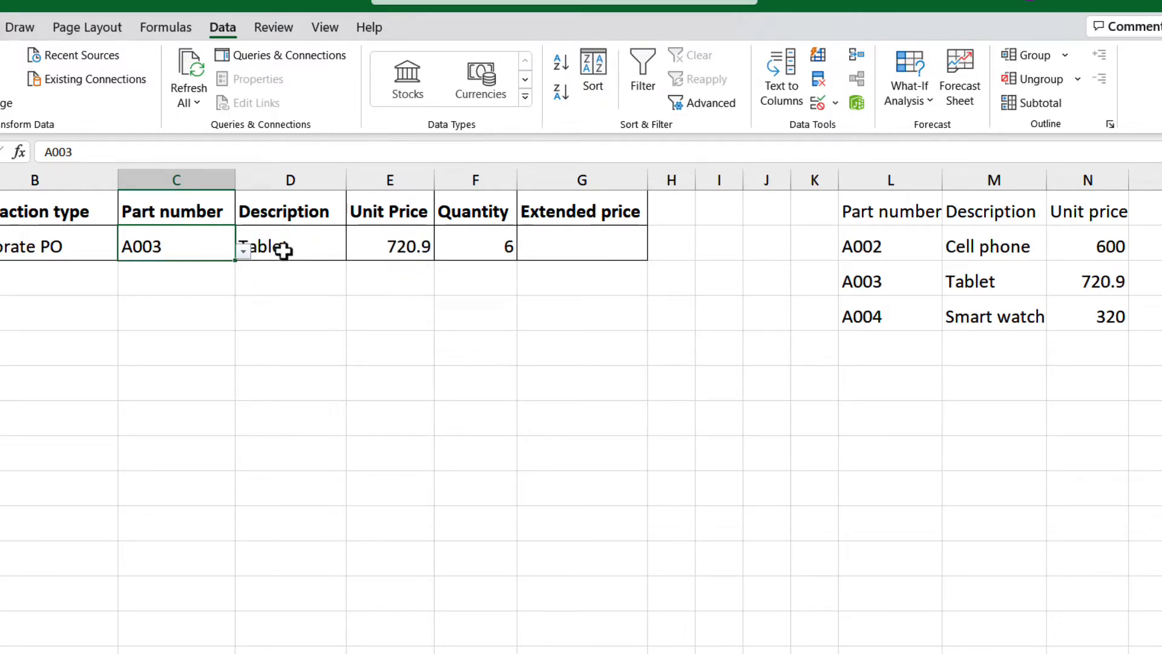
click(290, 246)
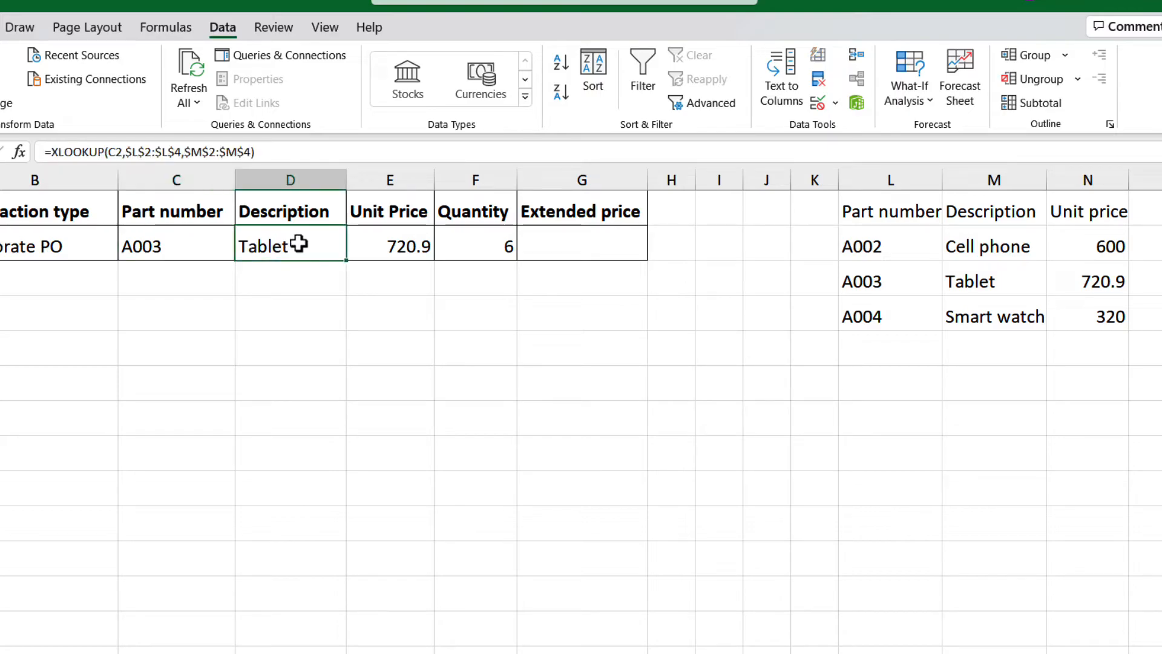
mouse_move(637, 211)
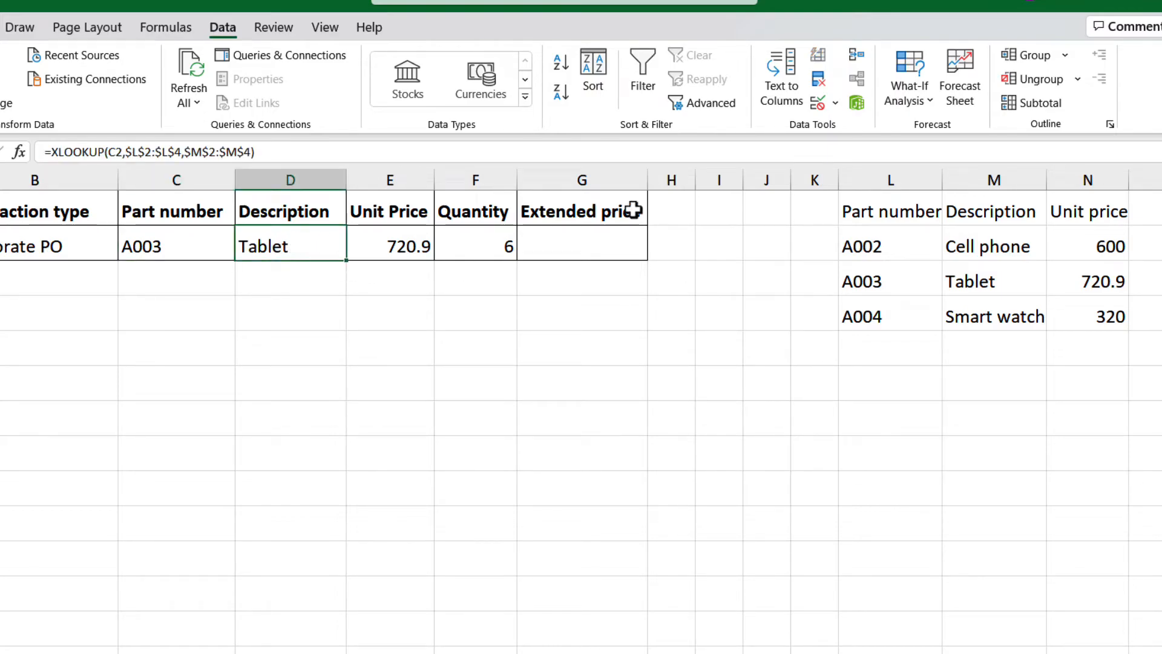
Give D2 a Custom data validation rule =ISFORMULA(D2) so it accepts only formulas
click(818, 102)
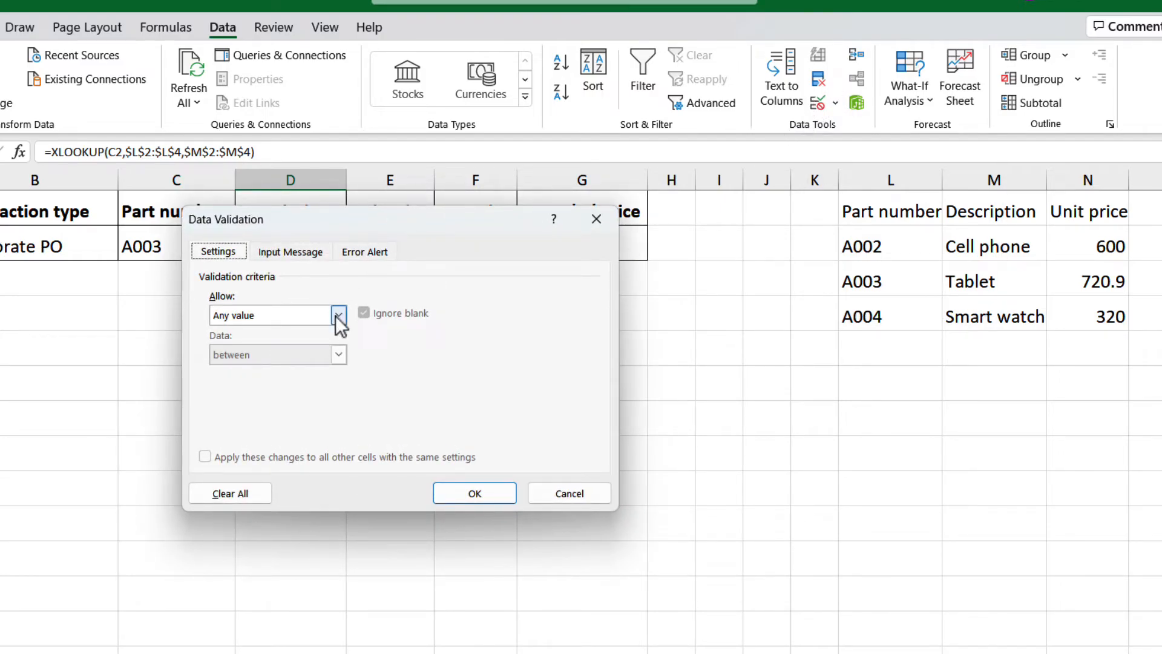
click(338, 315)
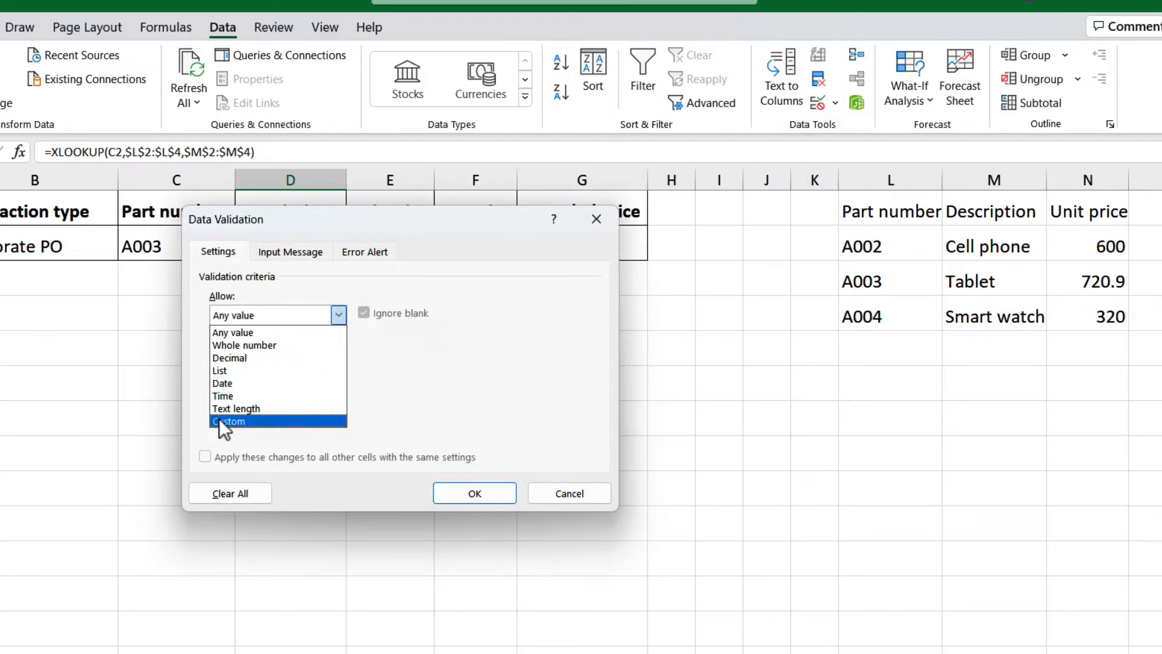
click(227, 421)
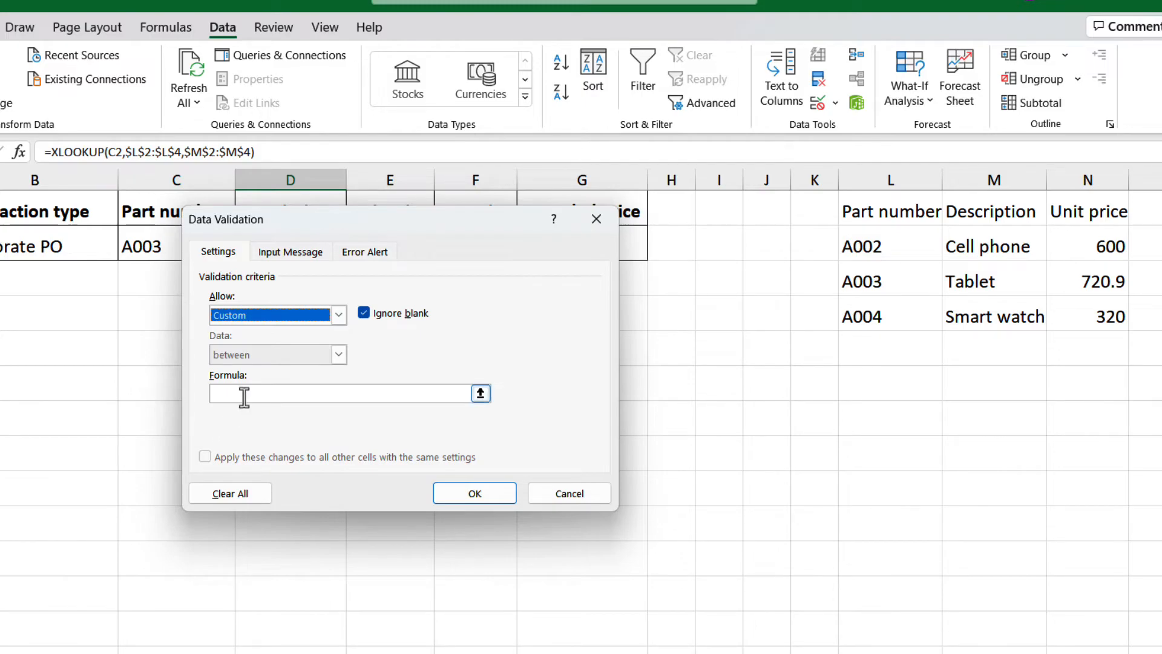
text(=)
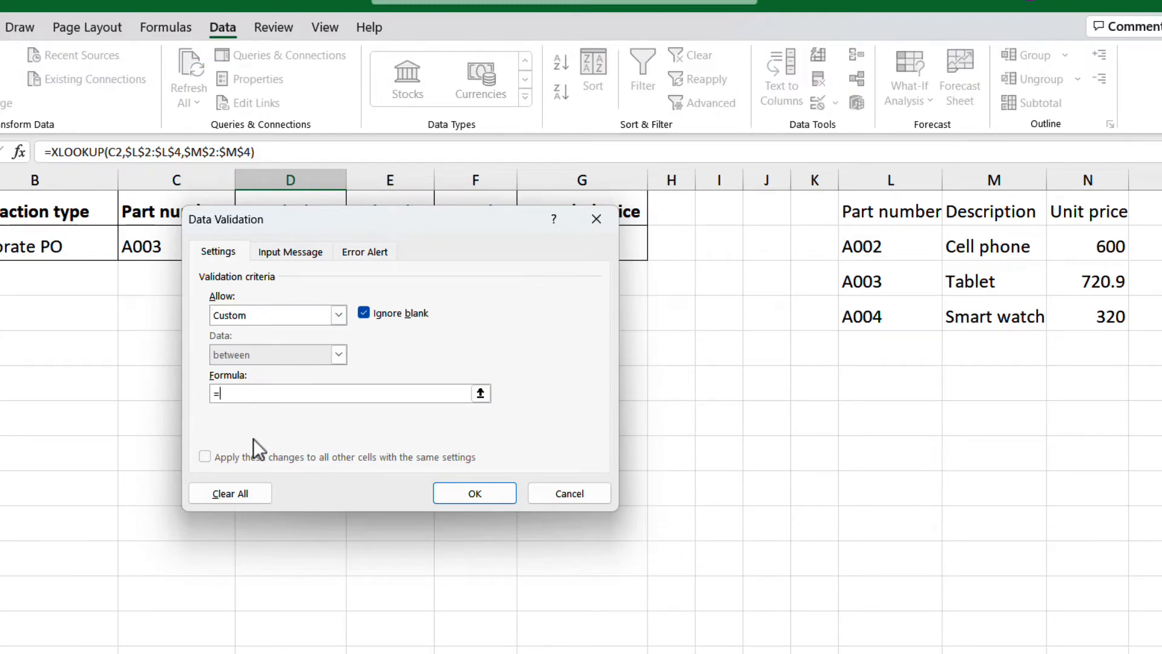
text(isfo)
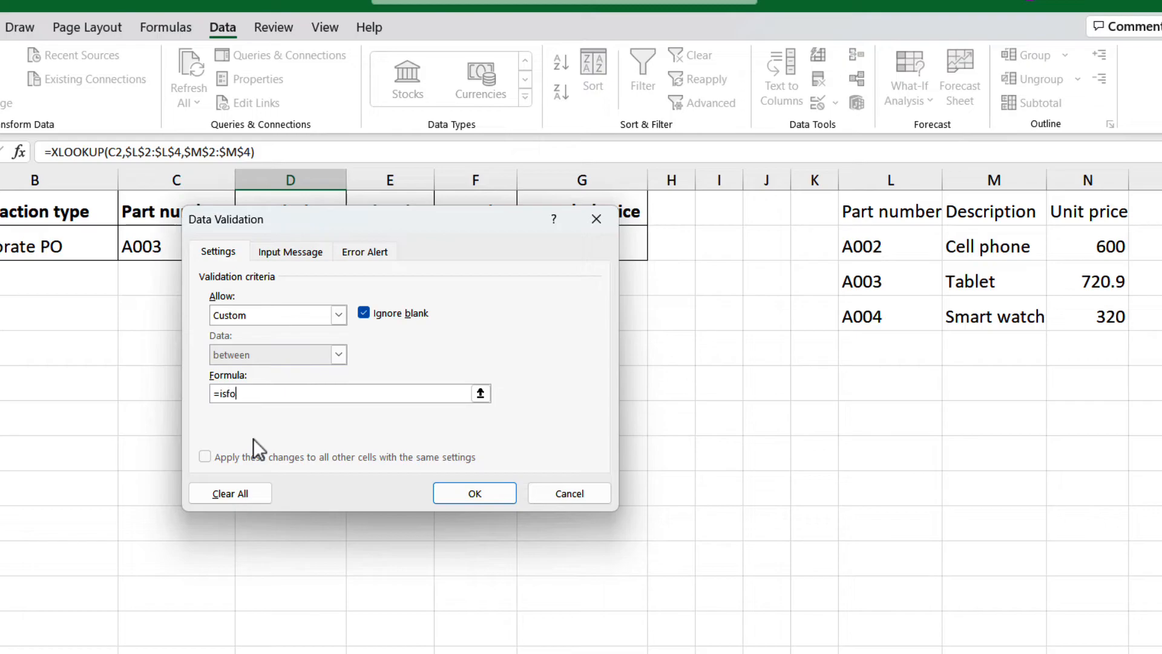
text(rmul)
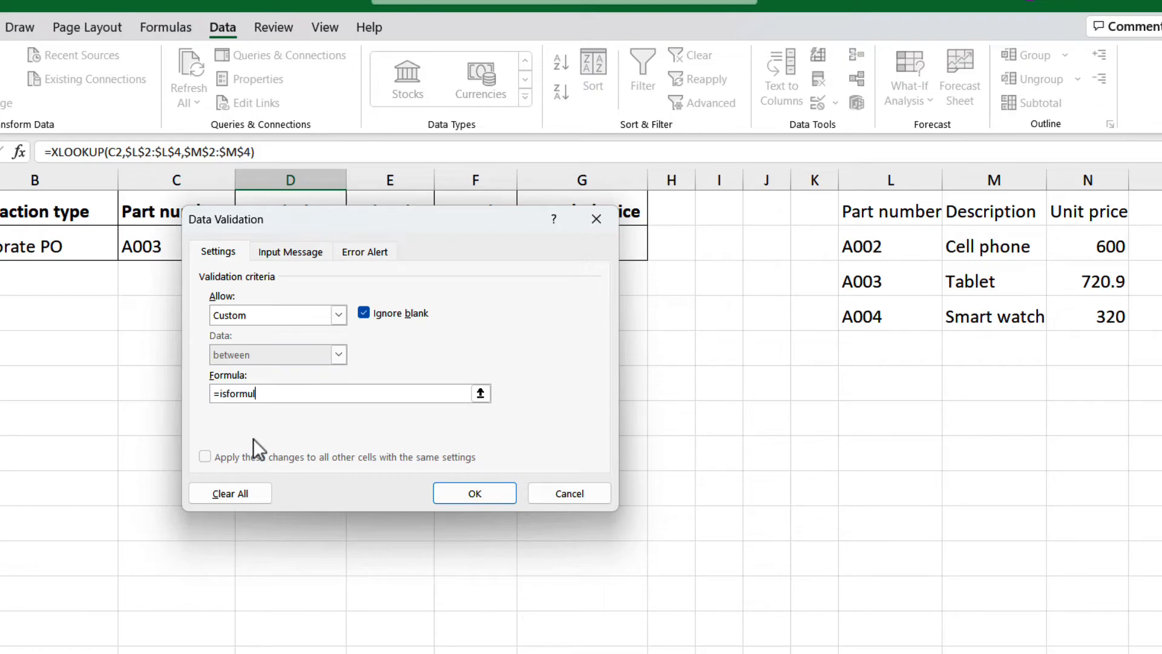
text(a(D2)
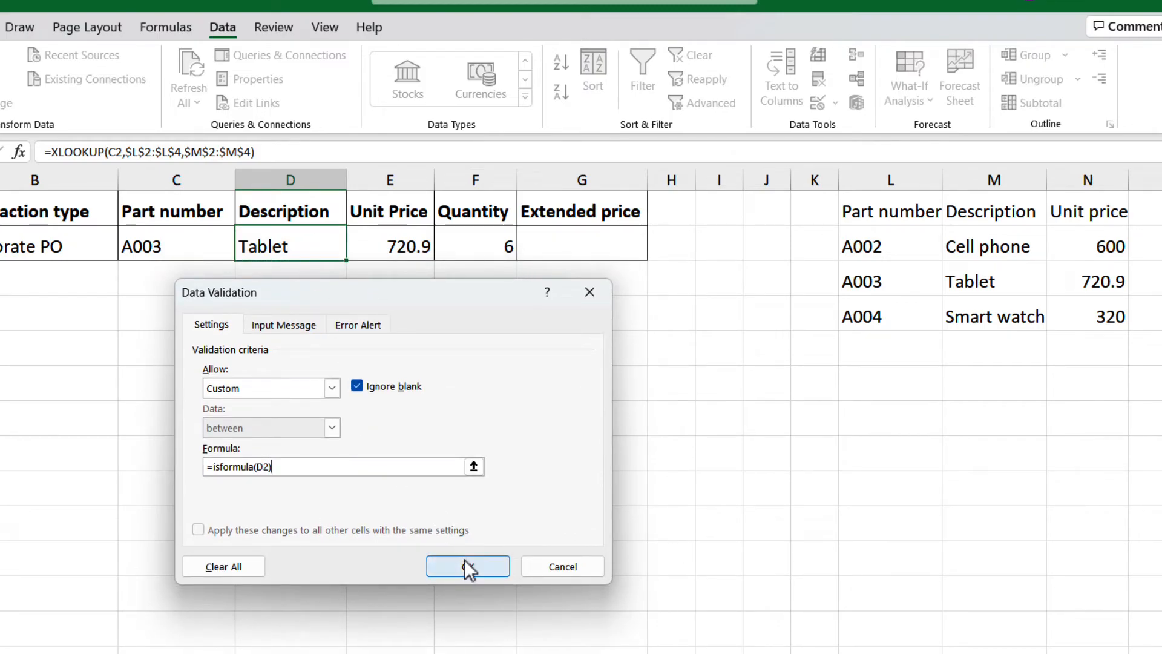
click(468, 566)
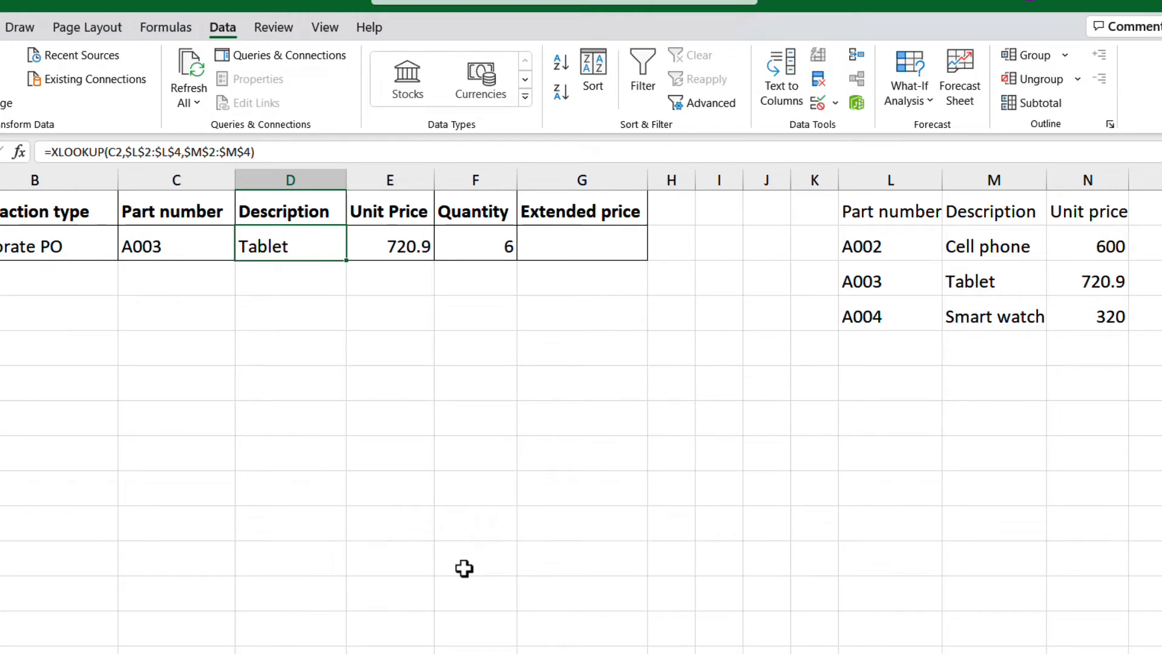
Test that typed text 'sd' is rejected, keeping Tablet, and copy cell D2
text(sd)
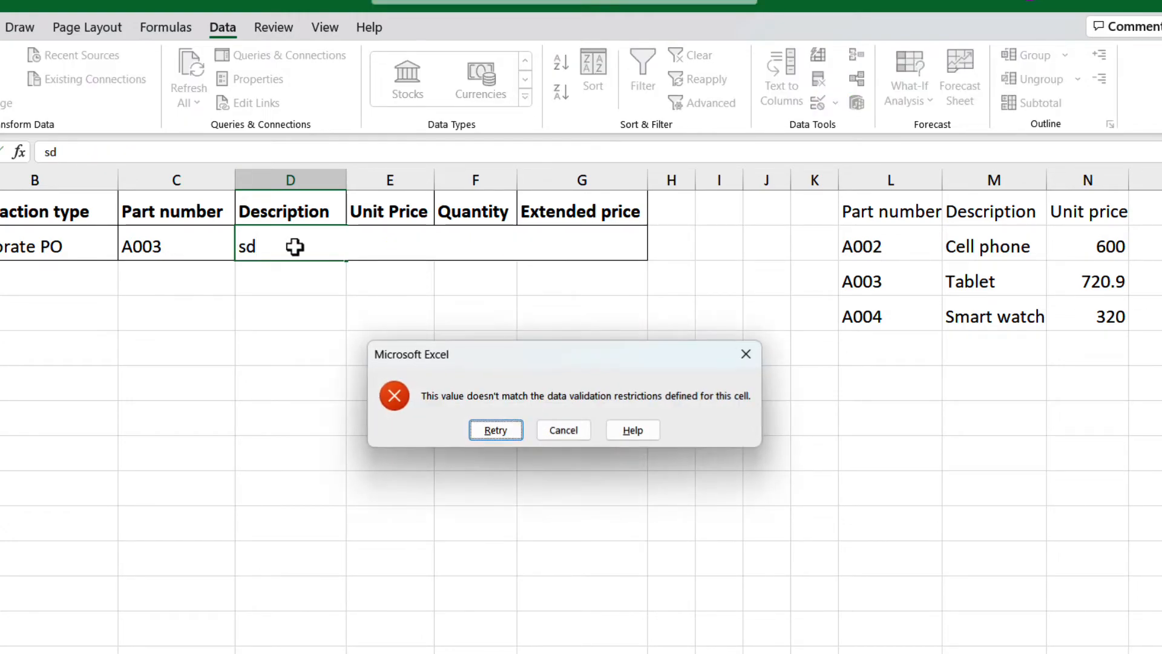
click(564, 430)
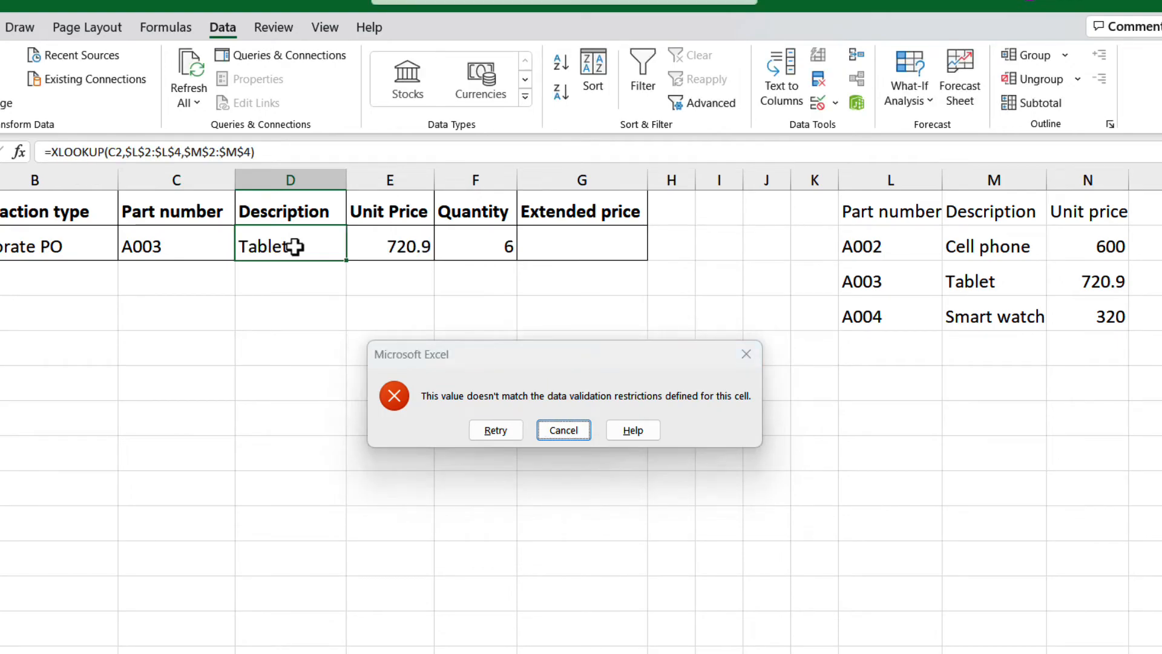
click(563, 430)
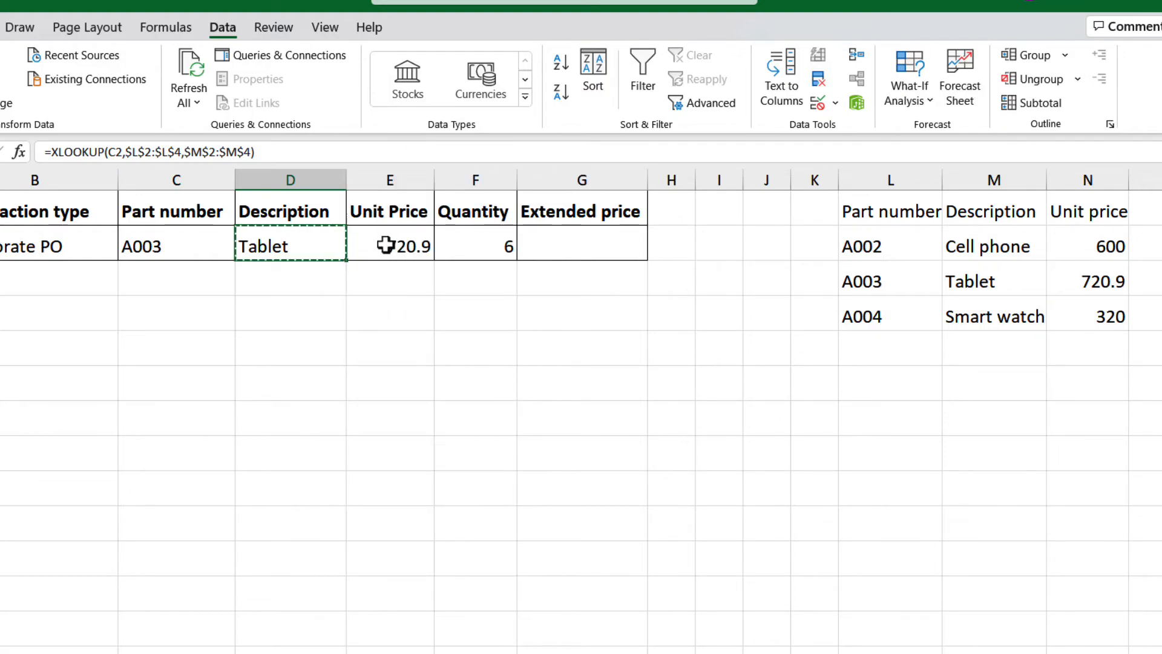
Paste Special only the validation rule into E2 and confirm it reads =ISFORMULA(E2)
right_click(390, 246)
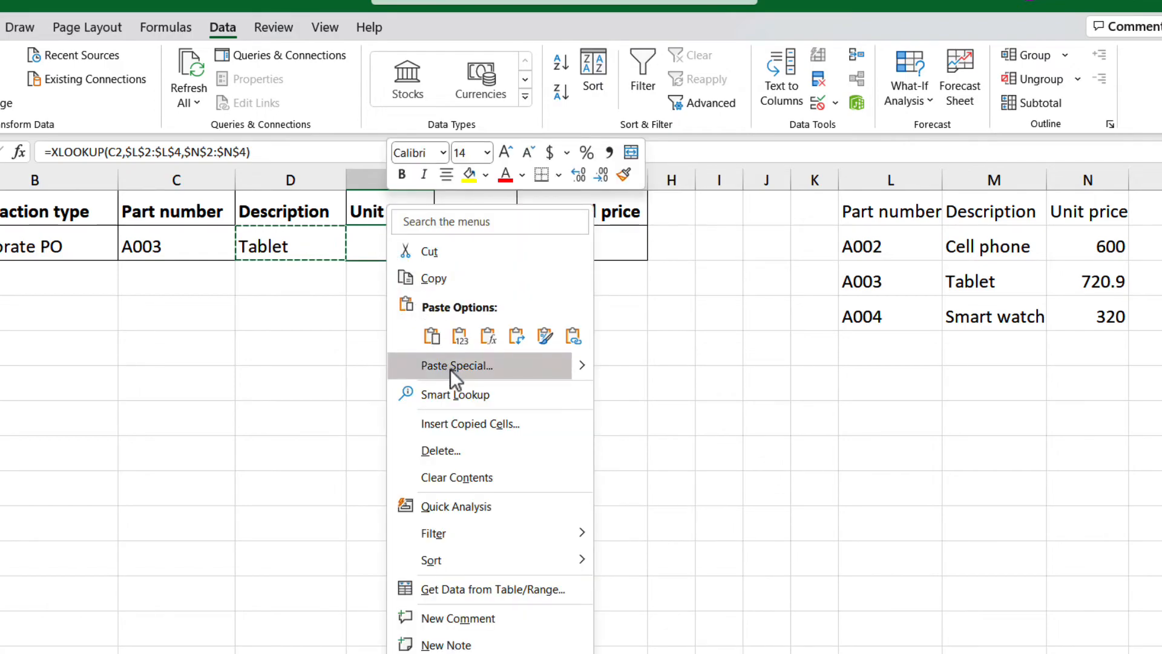
click(456, 365)
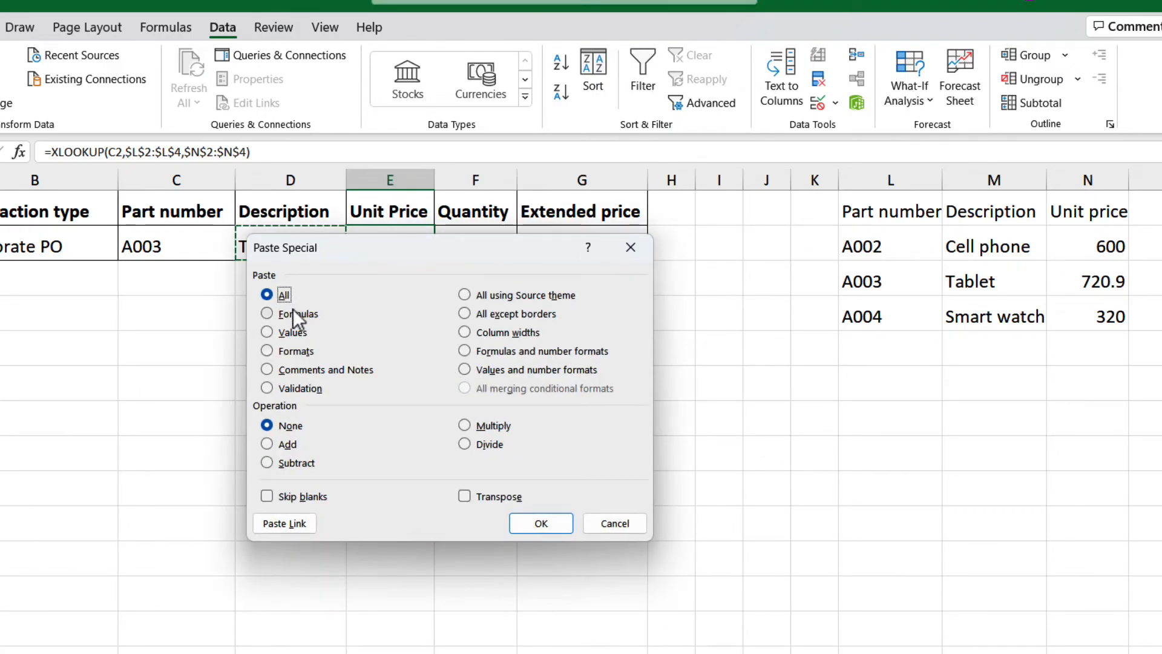
click(266, 387)
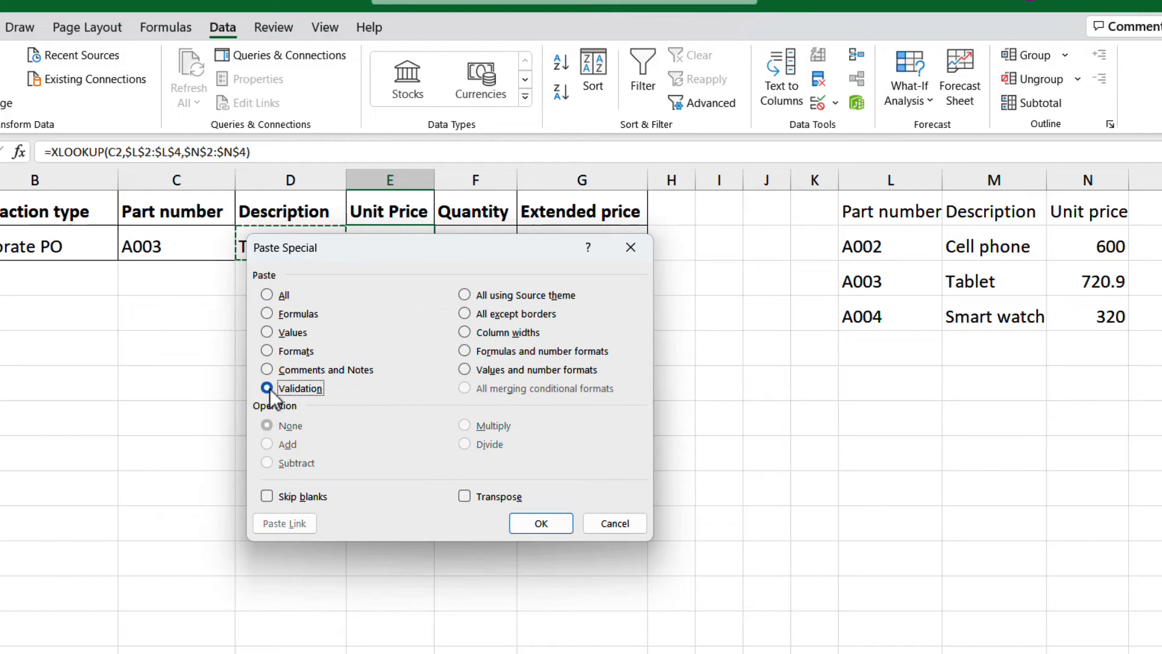
click(540, 523)
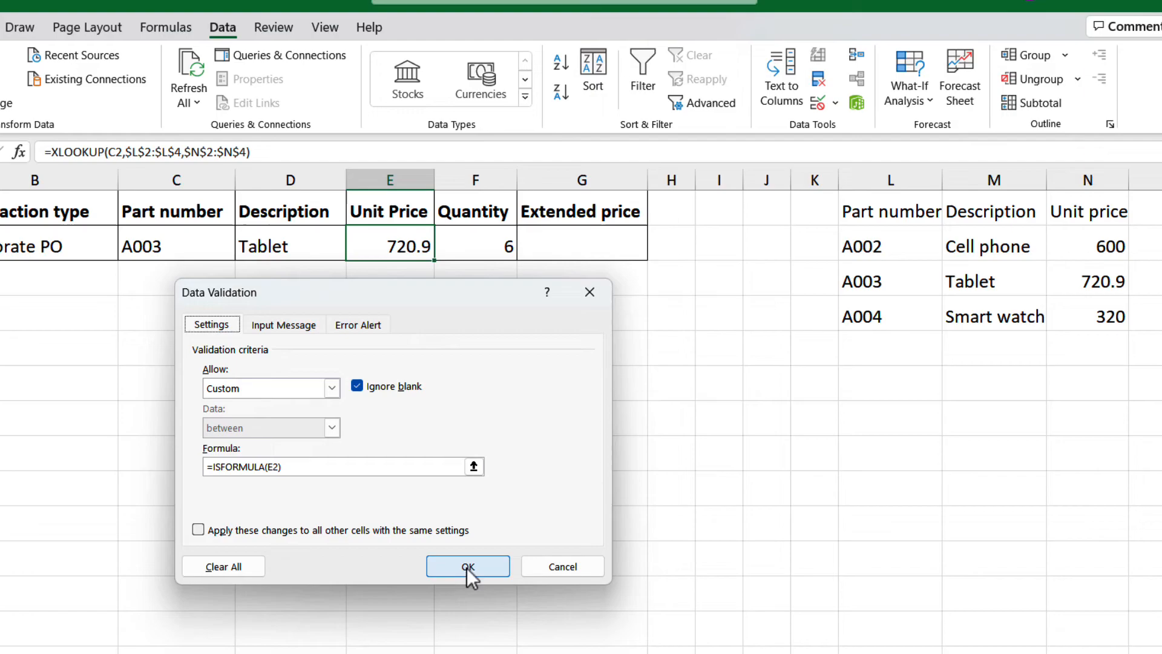
click(468, 567)
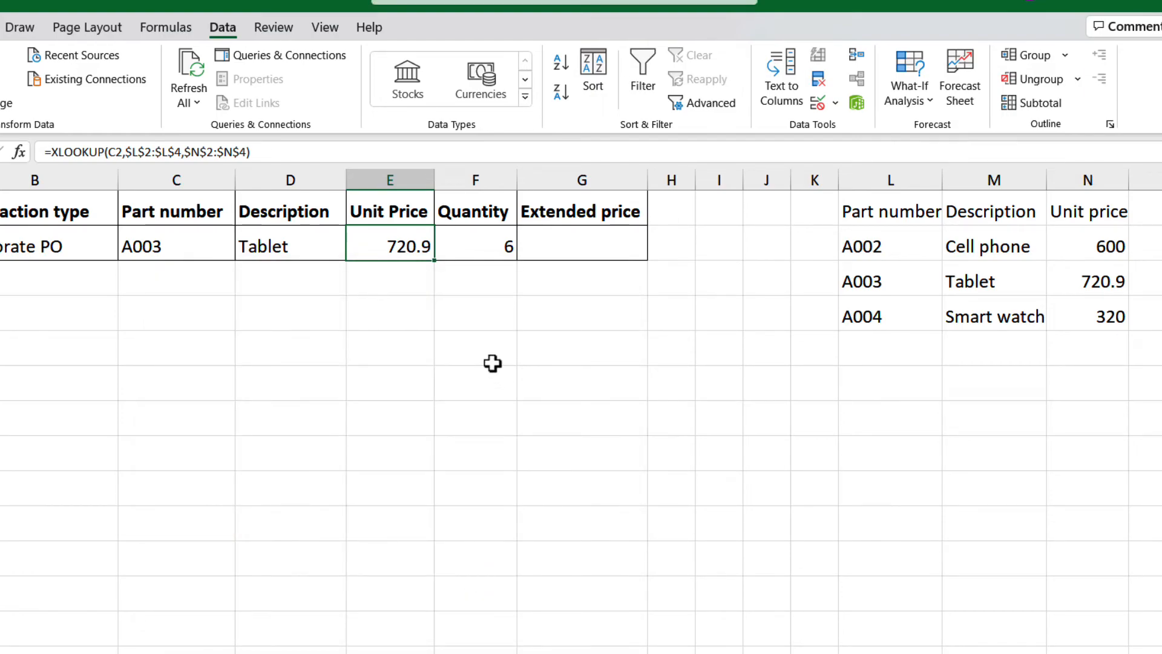
mouse_move(591, 239)
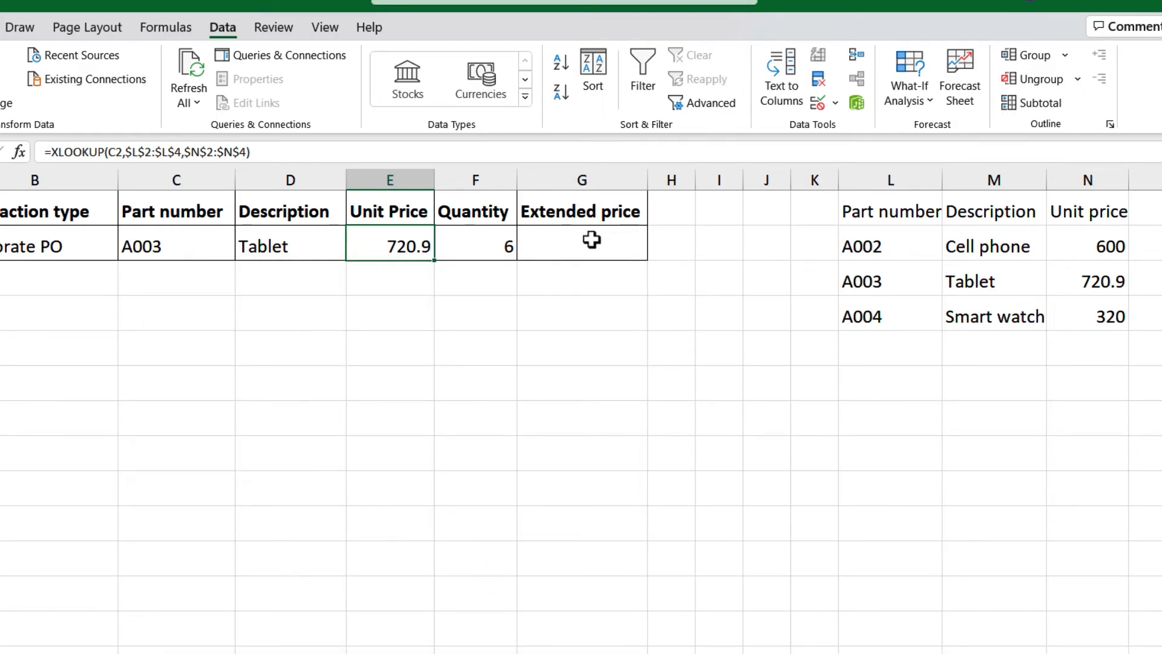
Make Extended price G2 equal =E2*F2, giving 4325.4
click(582, 245)
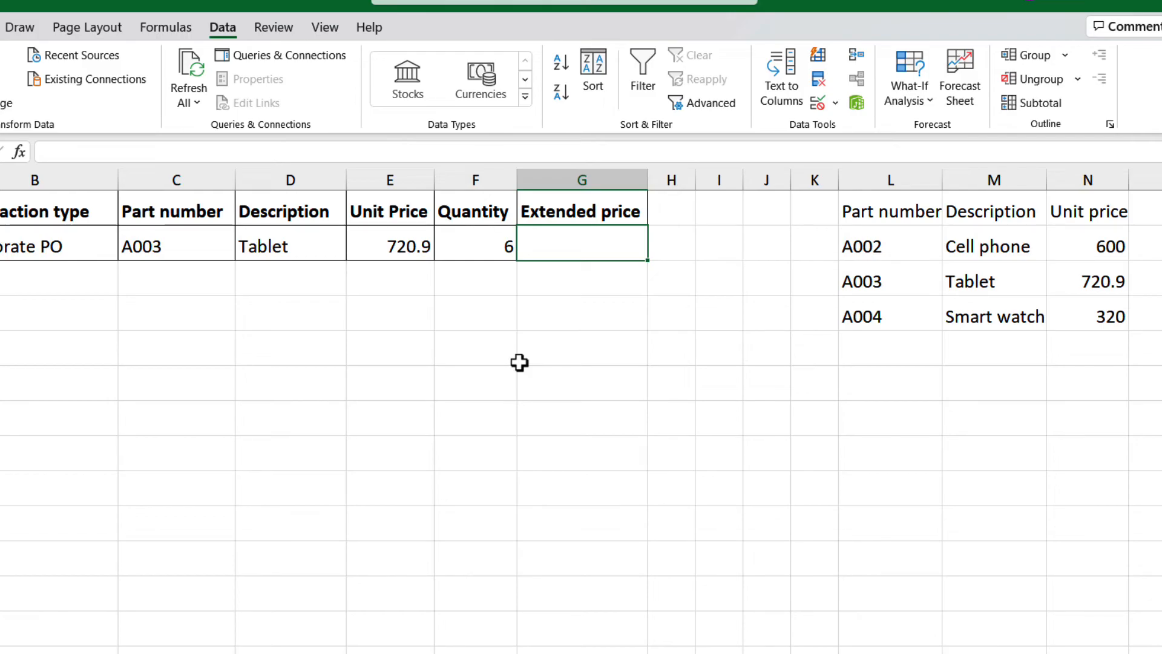
text(=)
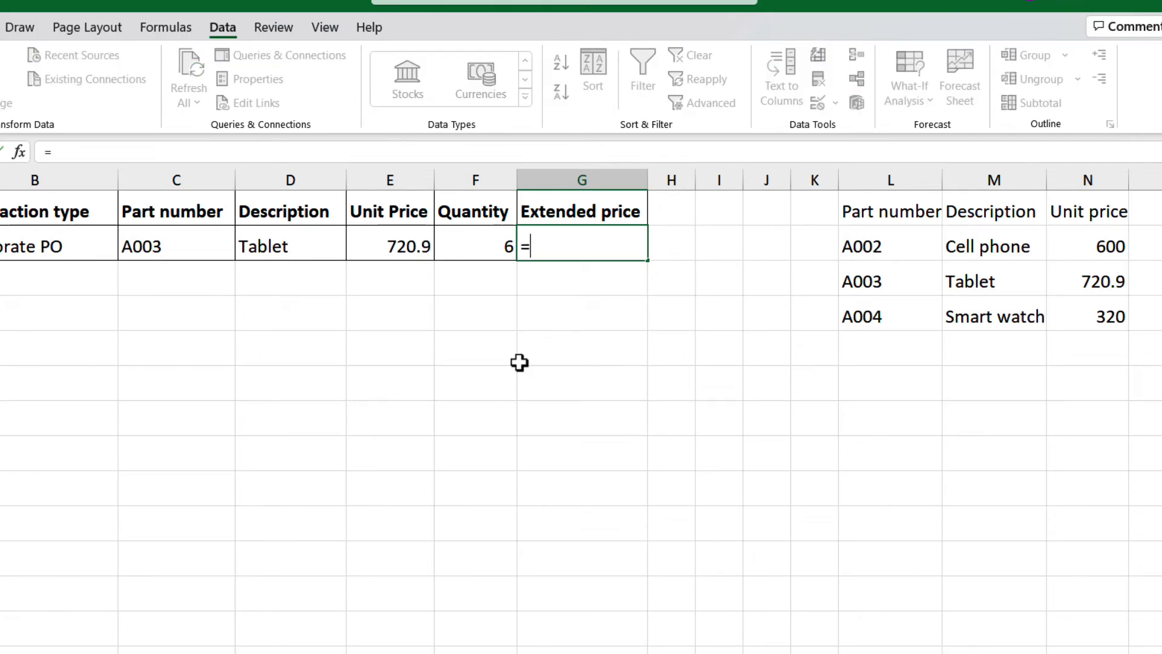
mouse_move(392, 246)
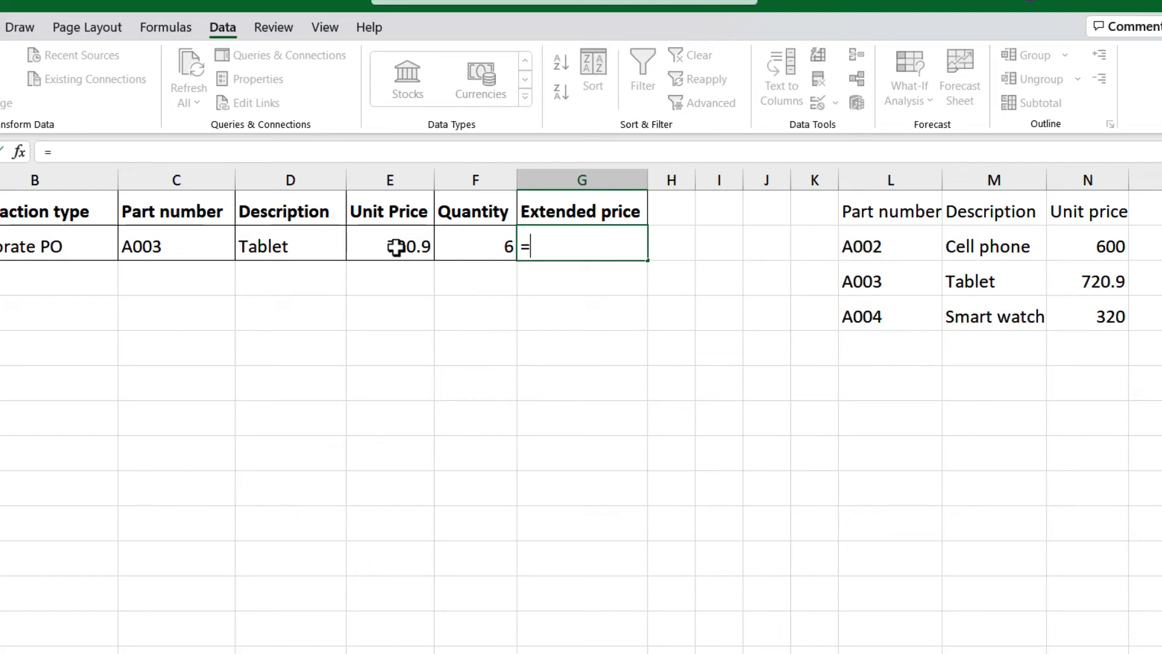
click(389, 246)
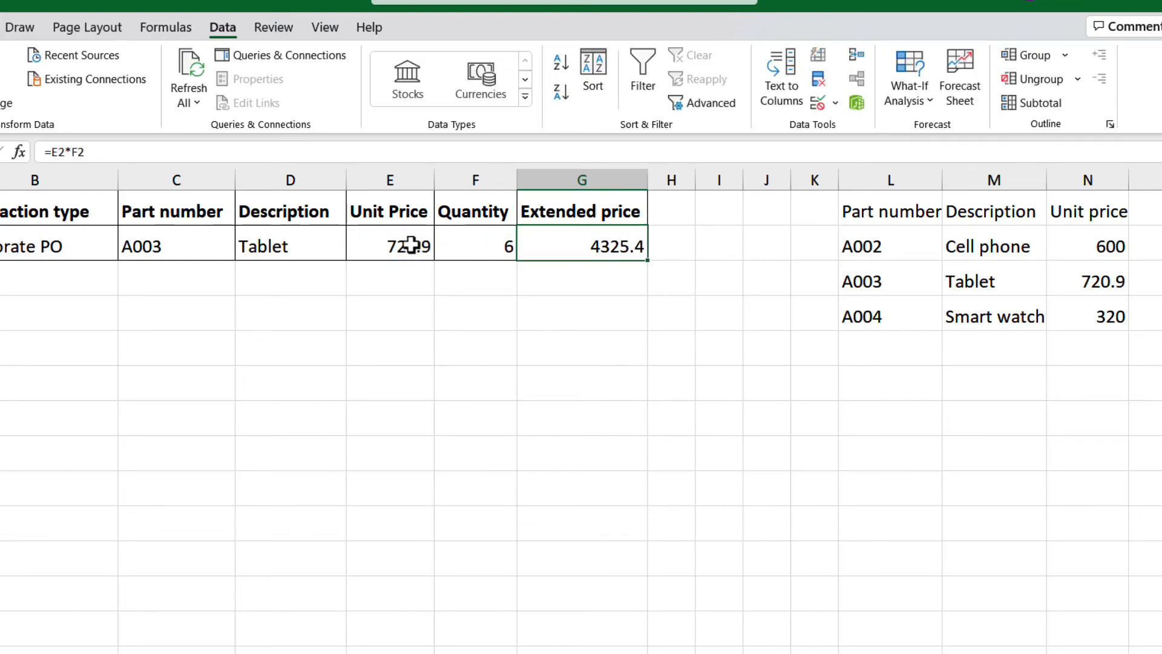
Paste the formula-only validation rule into G2 and confirm it reads =ISFORMULA(G2)
right_click(389, 245)
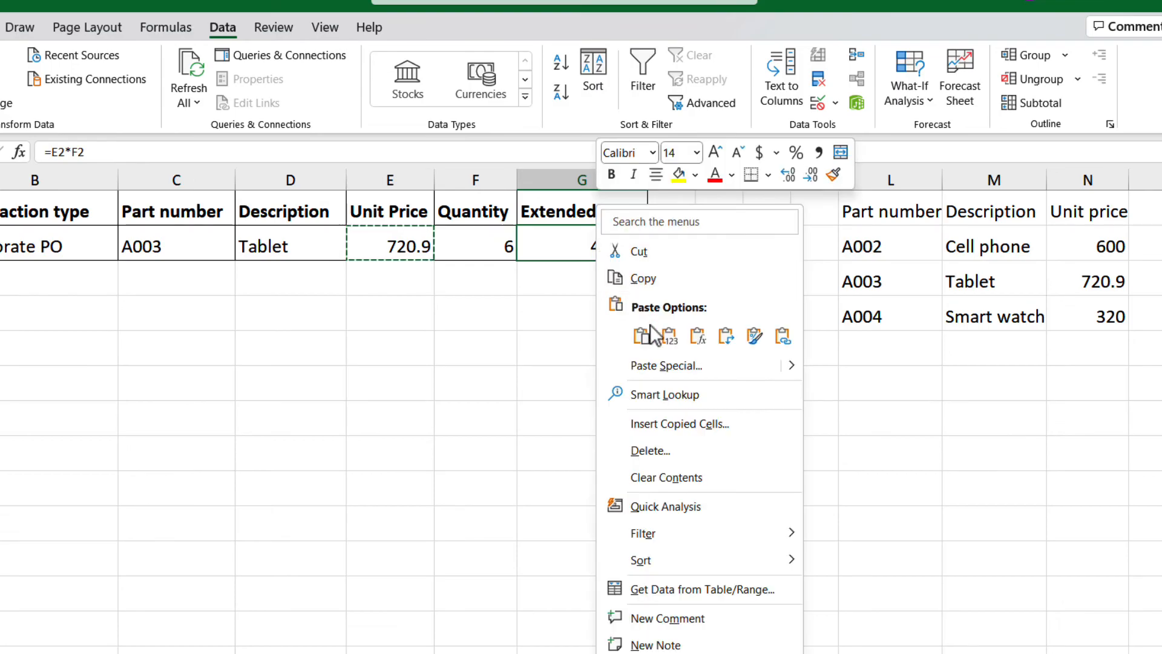
click(666, 366)
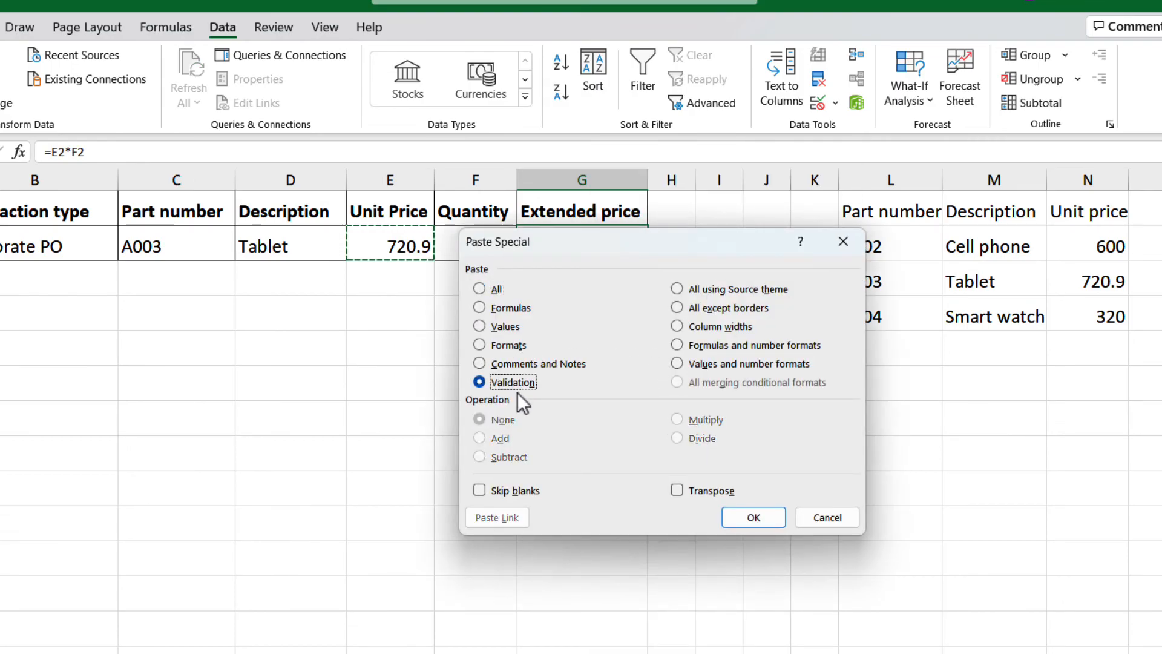
click(753, 517)
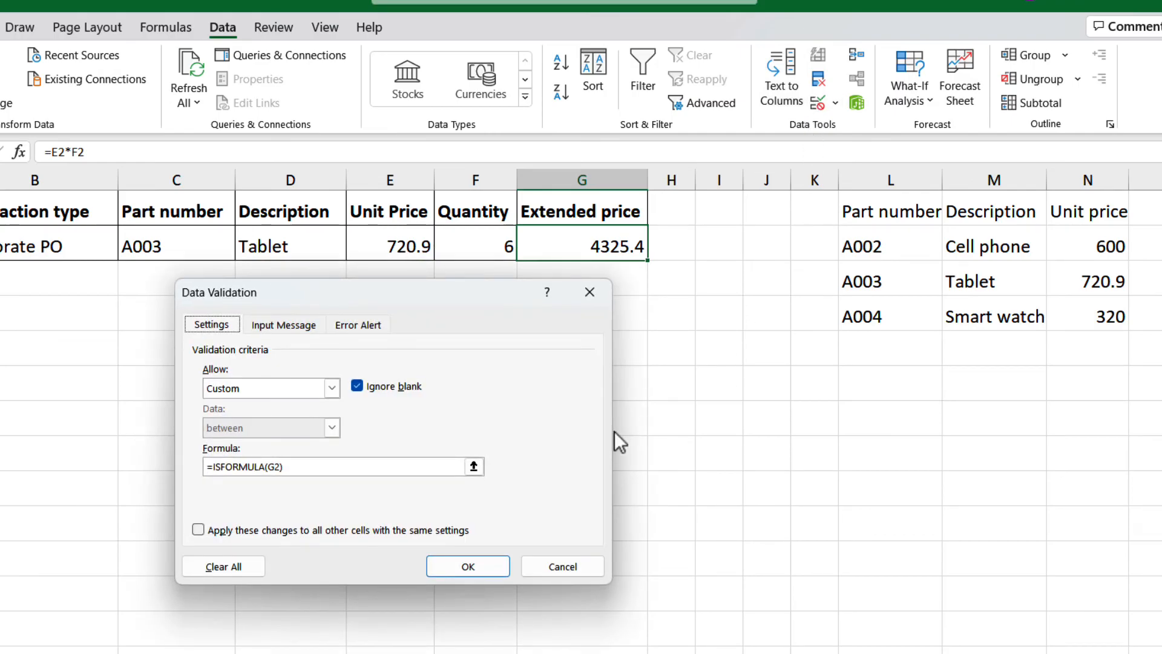
click(467, 567)
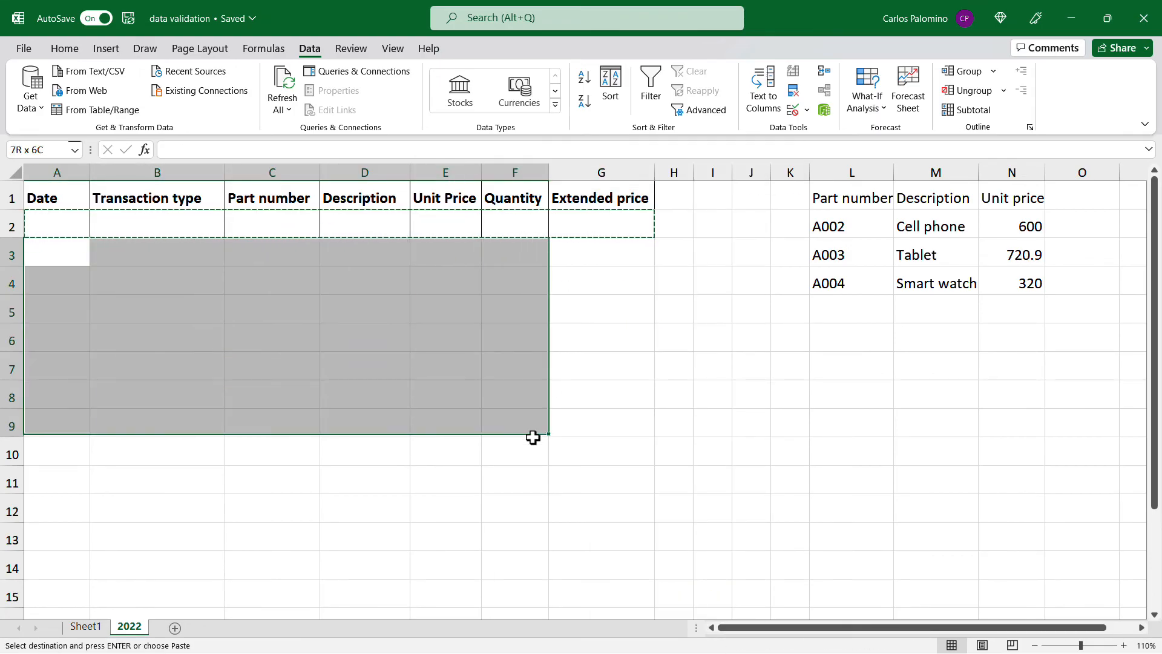
Paste row 2 with its formulas and rules down across A3:G14
click(57, 255)
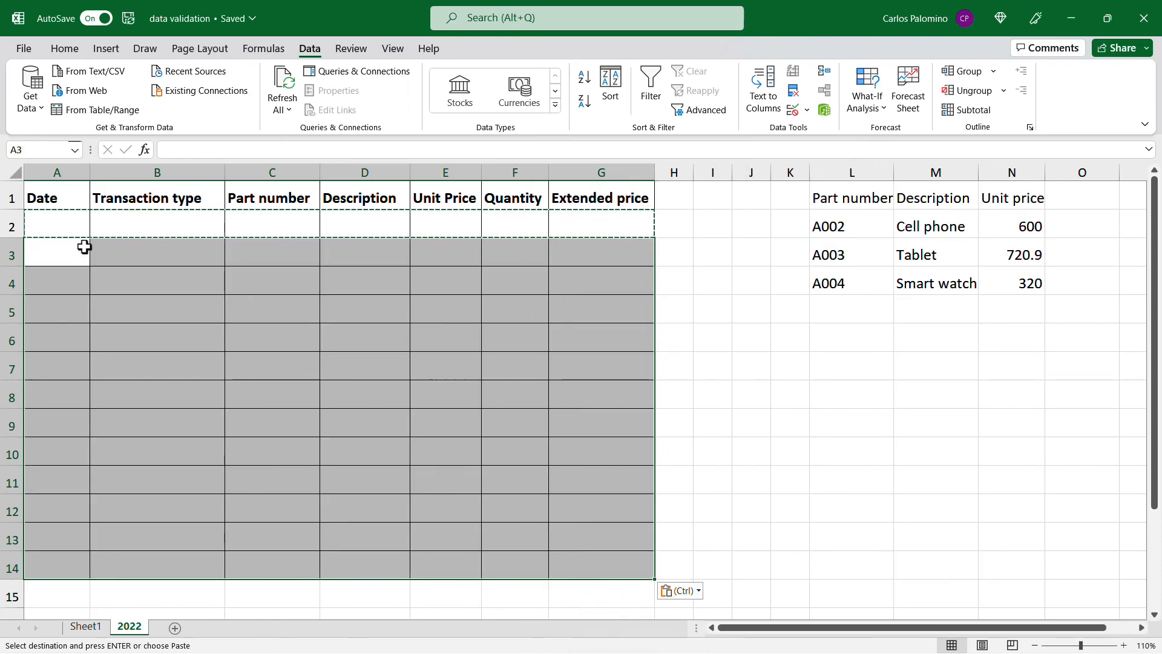